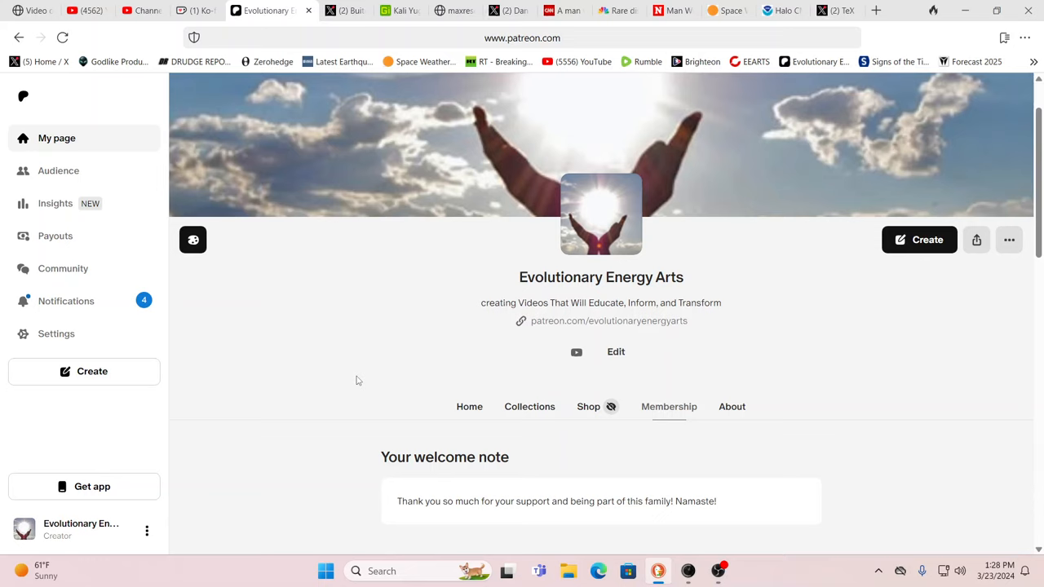
{"action": "mouse_move", "coordinate": [616, 162]}
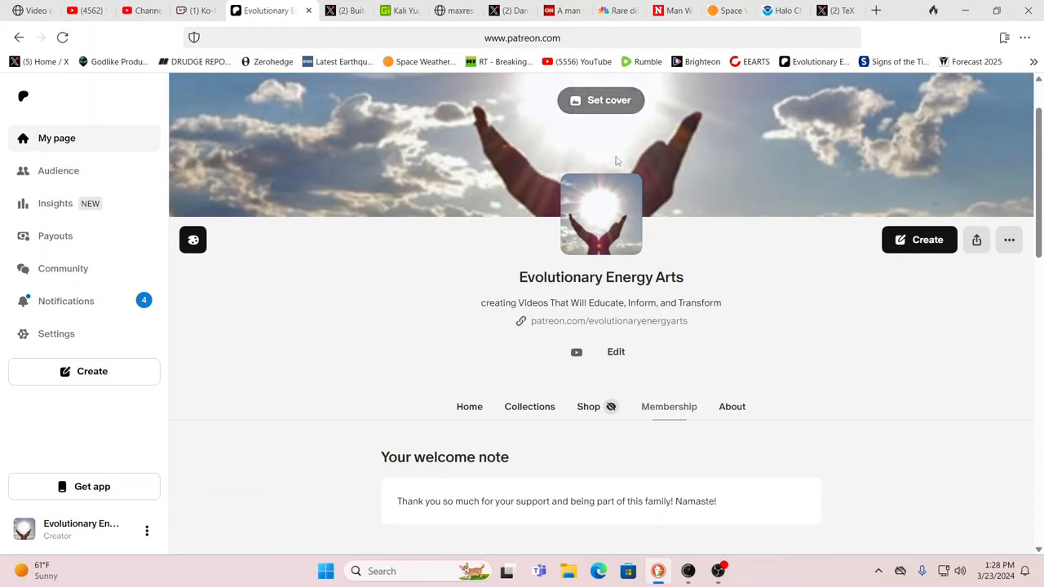
{"action": "mouse_move", "coordinate": [788, 160]}
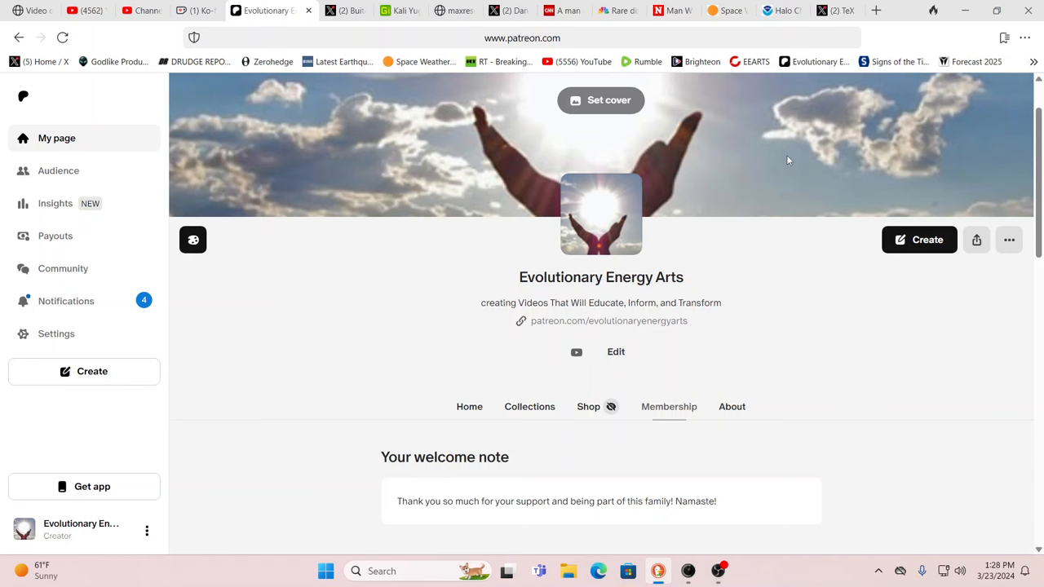
{"action": "mouse_move", "coordinate": [835, 10]}
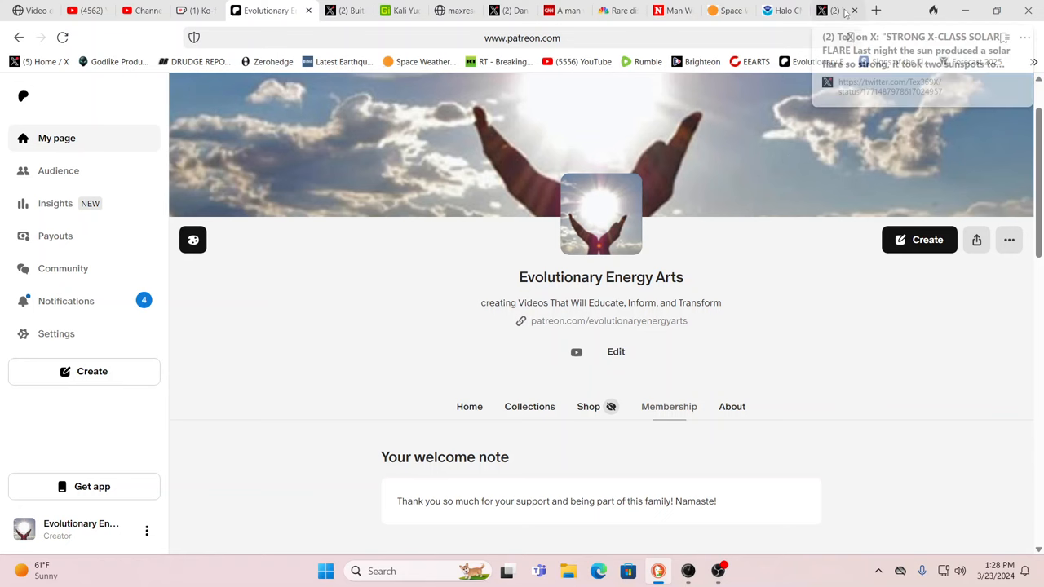
Bring up the X post announcing the strong X-class solar flare with its SDO image
{"action": "left_click", "coordinate": [831, 10]}
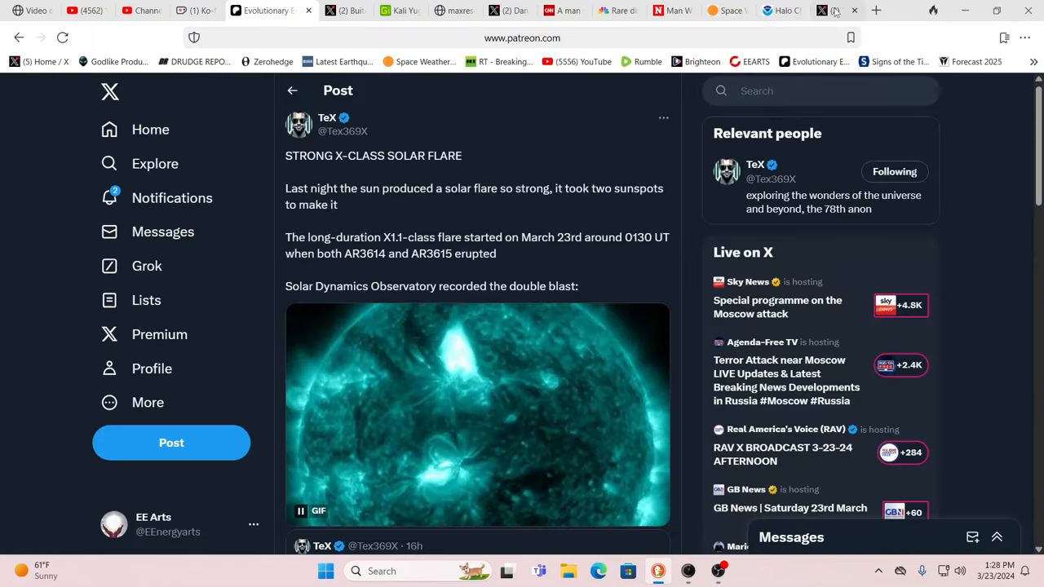
{"action": "left_click", "coordinate": [808, 10]}
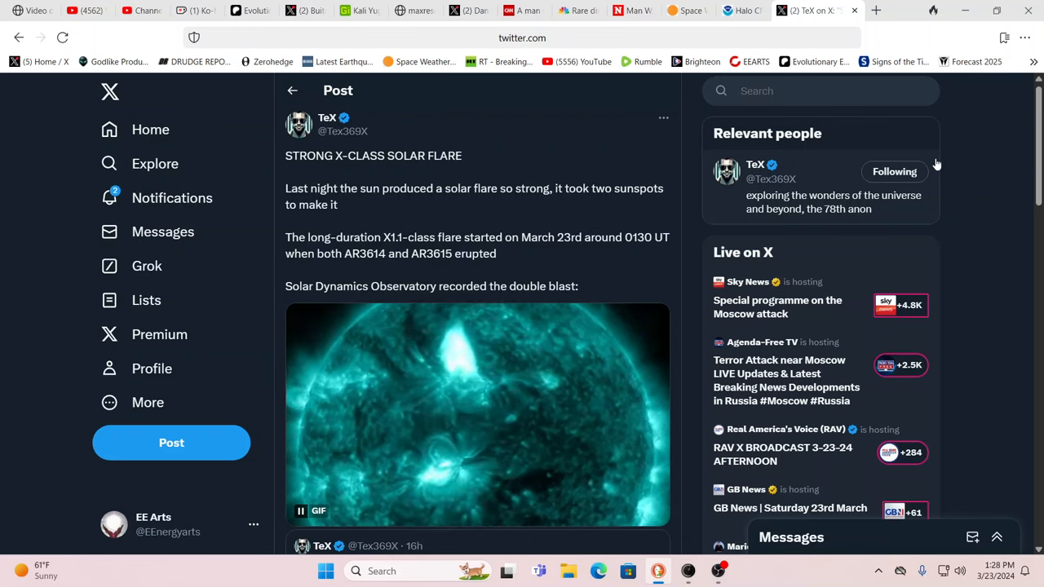
{"action": "mouse_move", "coordinate": [894, 172]}
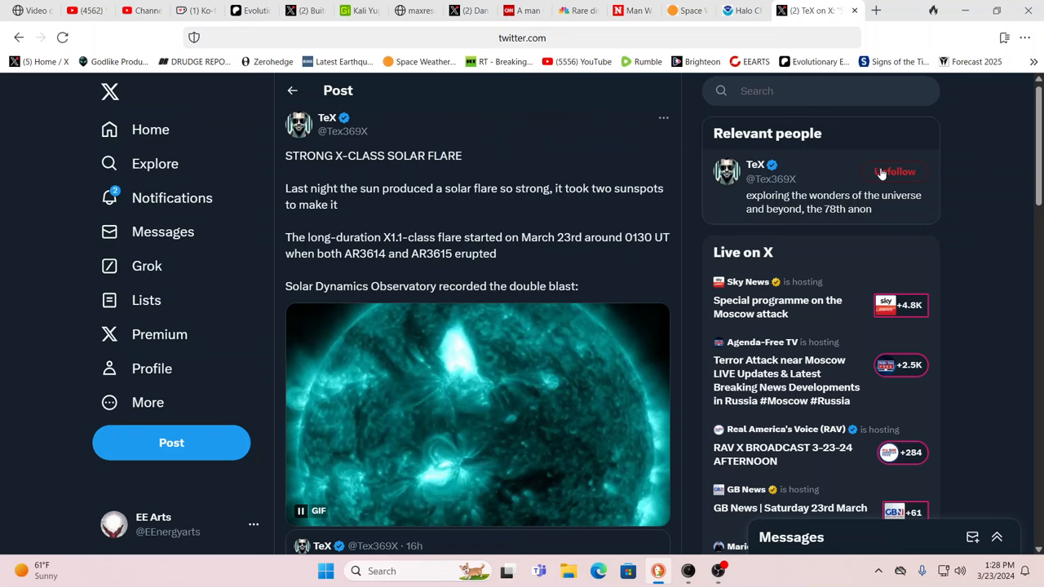
{"action": "left_click", "coordinate": [893, 171]}
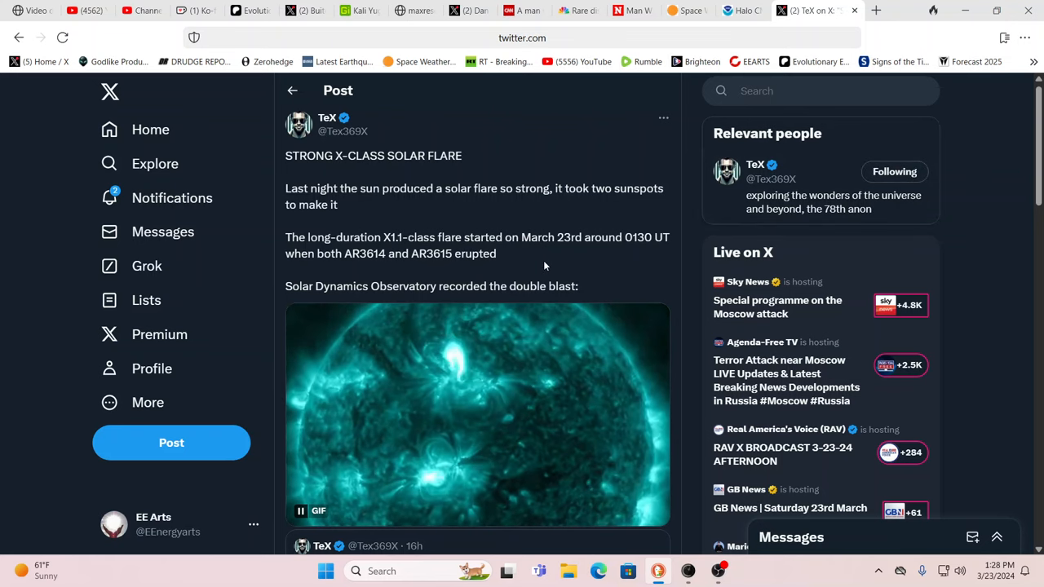
{"action": "mouse_move", "coordinate": [600, 261]}
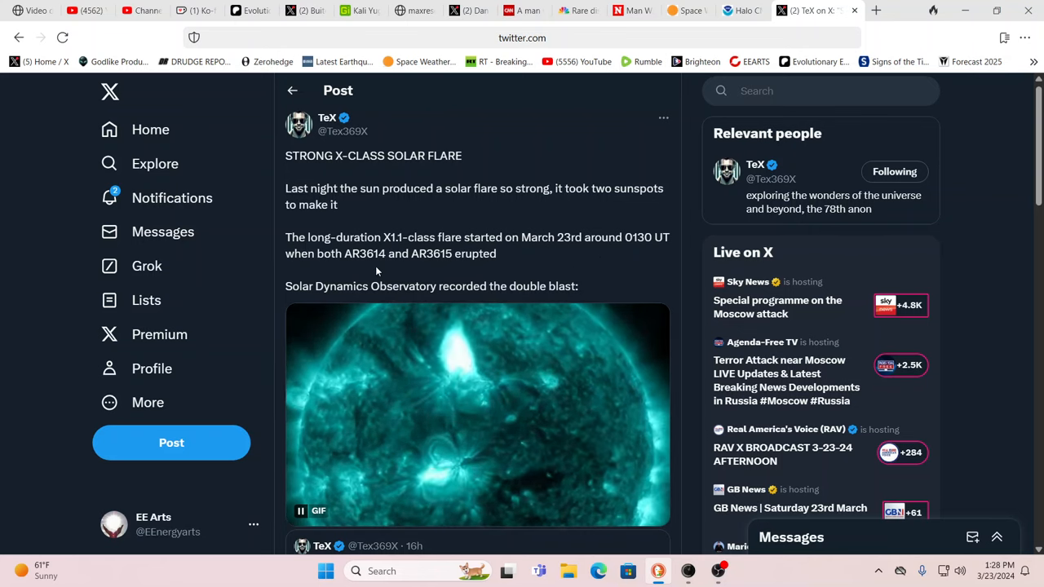
{"action": "mouse_move", "coordinate": [423, 324]}
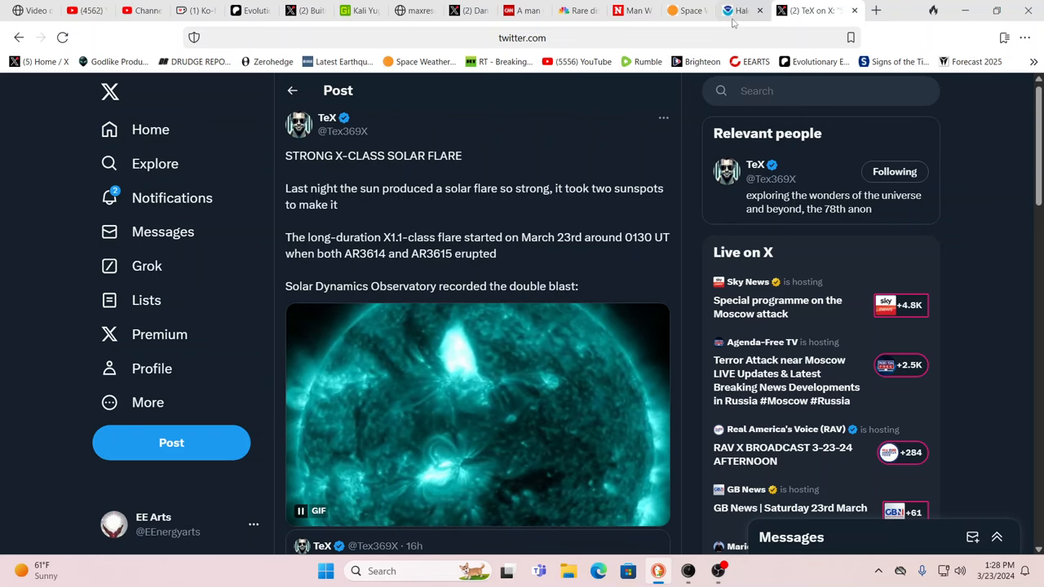
Show the NOAA SWPC alert about the halo CME tied to the 23 March X1 flare
{"action": "left_click", "coordinate": [737, 10]}
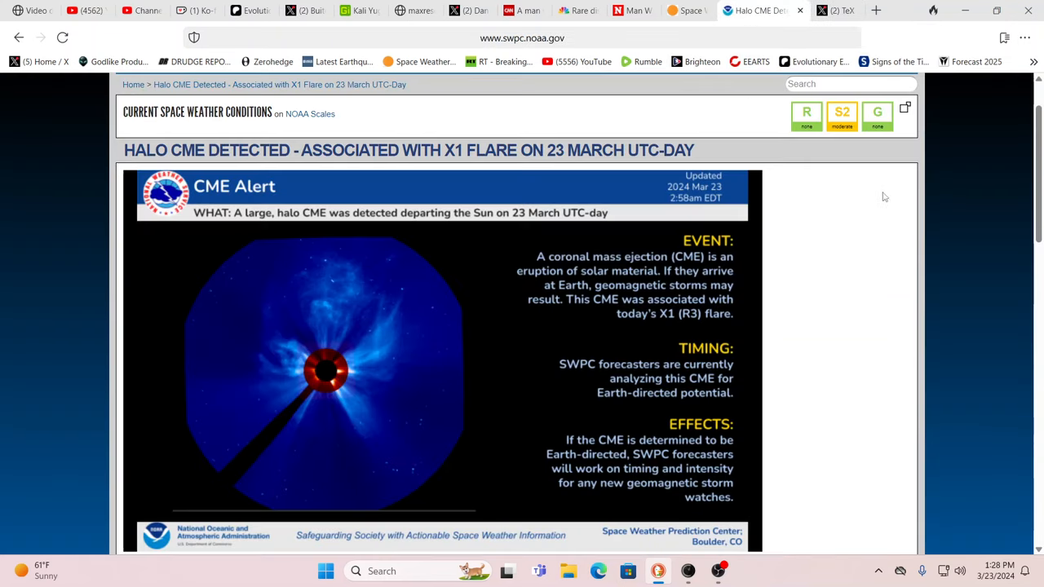
{"action": "mouse_move", "coordinate": [910, 212]}
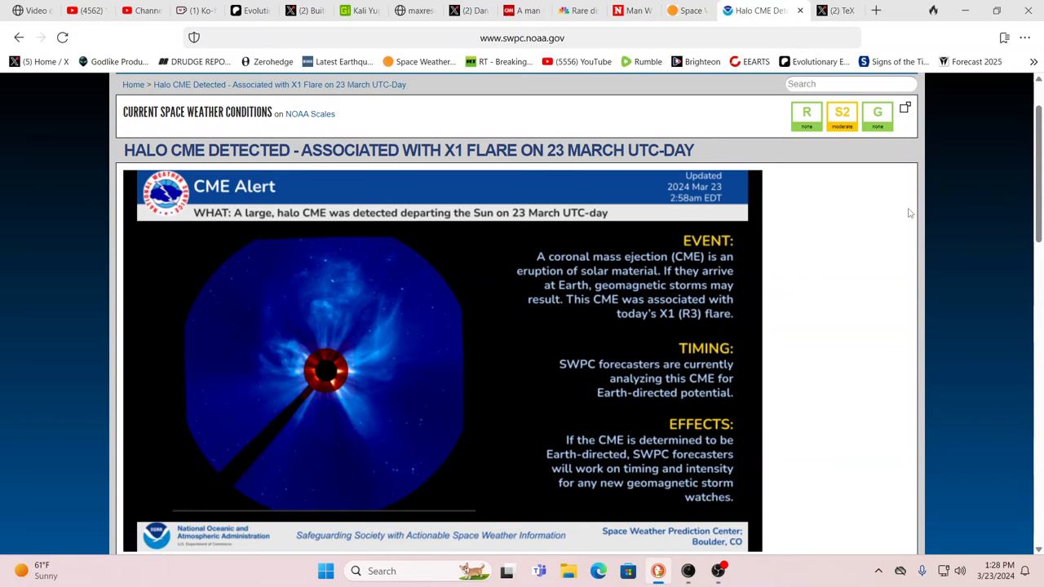
{"action": "mouse_move", "coordinate": [853, 266]}
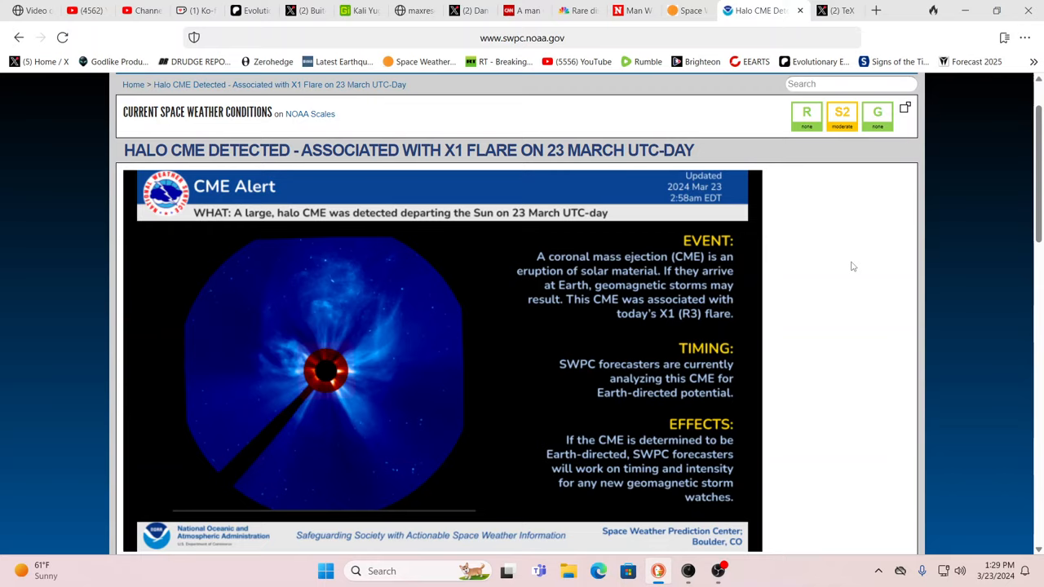
{"action": "mouse_move", "coordinate": [769, 330]}
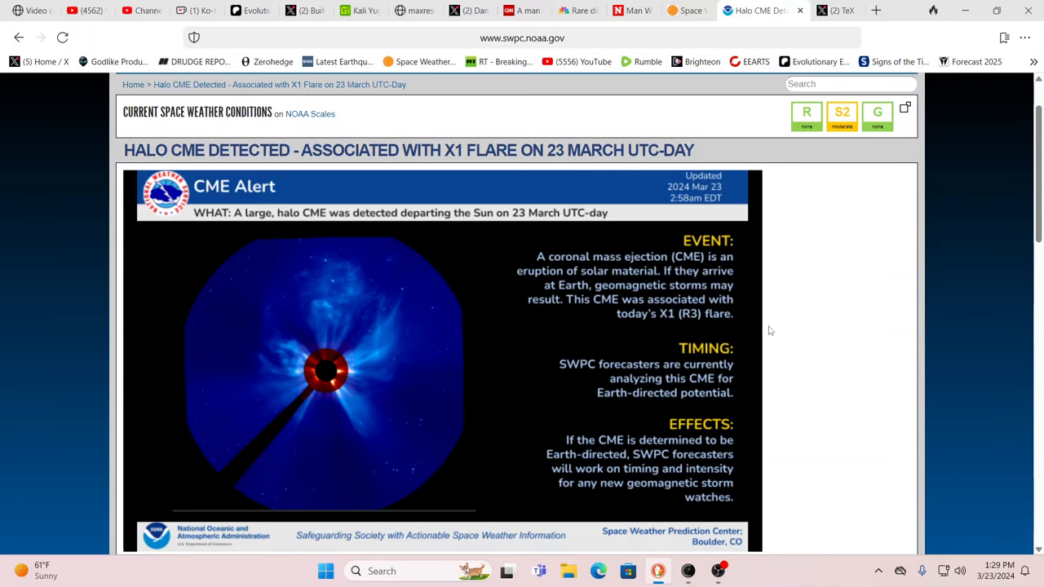
Show SolarHam's Latest Space Weather News with the Earth-directed halo CME item and coronagraph image
{"action": "left_click", "coordinate": [701, 10]}
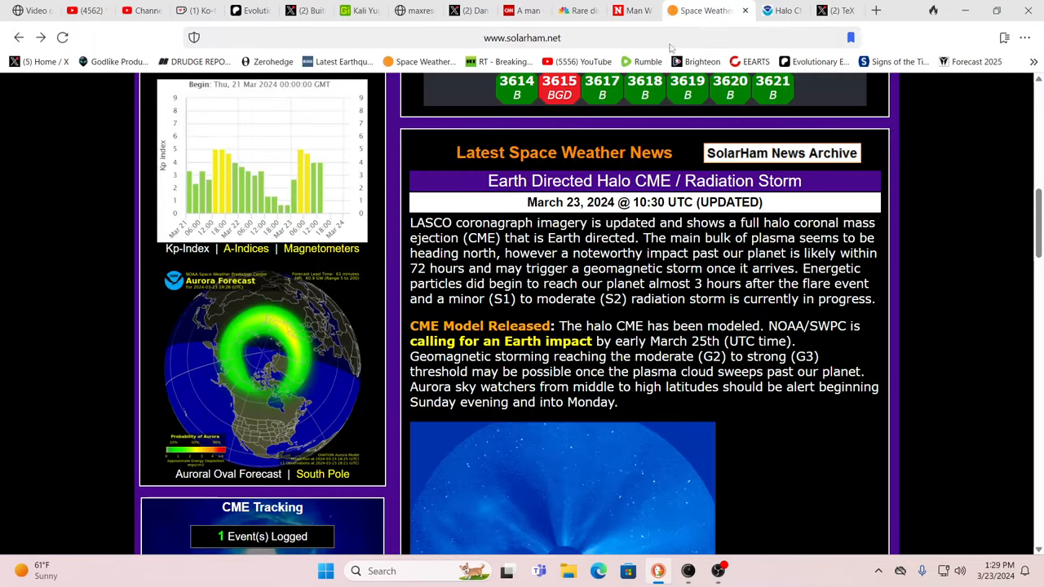
{"action": "scroll", "scroll_direction": "up", "scroll_amount": 3}
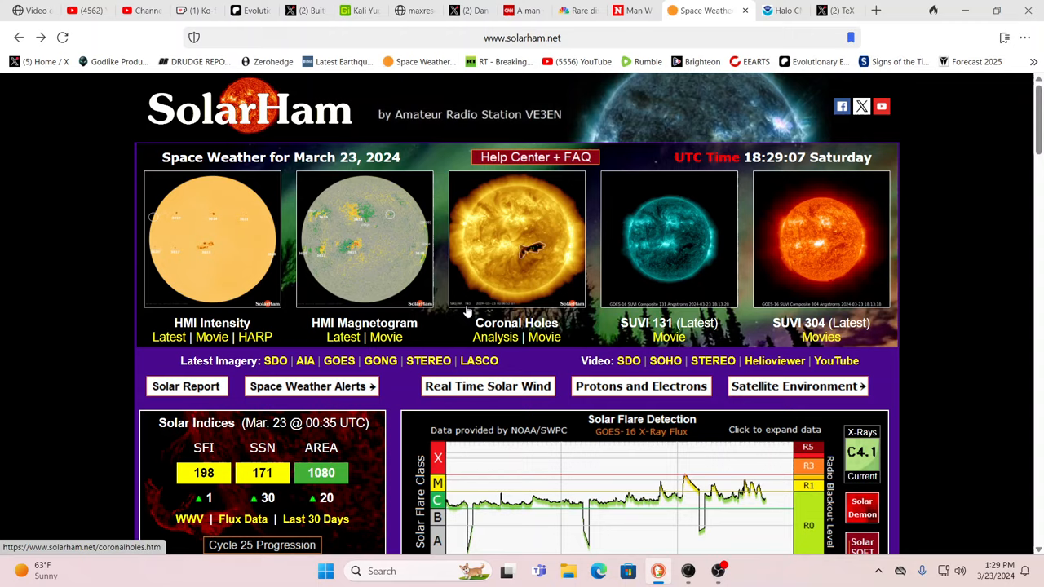
{"action": "scroll", "scroll_direction": "down", "scroll_amount": 3}
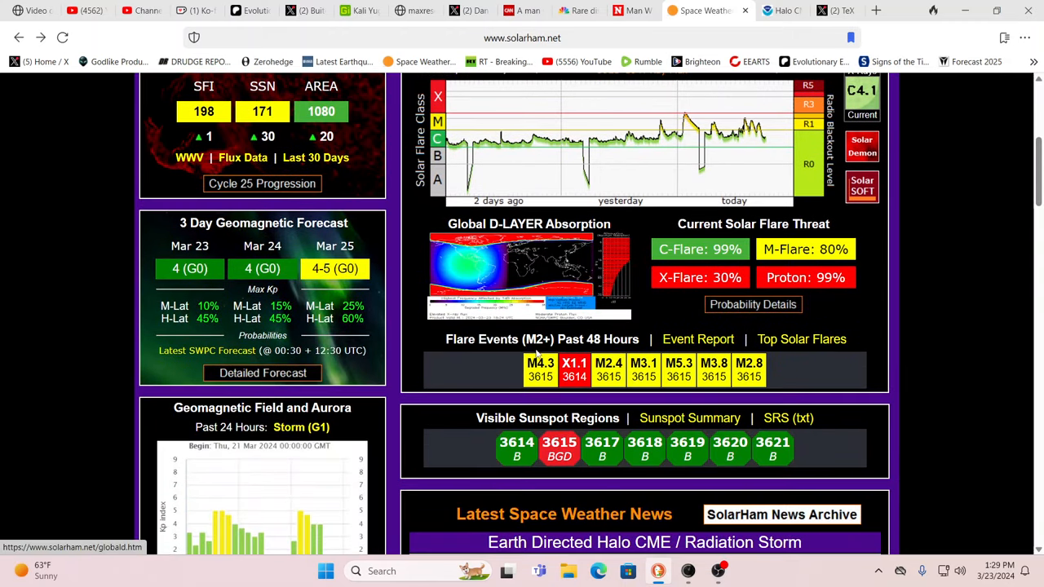
{"action": "scroll", "scroll_direction": "down", "scroll_amount": 3}
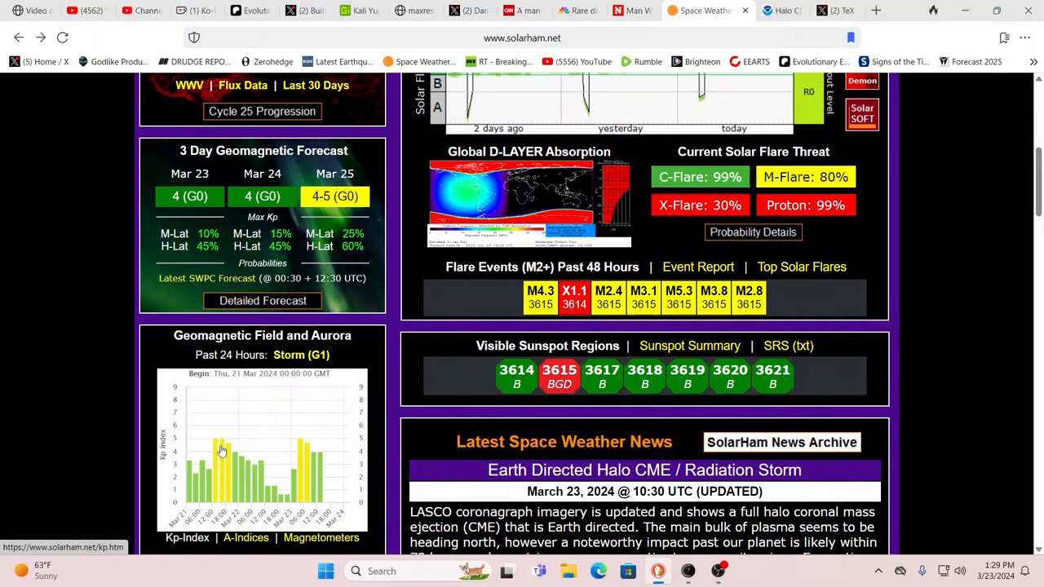
{"action": "mouse_move", "coordinate": [294, 457]}
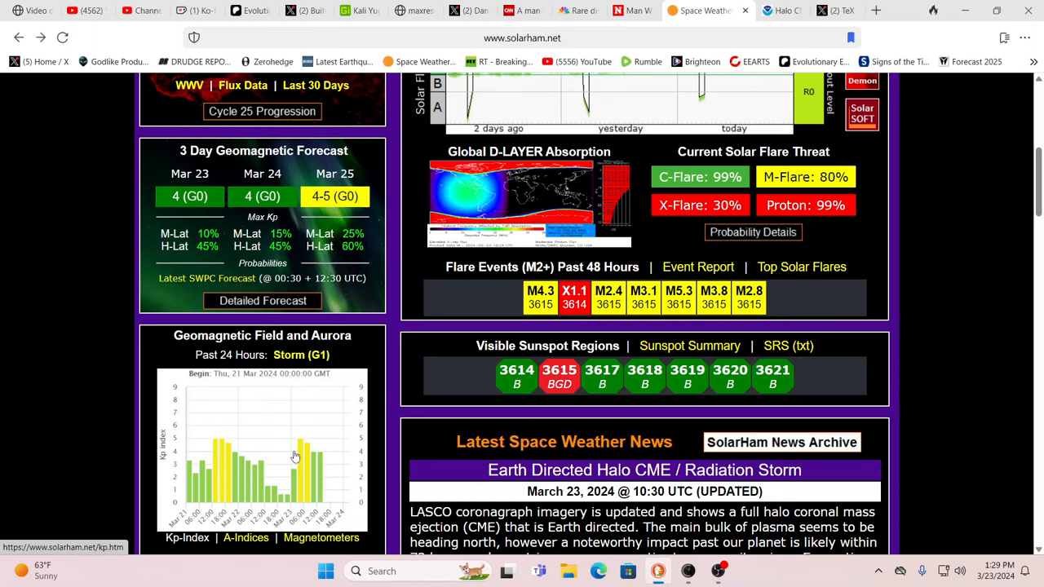
{"action": "mouse_move", "coordinate": [321, 470]}
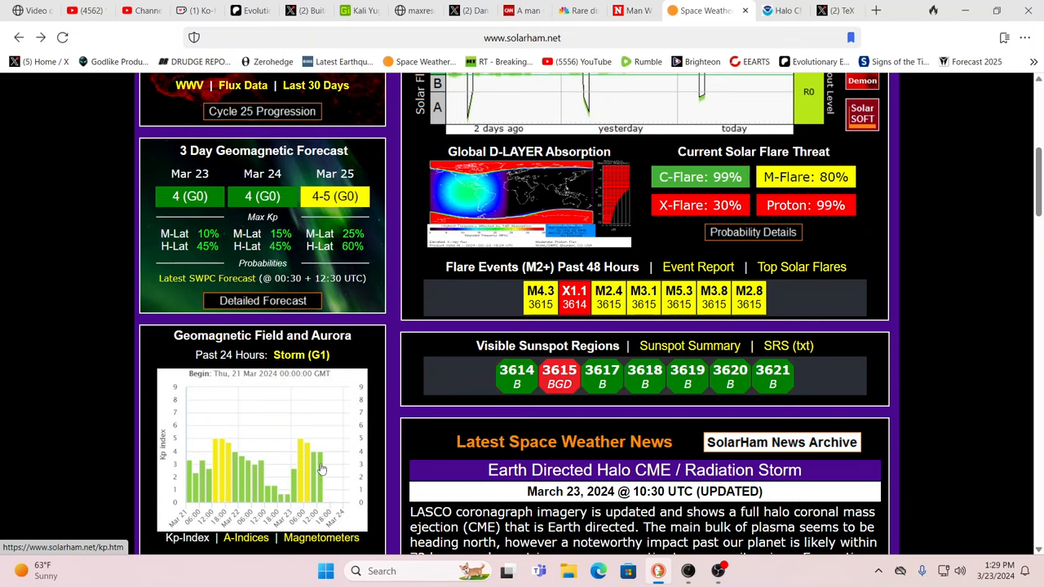
{"action": "scroll", "scroll_direction": "down", "scroll_amount": 3}
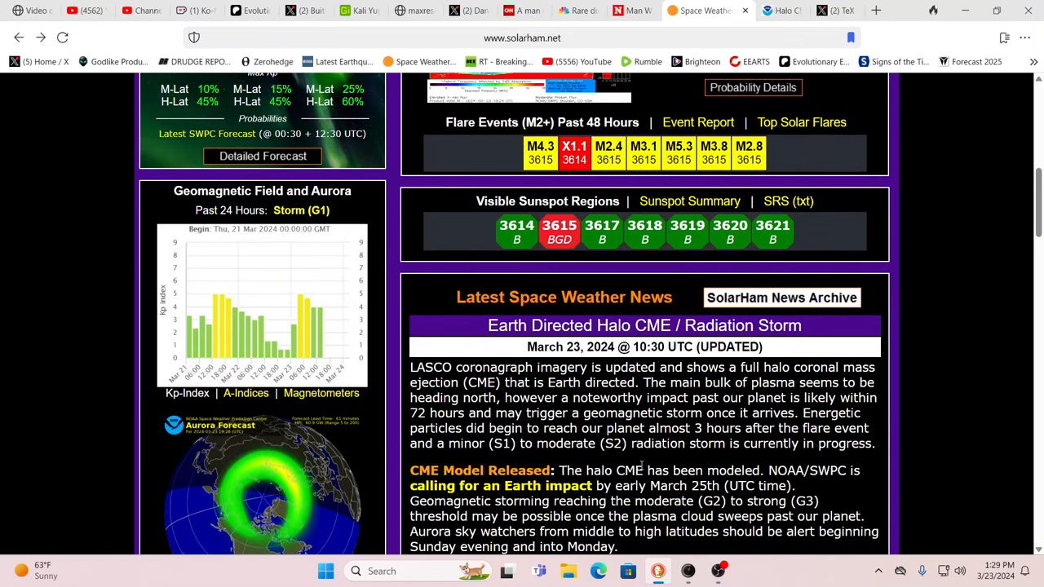
{"action": "scroll", "scroll_direction": "down", "scroll_amount": 3}
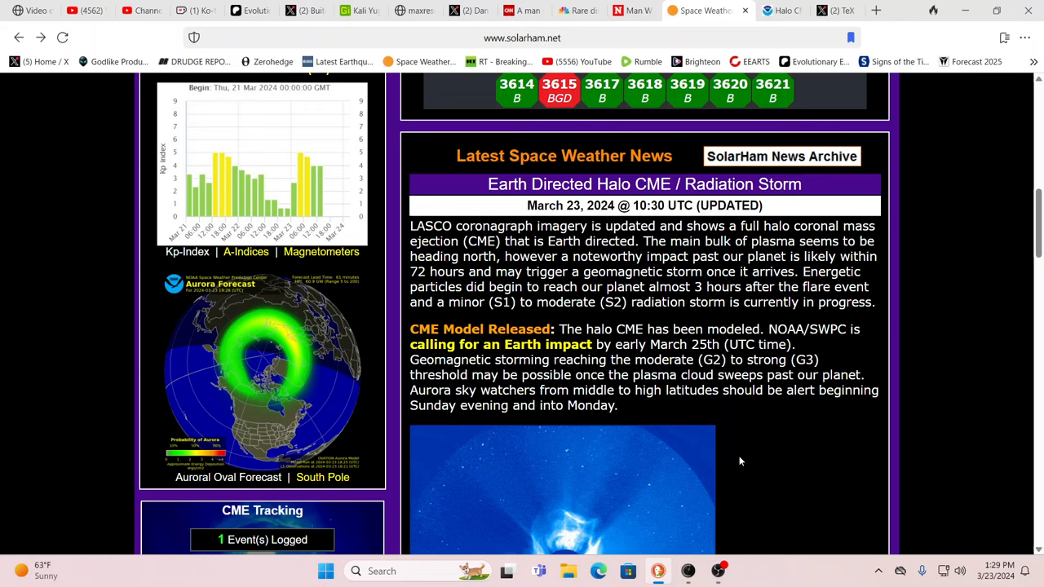
{"action": "scroll", "scroll_direction": "up", "scroll_amount": 3}
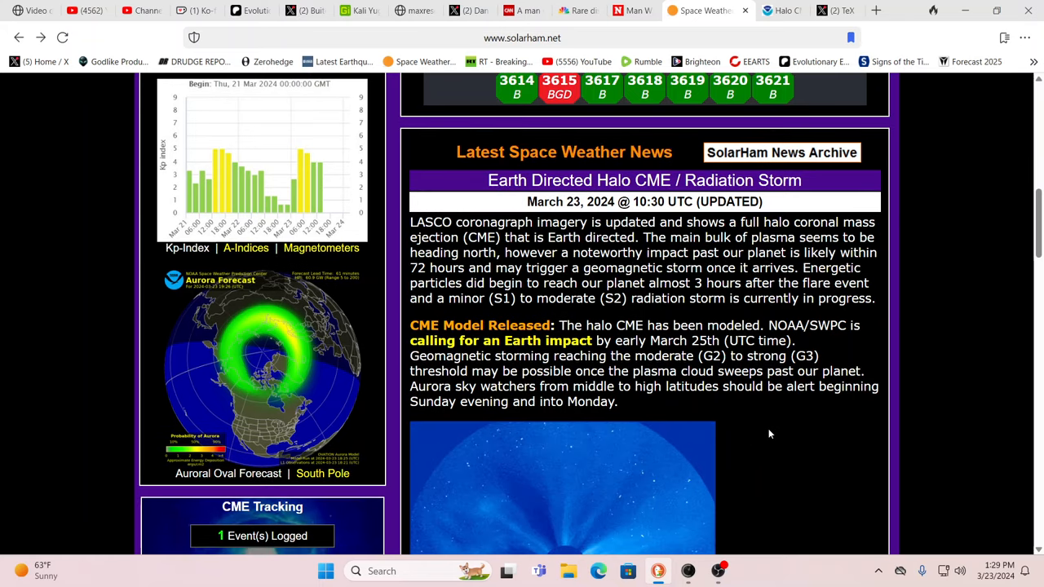
{"action": "scroll", "scroll_direction": "down", "scroll_amount": 3}
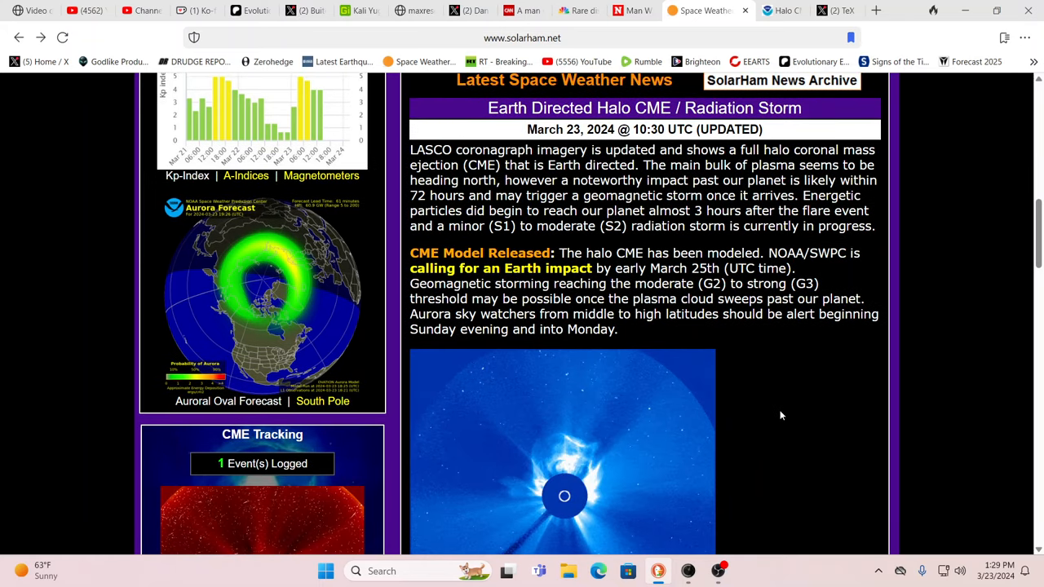
{"action": "scroll", "scroll_direction": "down", "scroll_amount": 3}
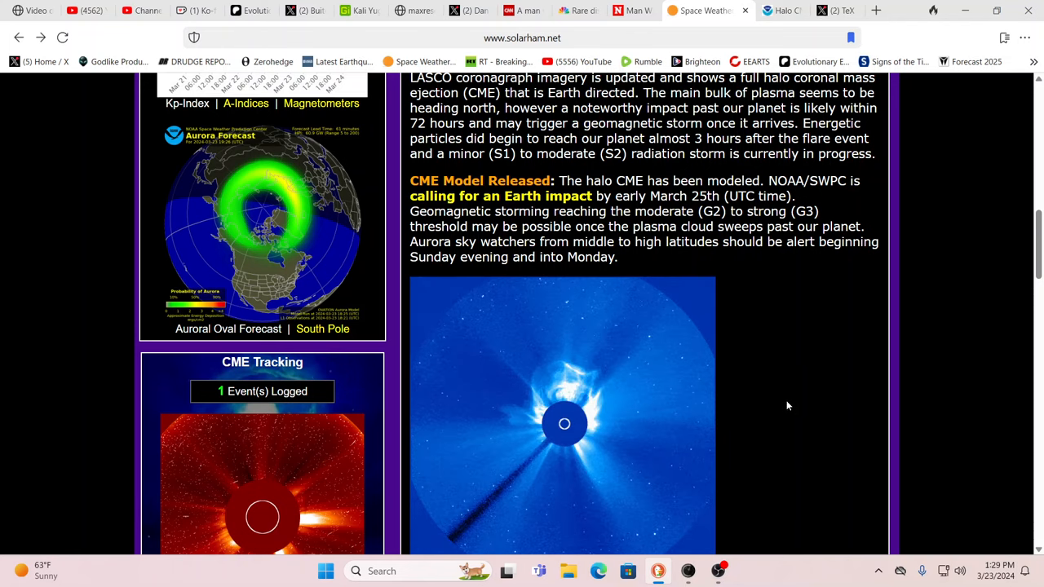
{"action": "mouse_move", "coordinate": [779, 405]}
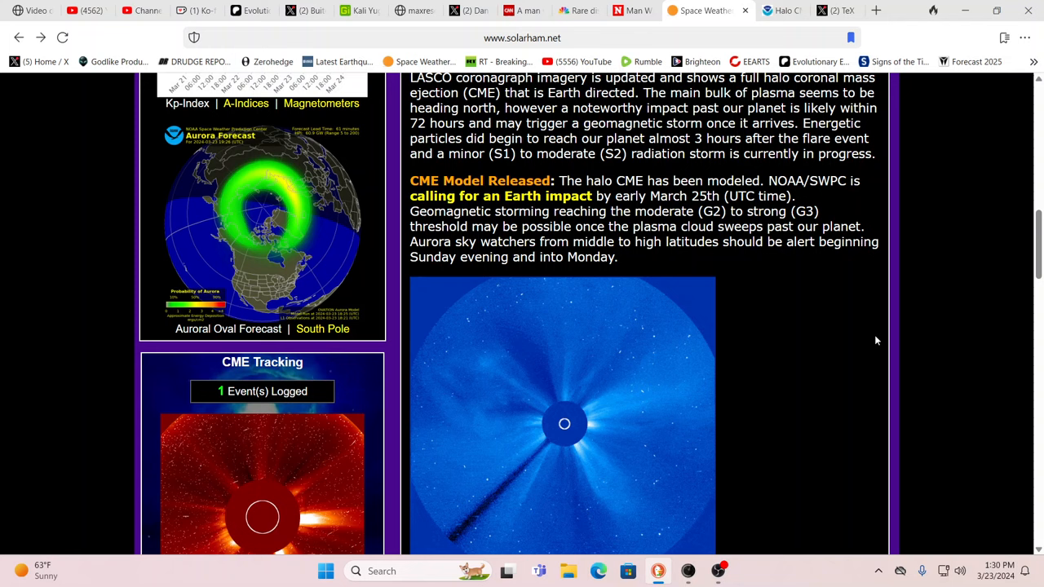
{"action": "mouse_move", "coordinate": [969, 341]}
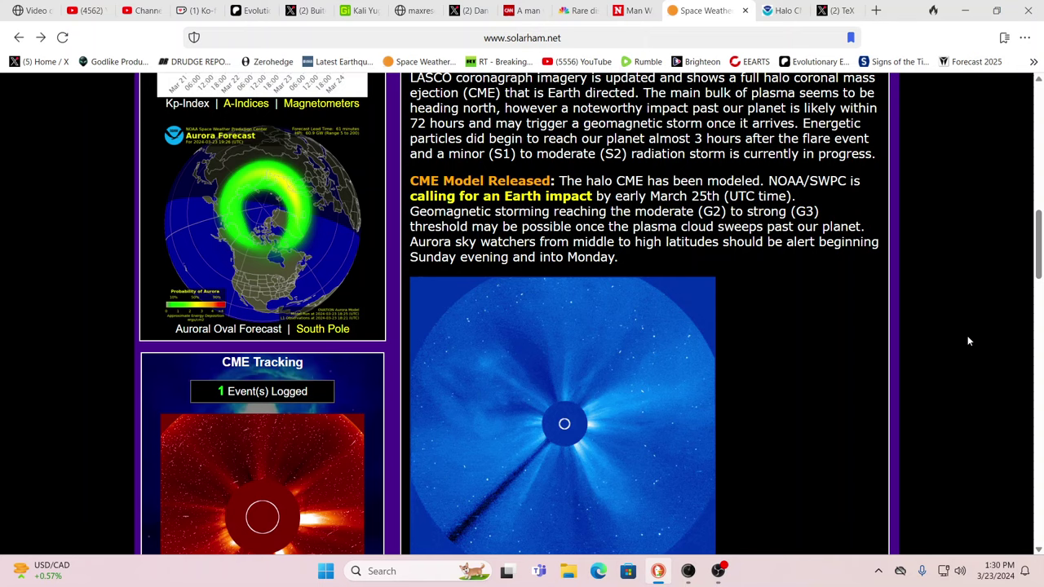
{"action": "mouse_move", "coordinate": [879, 326]}
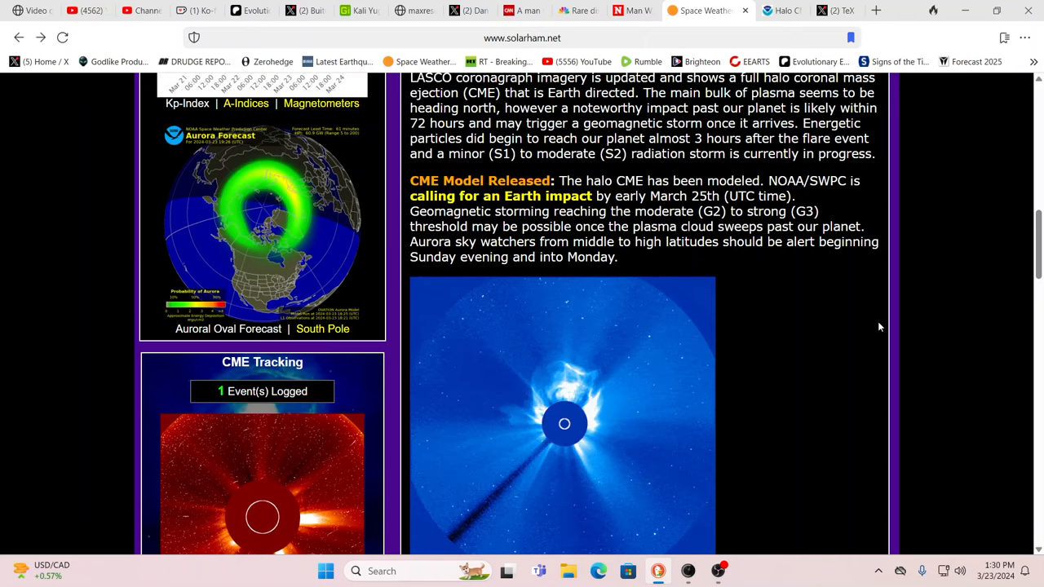
{"action": "scroll", "scroll_direction": "up", "scroll_amount": 3}
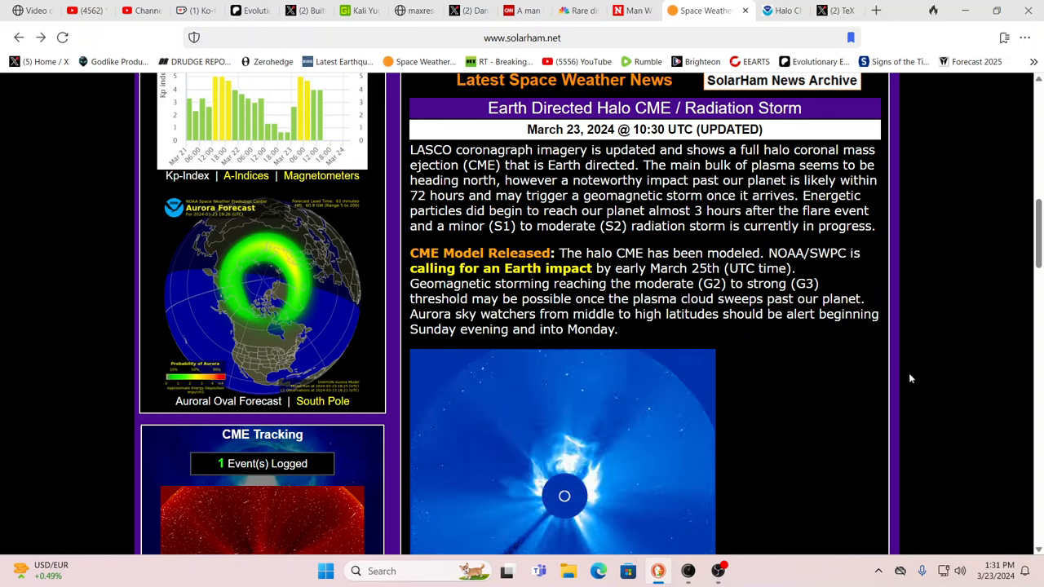
{"action": "mouse_move", "coordinate": [877, 314]}
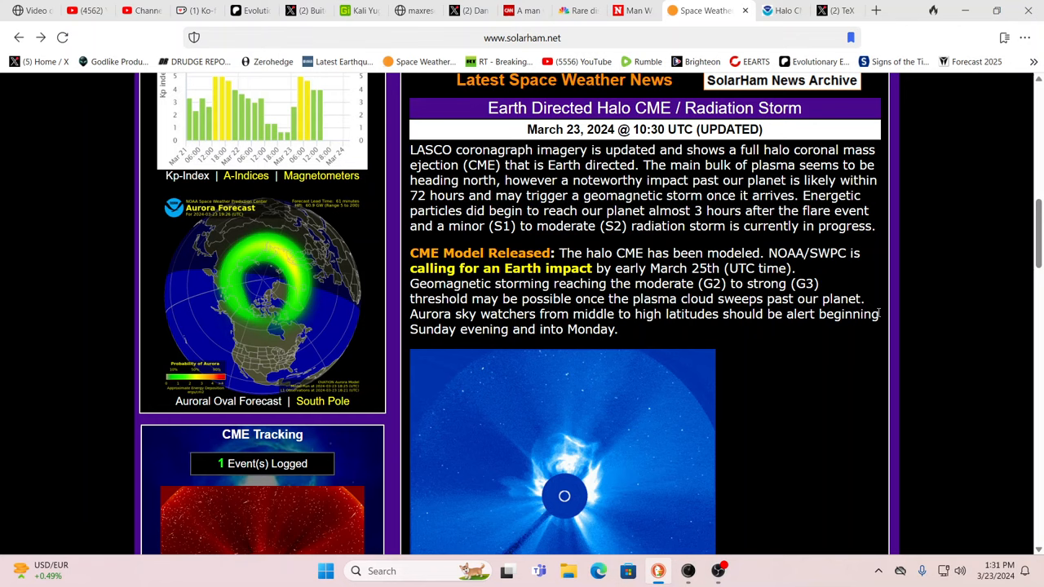
Search DuckDuckGo in a new tab for "ascending path of the yugas"
{"action": "left_click", "coordinate": [874, 10]}
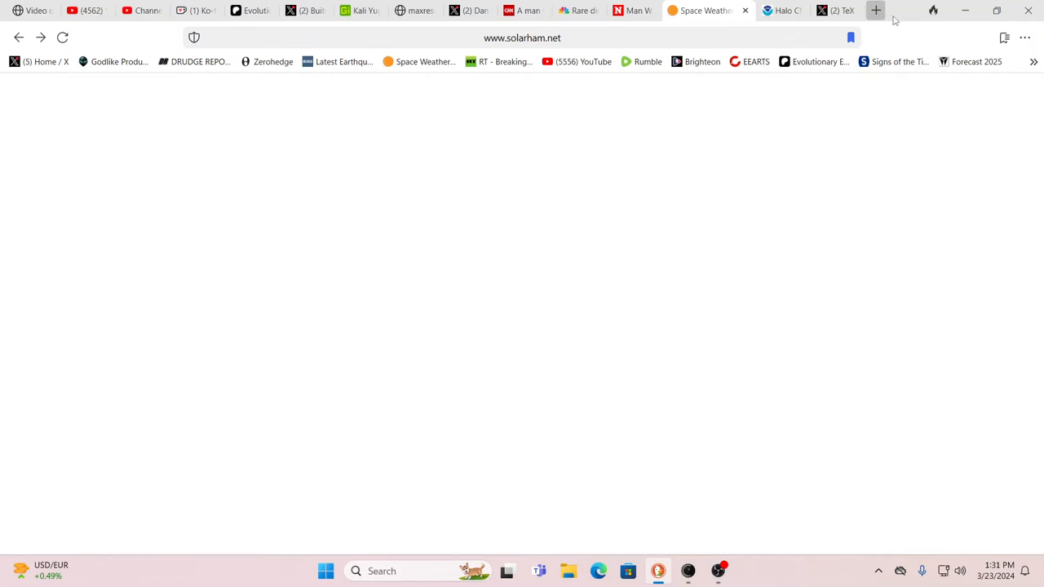
{"action": "left_click", "coordinate": [874, 10]}
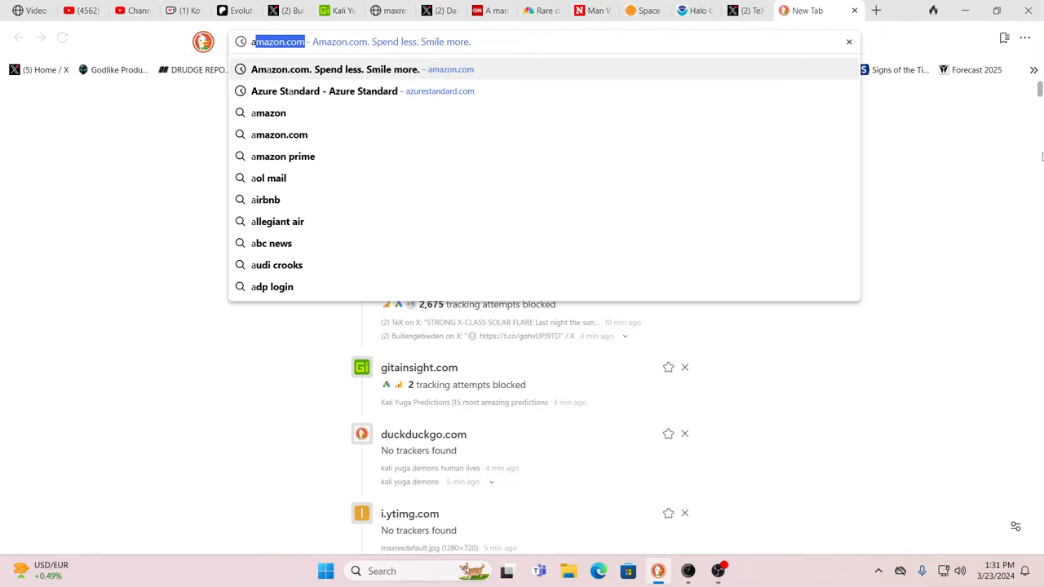
{"action": "type", "text": "ascending"}
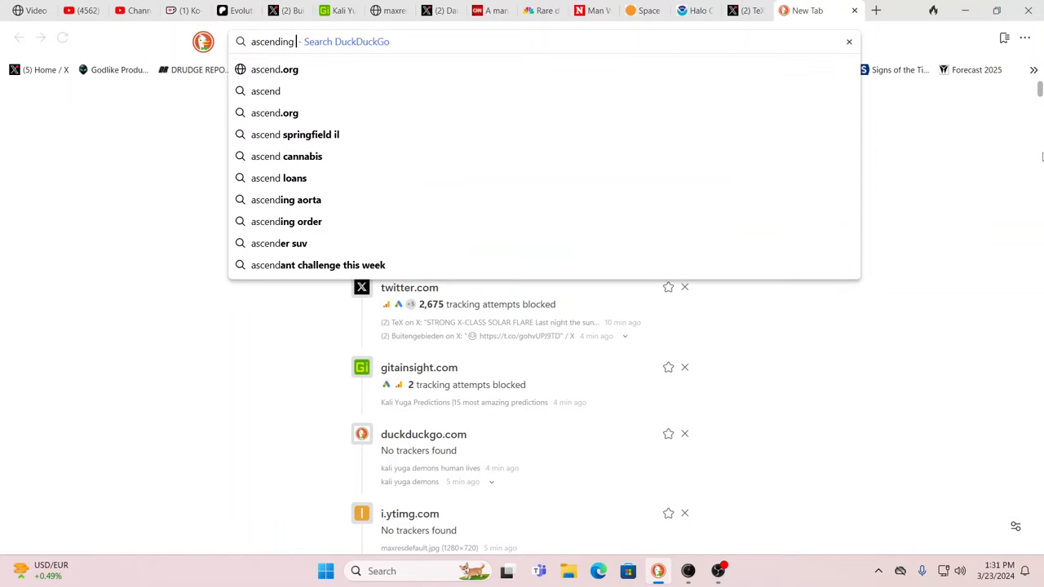
{"action": "type", "text": "path"}
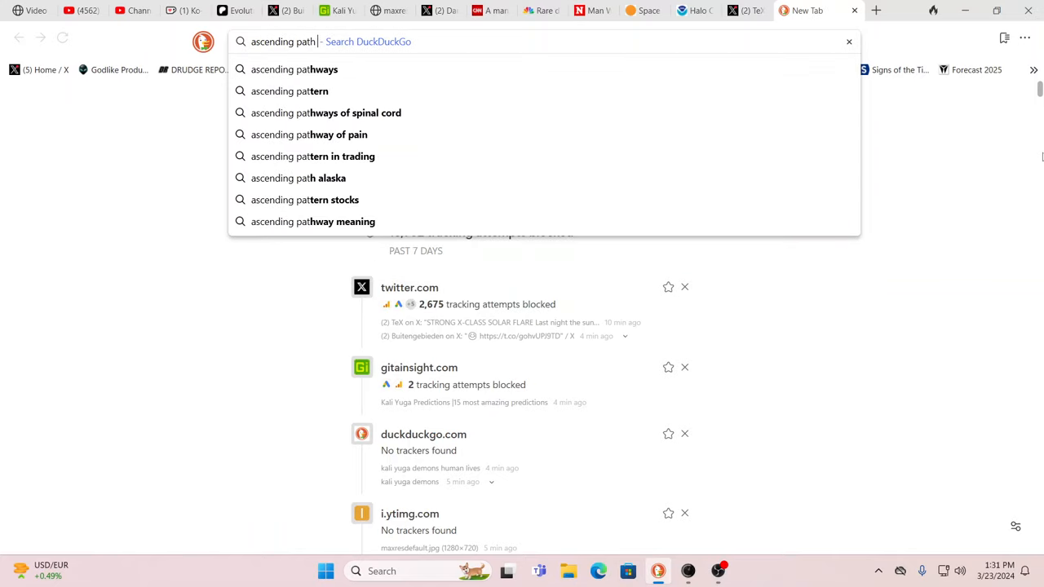
{"action": "type", "text": "of the yugas"}
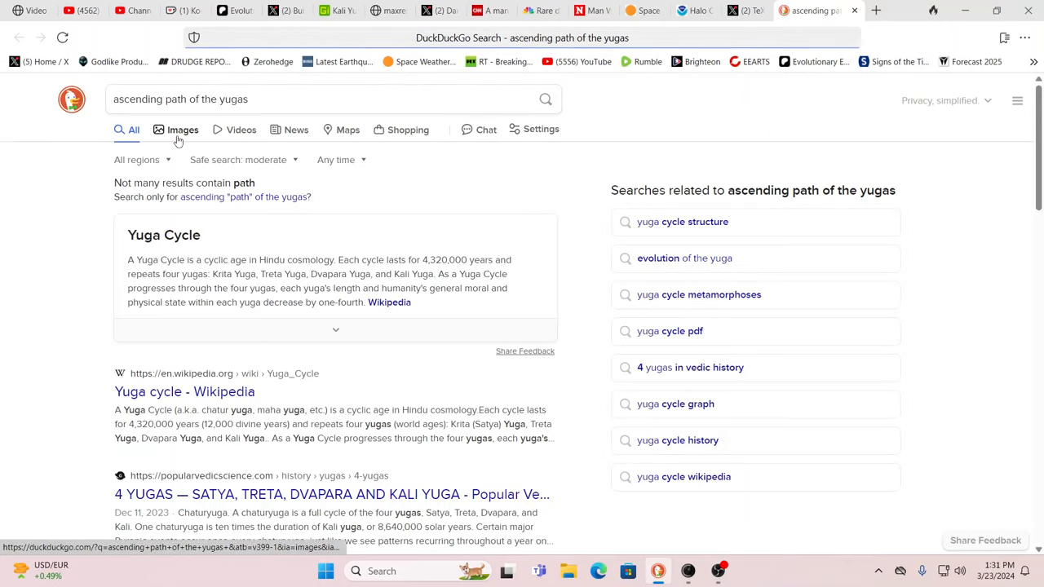
View image results, previewing the Four Yugas in Hinduism diagram and the Medicine Mountain: 2018 yuga wheel
{"action": "left_click", "coordinate": [183, 130]}
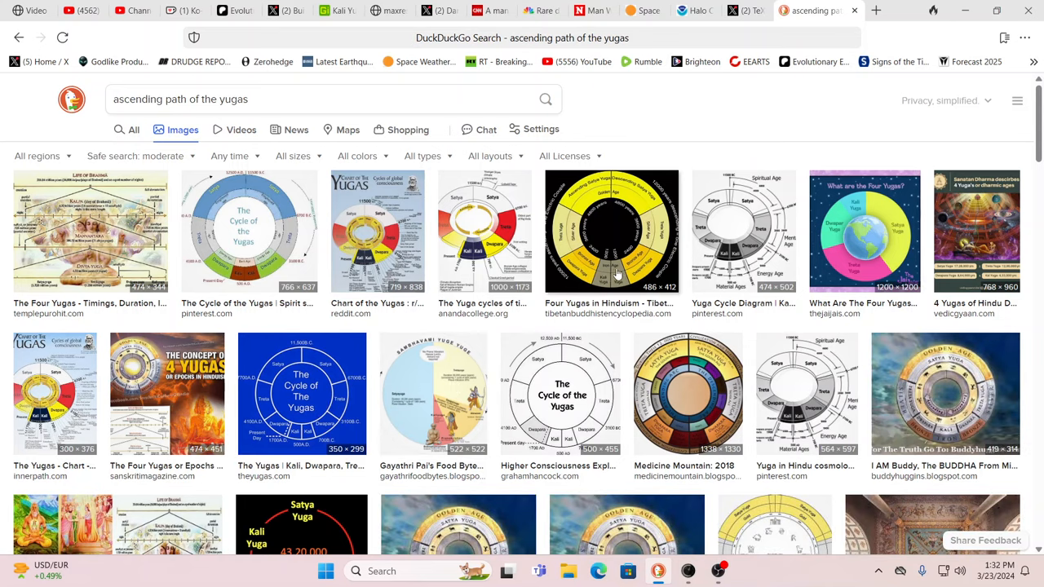
{"action": "left_click", "coordinate": [610, 230]}
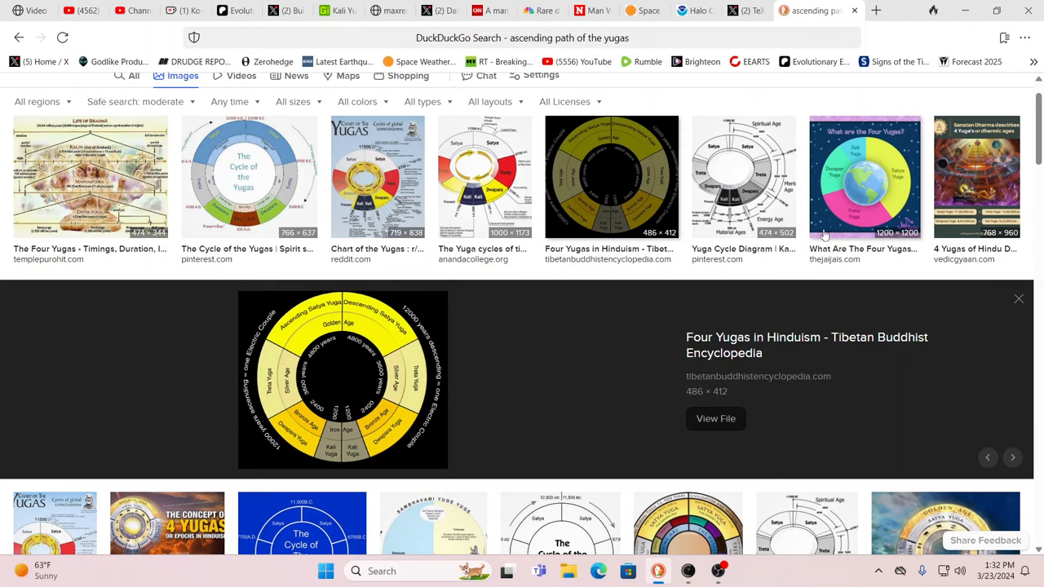
{"action": "mouse_move", "coordinate": [574, 329]}
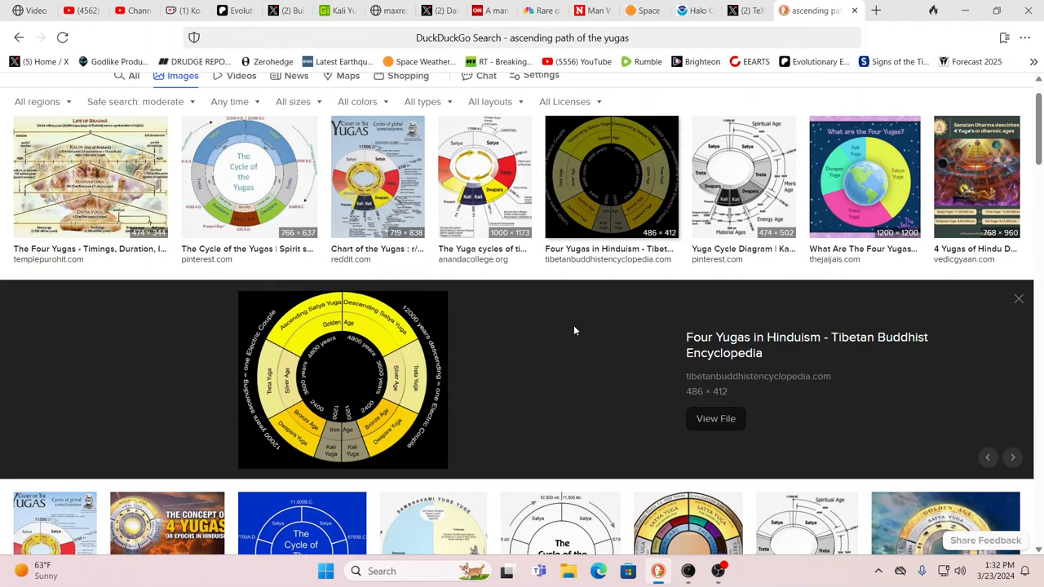
{"action": "scroll", "scroll_direction": "down", "scroll_amount": 3}
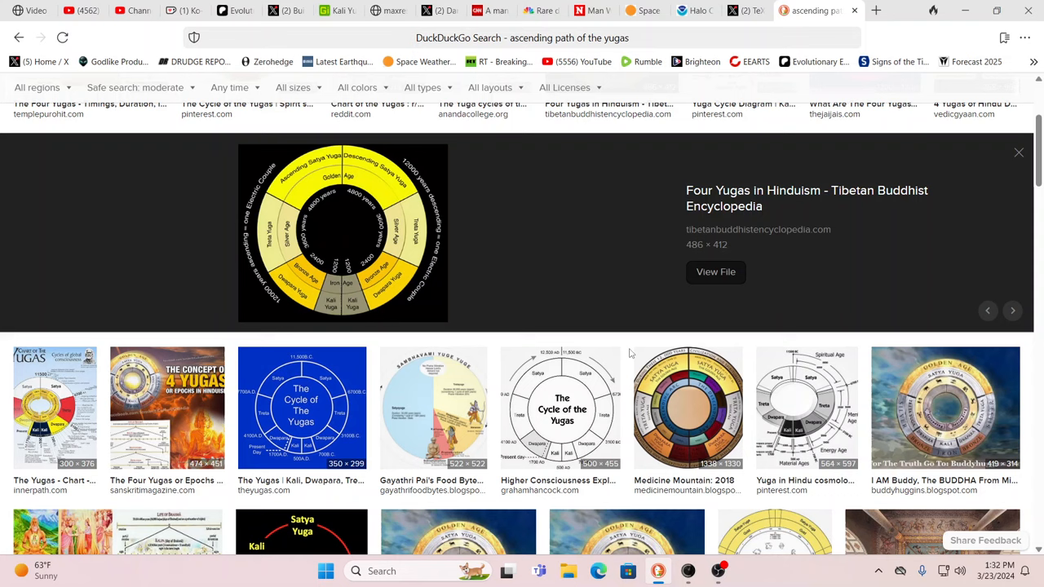
{"action": "mouse_move", "coordinate": [548, 405]}
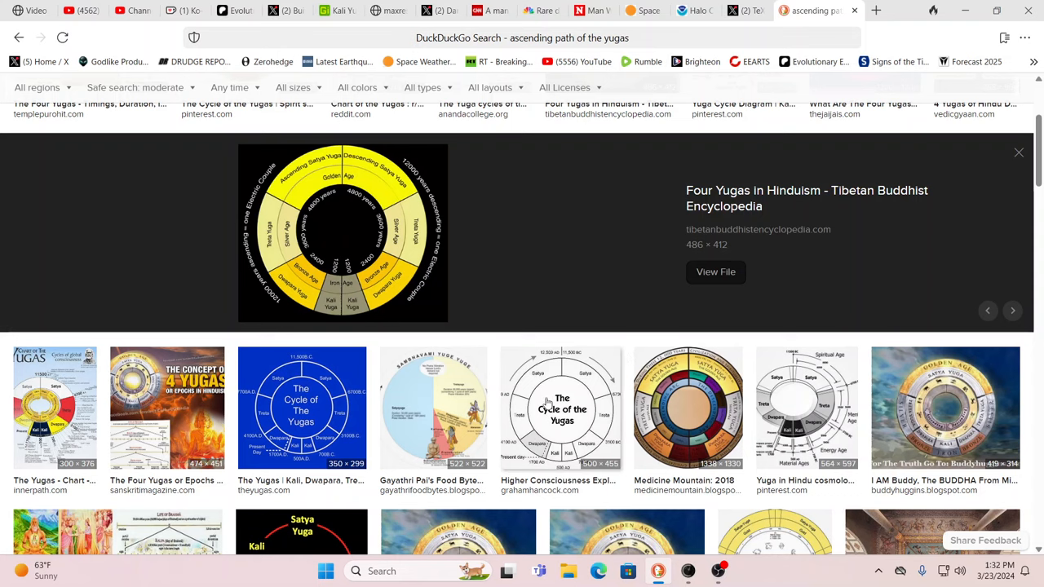
{"action": "mouse_move", "coordinate": [667, 408]}
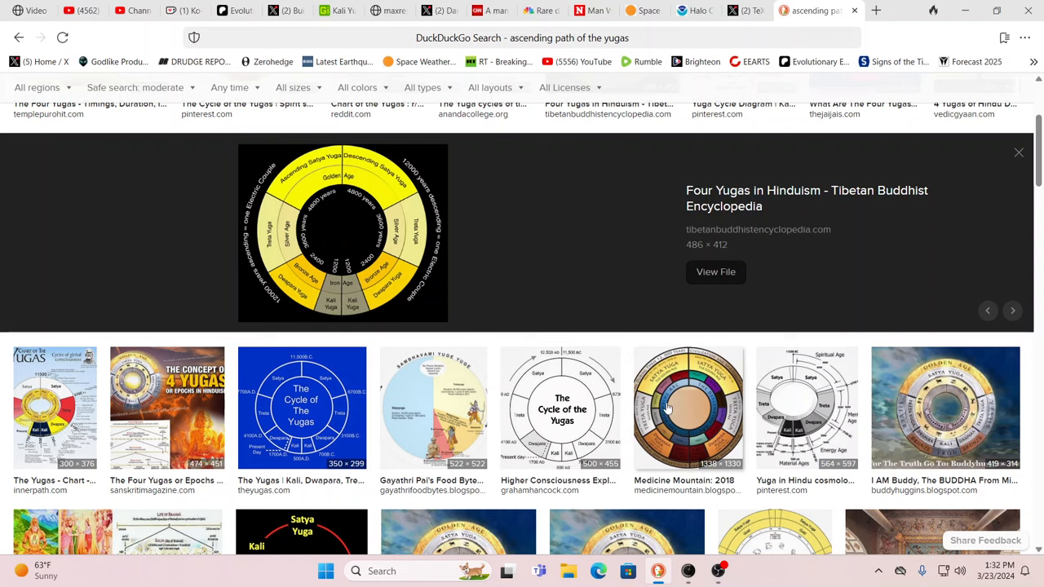
{"action": "left_click", "coordinate": [688, 407]}
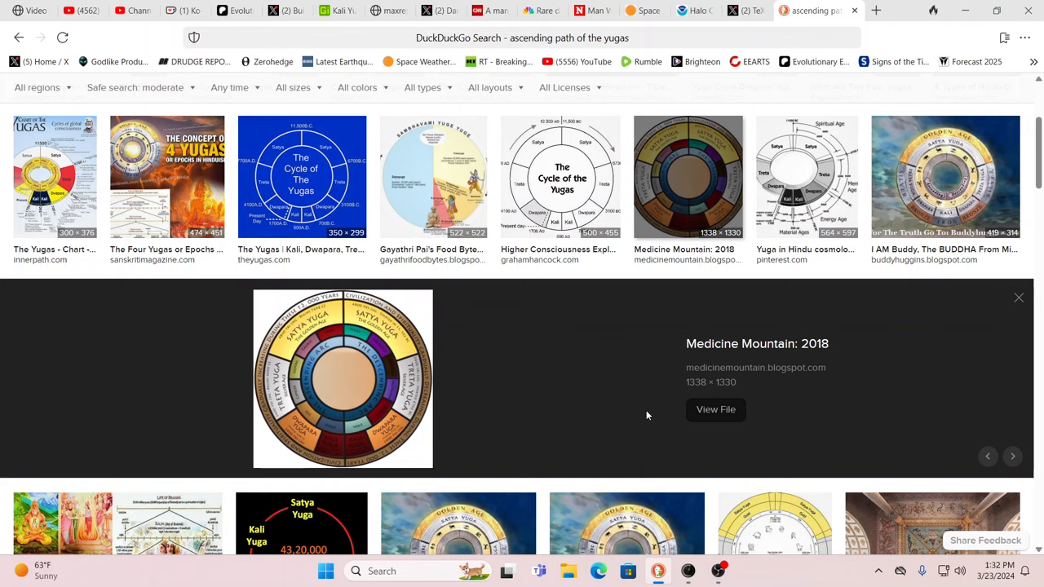
{"action": "scroll", "scroll_direction": "down", "scroll_amount": 3}
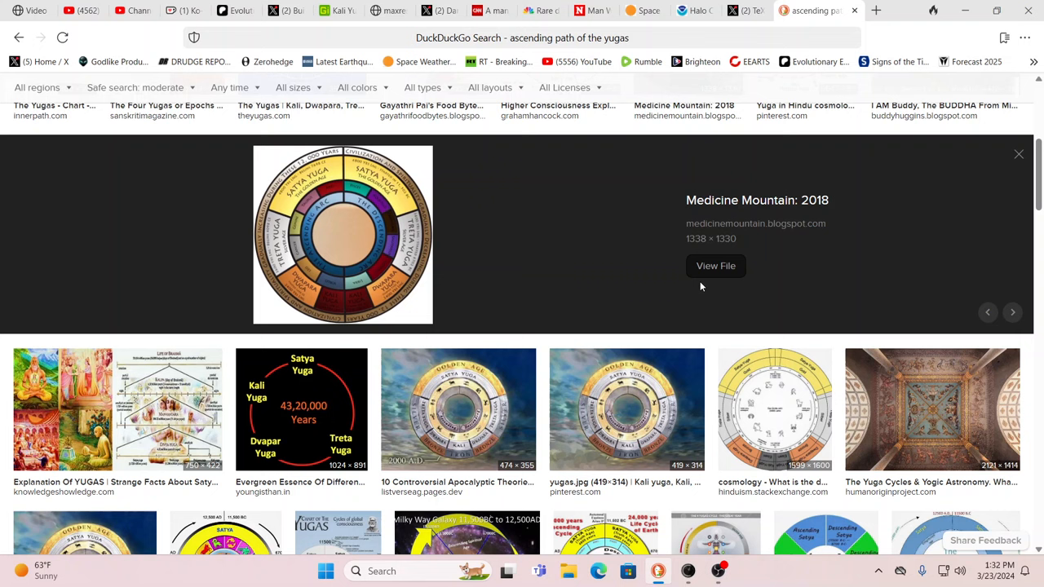
Show the Medicine Mountain yuga wheel image at full size in its own tab
{"action": "left_click", "coordinate": [714, 264]}
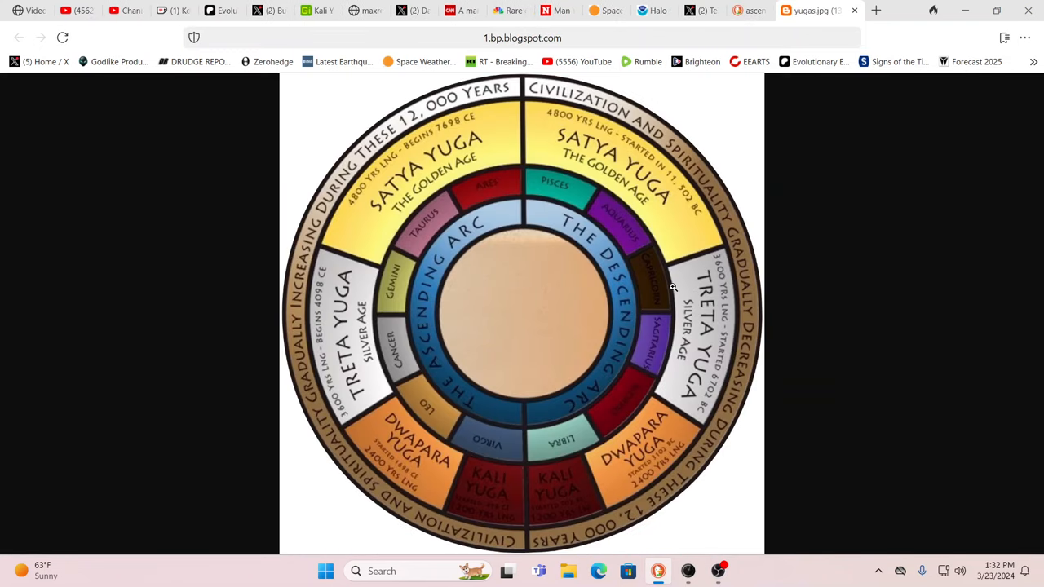
{"action": "mouse_move", "coordinate": [571, 493]}
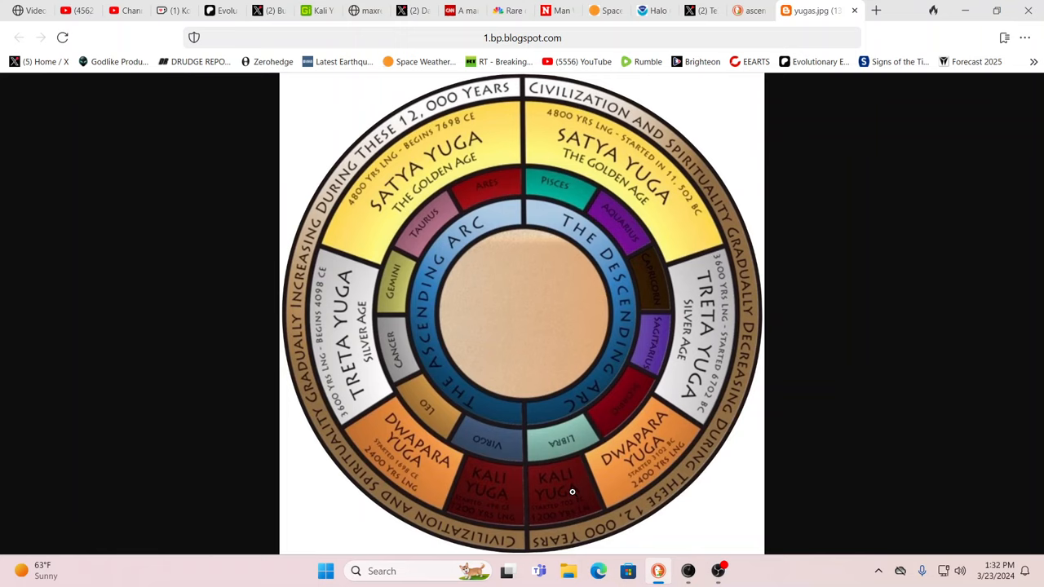
{"action": "mouse_move", "coordinate": [470, 205]}
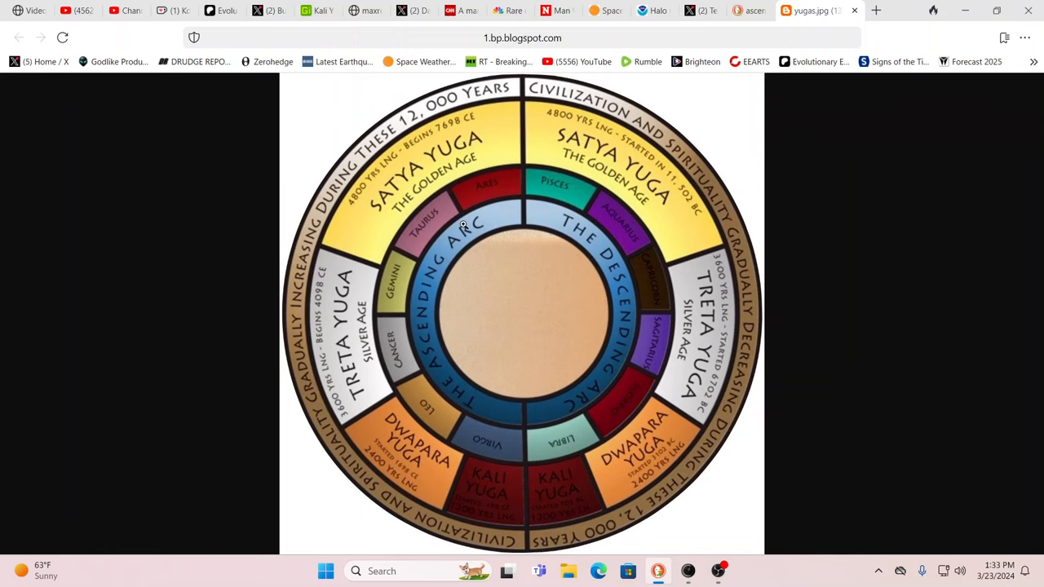
{"action": "mouse_move", "coordinate": [620, 216]}
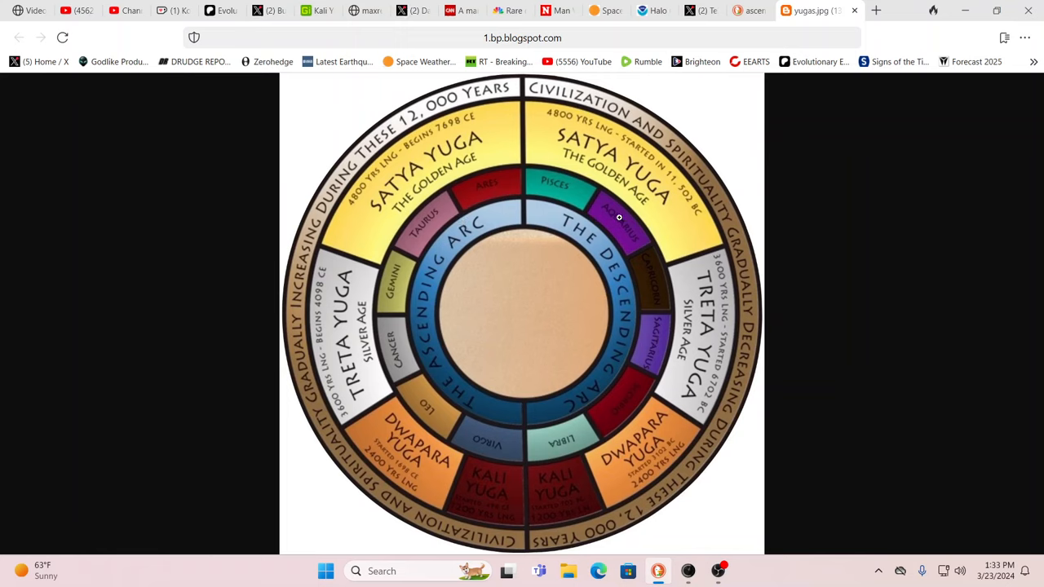
{"action": "mouse_move", "coordinate": [759, 193]}
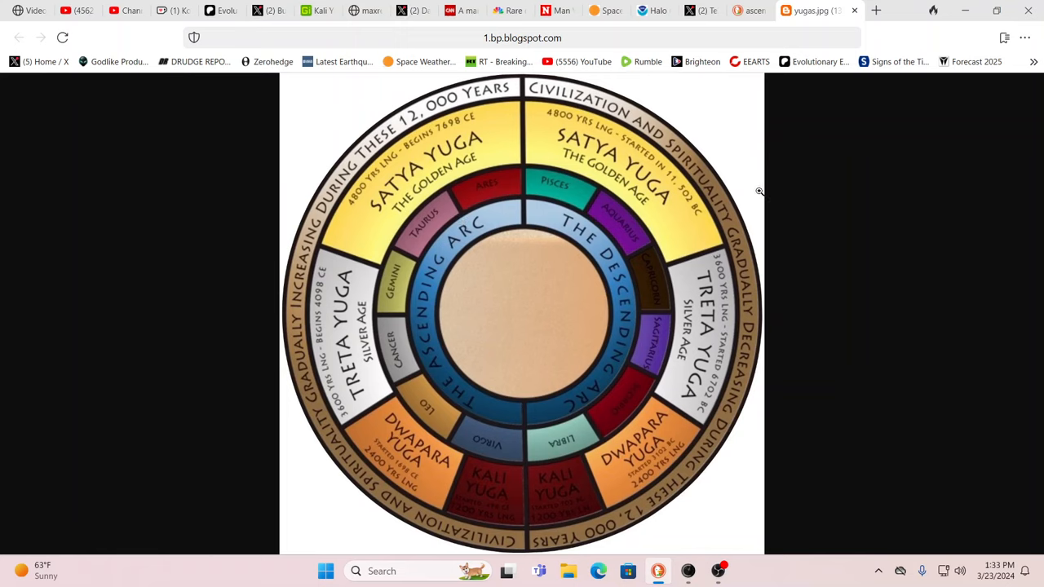
{"action": "mouse_move", "coordinate": [796, 192]}
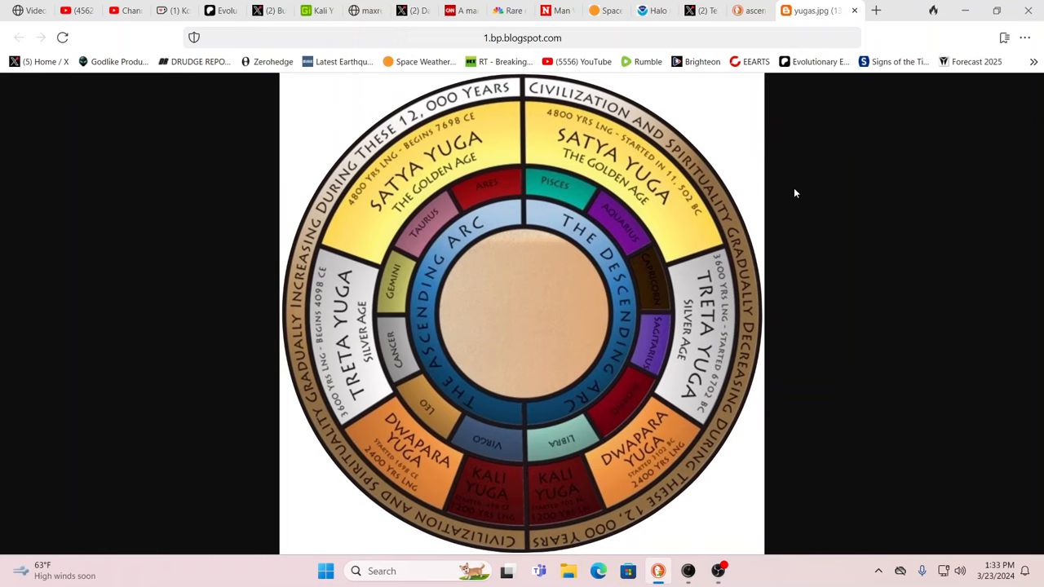
{"action": "mouse_move", "coordinate": [741, 360]}
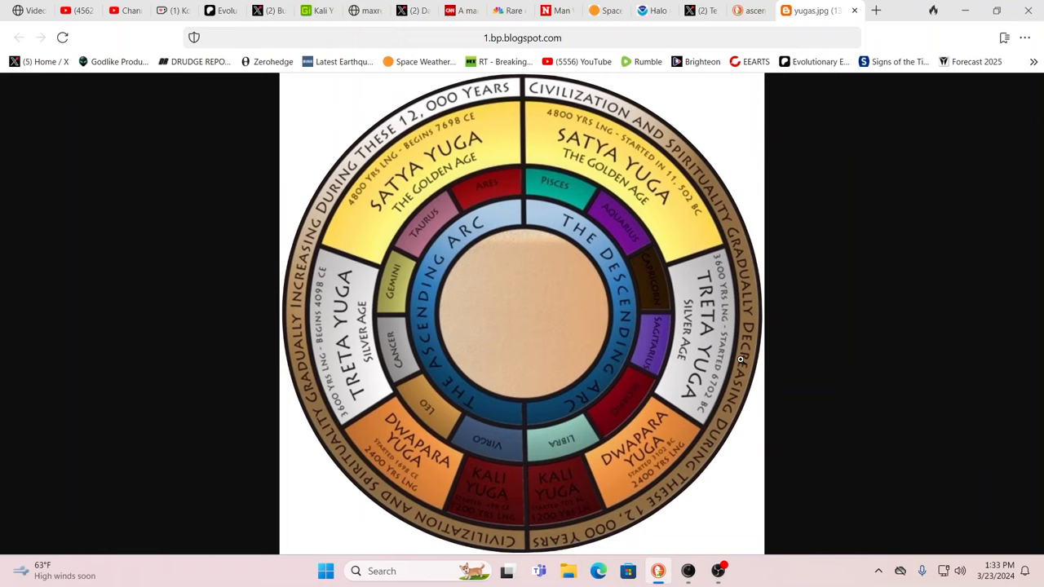
{"action": "mouse_move", "coordinate": [689, 368]}
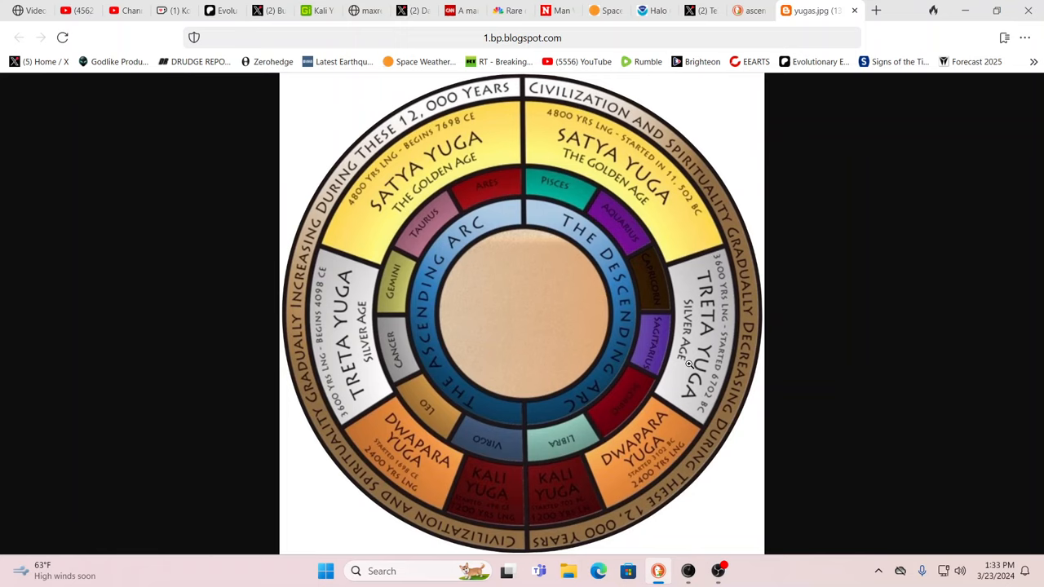
{"action": "mouse_move", "coordinate": [679, 352]}
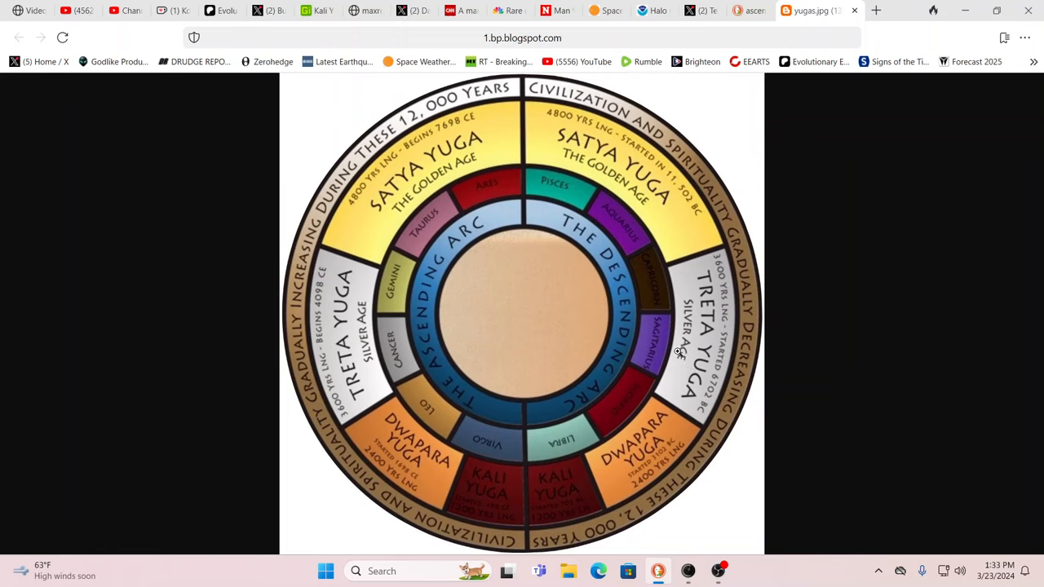
{"action": "mouse_move", "coordinate": [514, 502]}
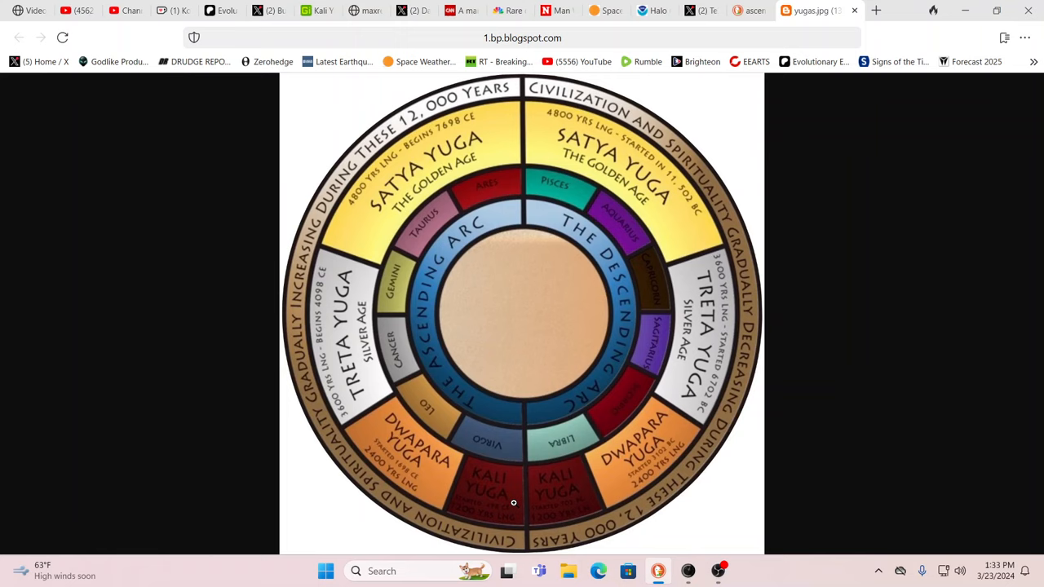
{"action": "mouse_move", "coordinate": [548, 505]}
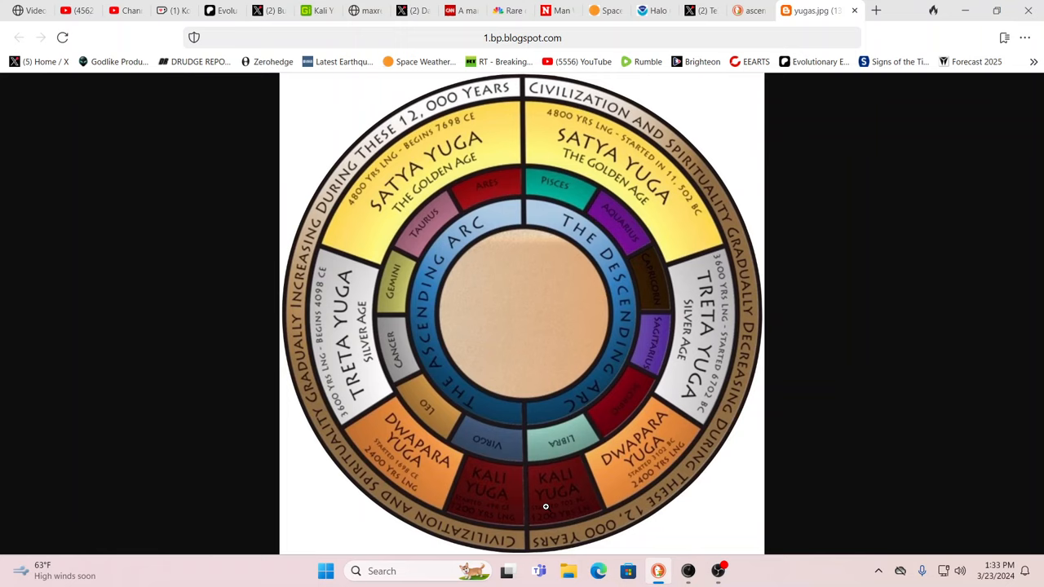
{"action": "mouse_move", "coordinate": [529, 503]}
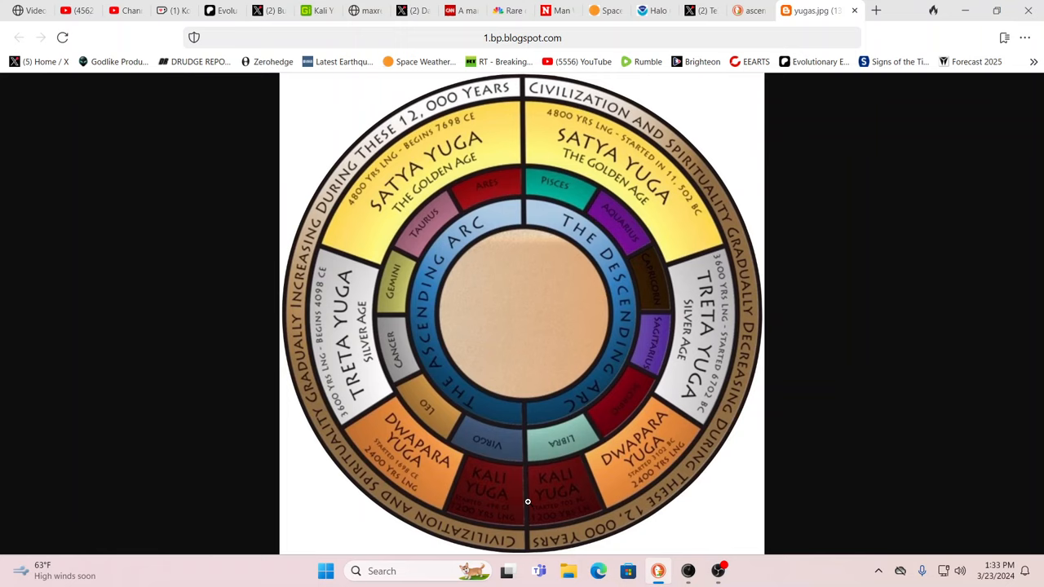
{"action": "mouse_move", "coordinate": [525, 495]}
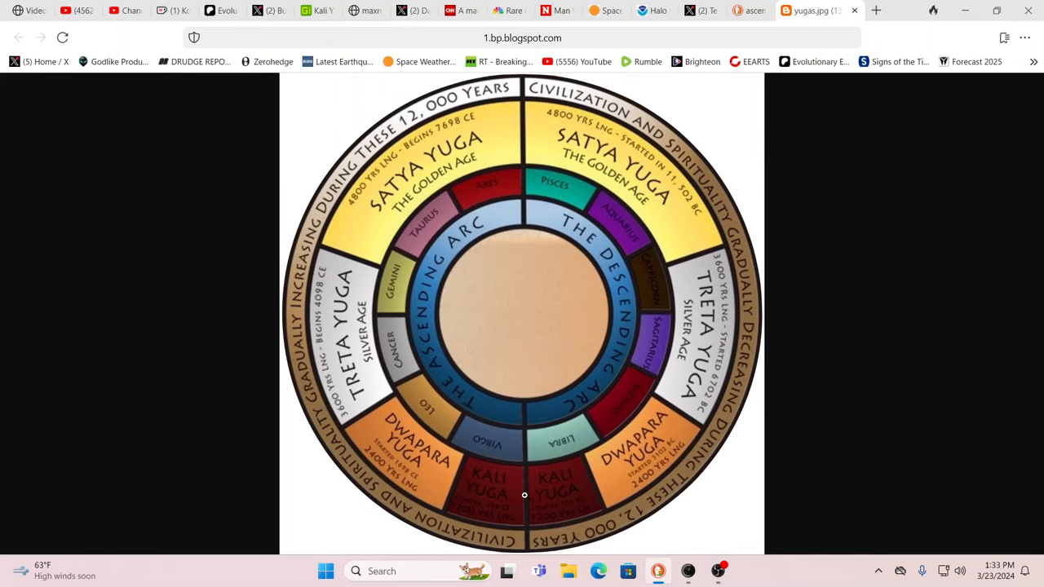
{"action": "mouse_move", "coordinate": [451, 364]}
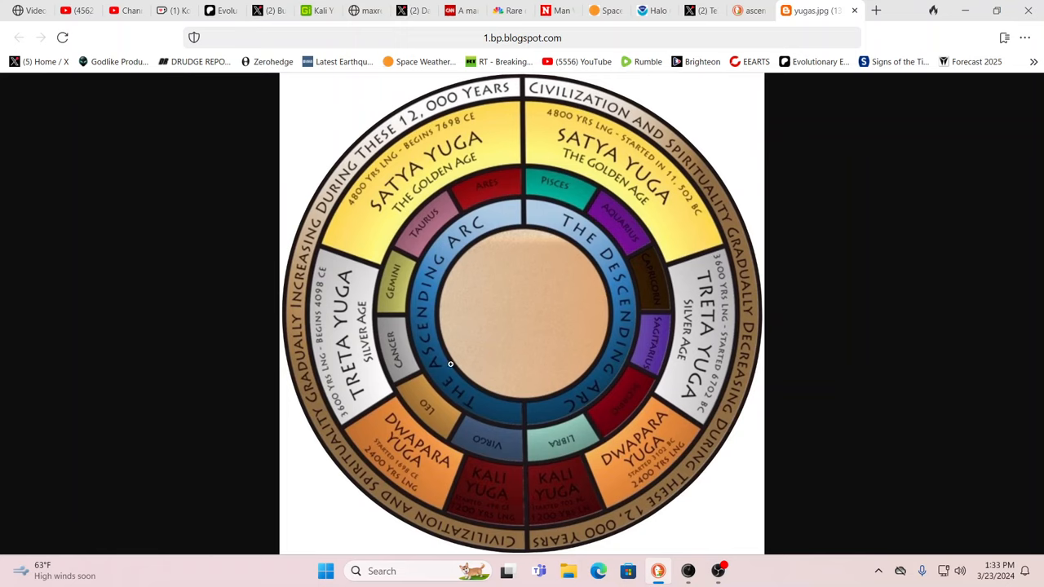
{"action": "mouse_move", "coordinate": [612, 327]}
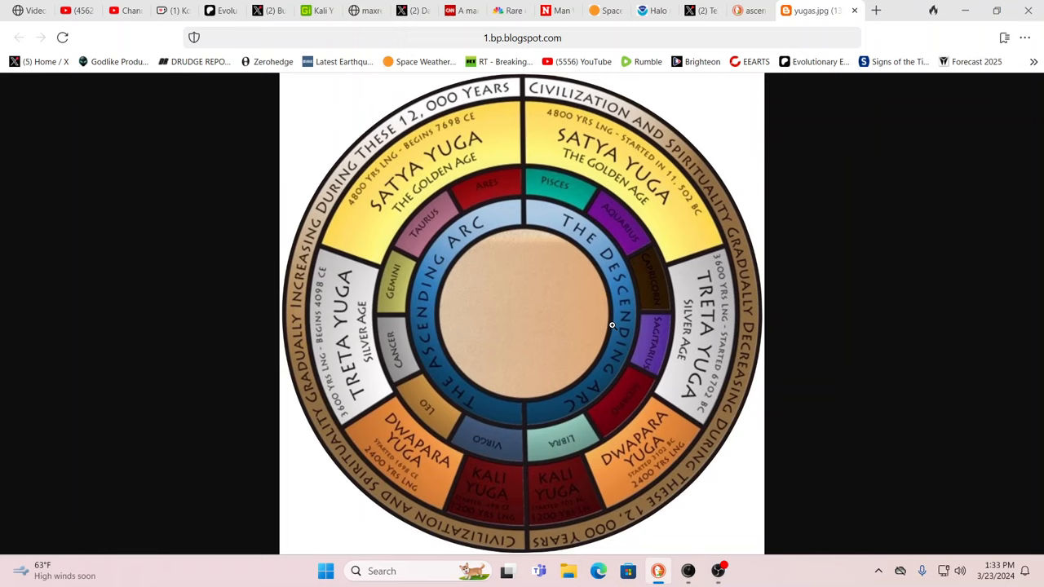
{"action": "mouse_move", "coordinate": [372, 463]}
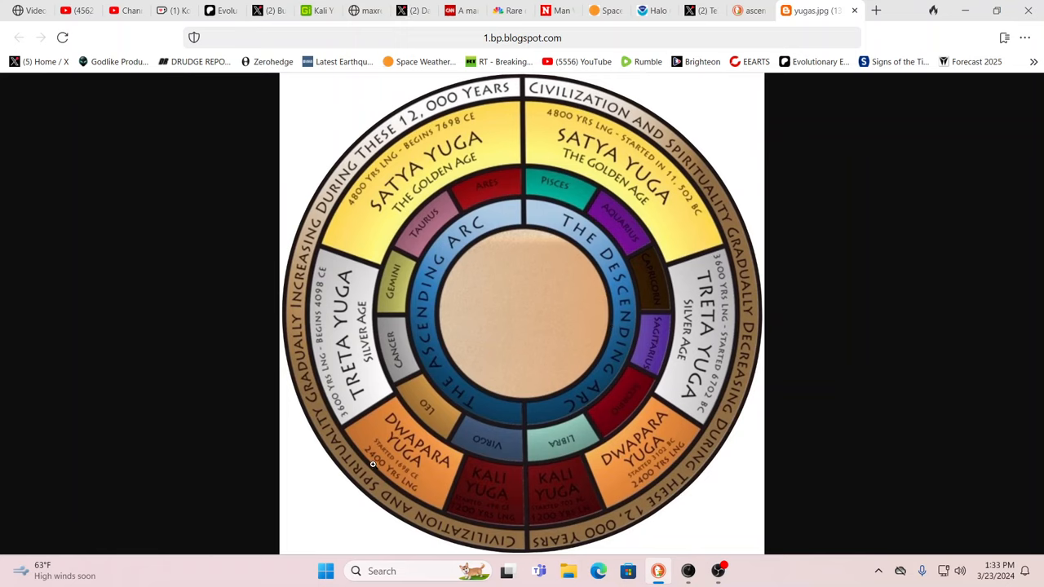
{"action": "mouse_move", "coordinate": [352, 396]}
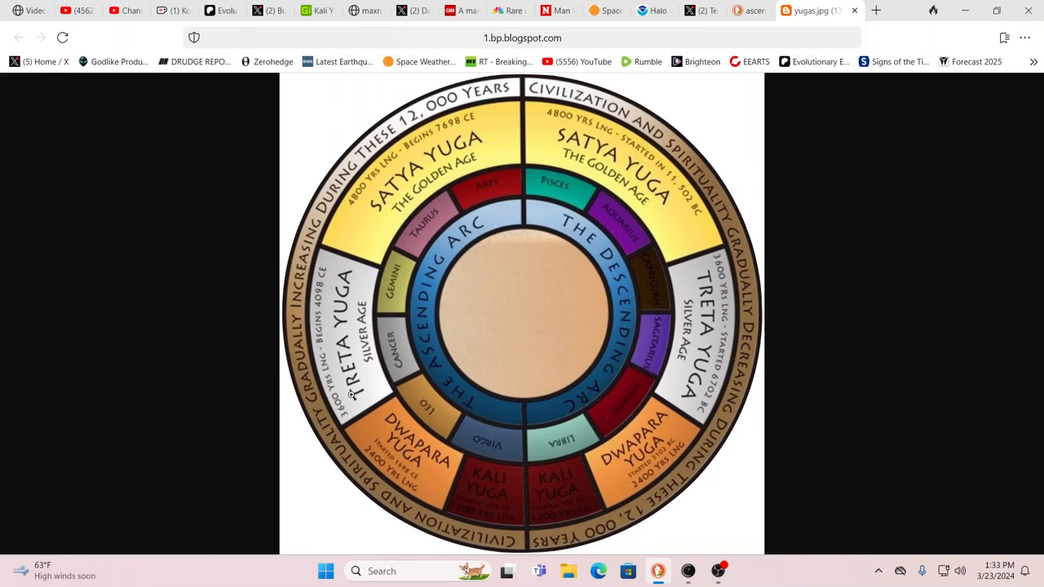
{"action": "mouse_move", "coordinate": [427, 475]}
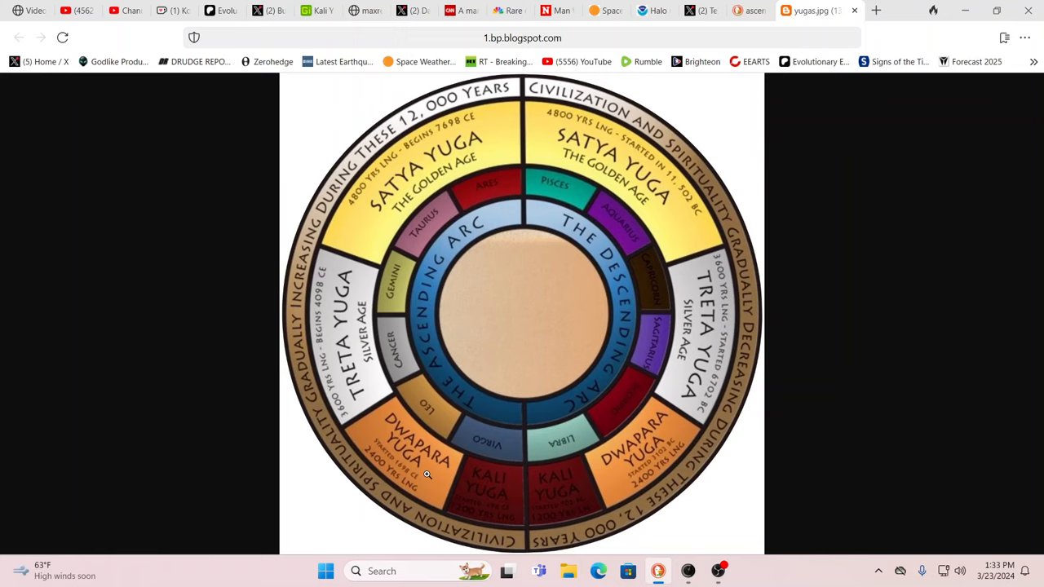
{"action": "mouse_move", "coordinate": [517, 268]}
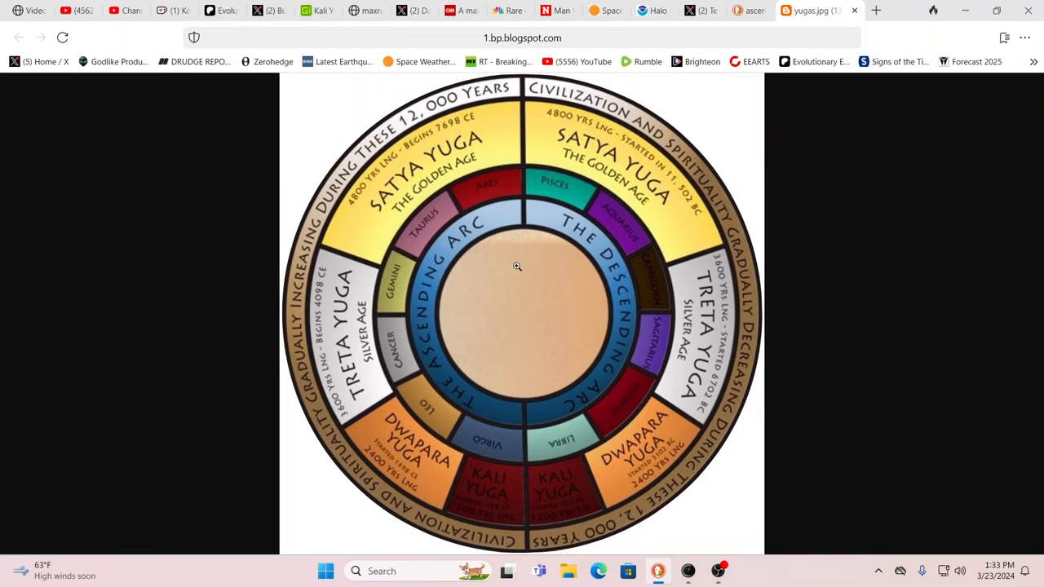
{"action": "mouse_move", "coordinate": [742, 77]}
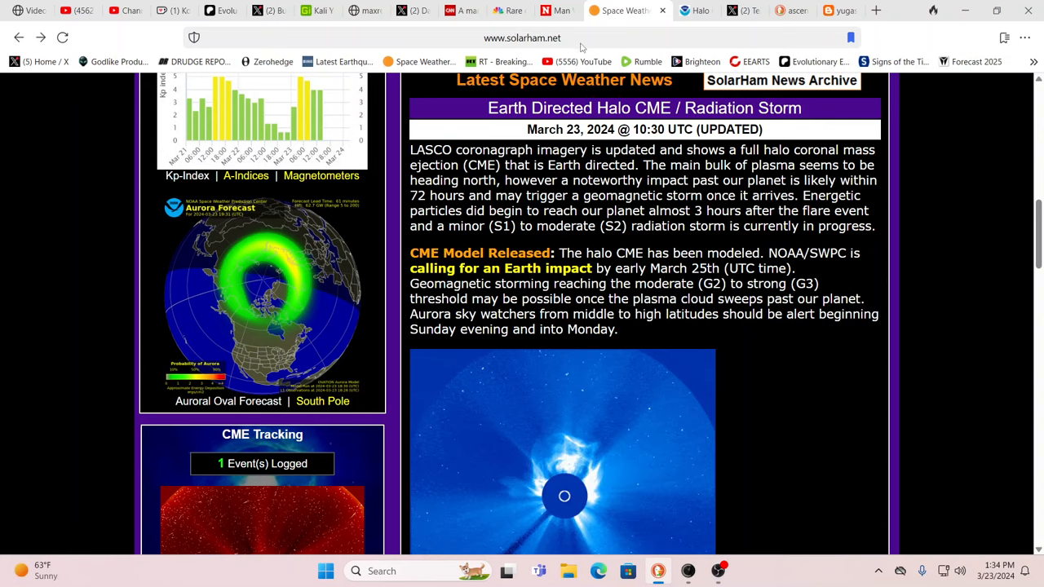
Skim the Newsweek faces-as-demons story, then move to the NBC News report on the disorder
{"action": "left_click", "coordinate": [571, 9]}
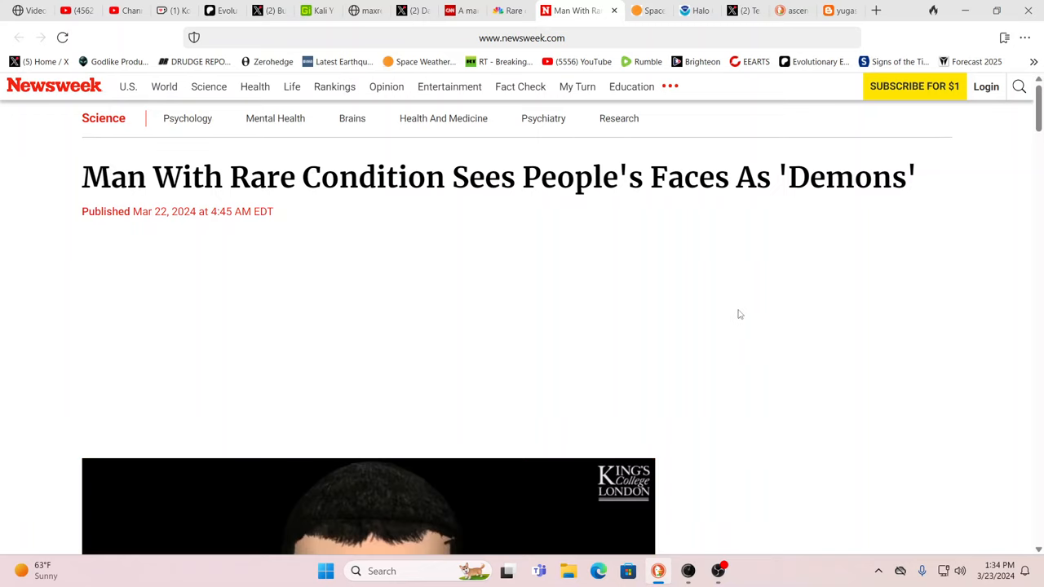
{"action": "scroll", "scroll_direction": "down", "scroll_amount": 3}
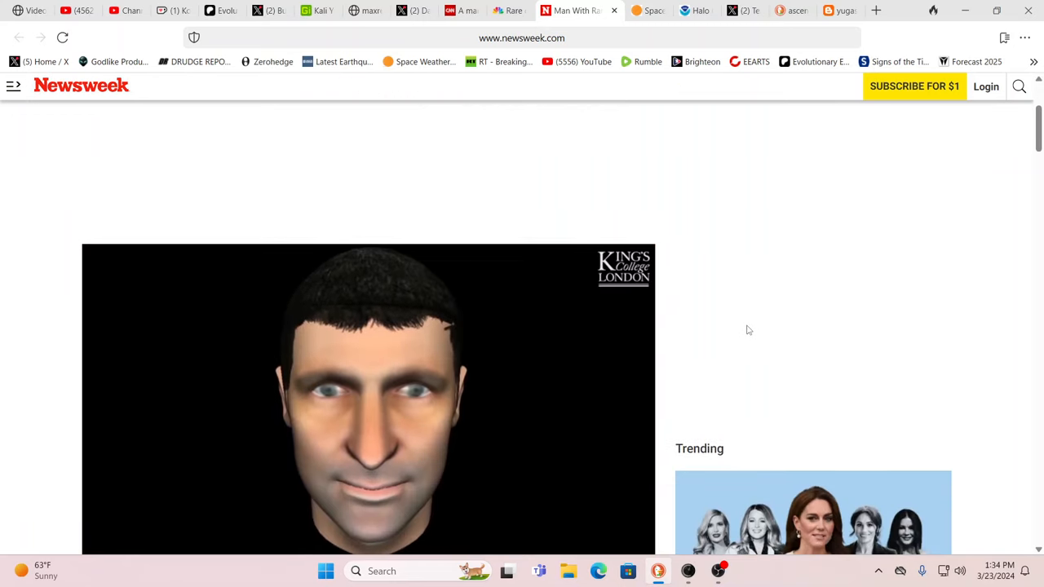
{"action": "scroll", "scroll_direction": "down", "scroll_amount": 3}
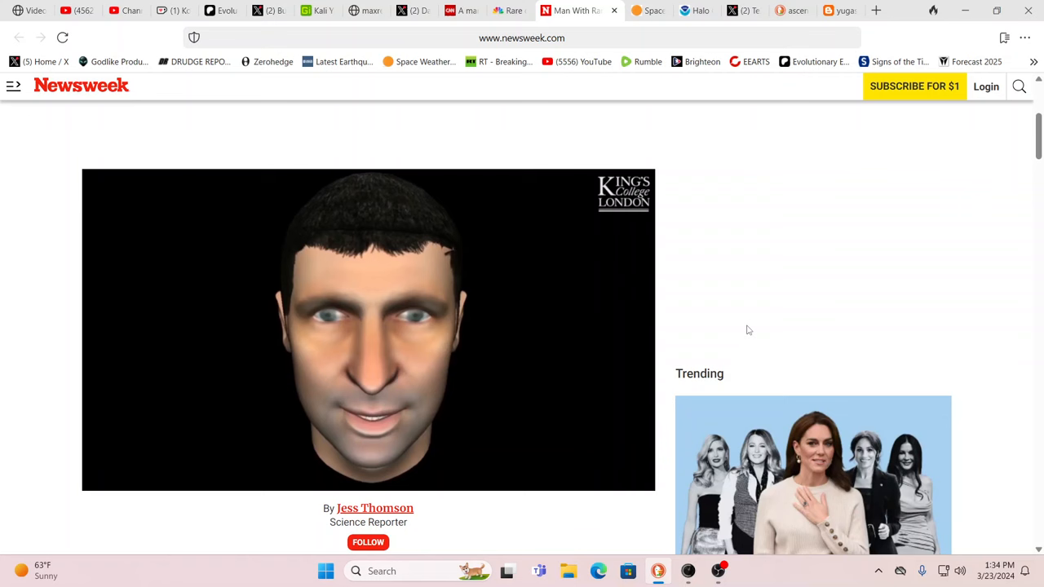
{"action": "left_click", "coordinate": [368, 329]}
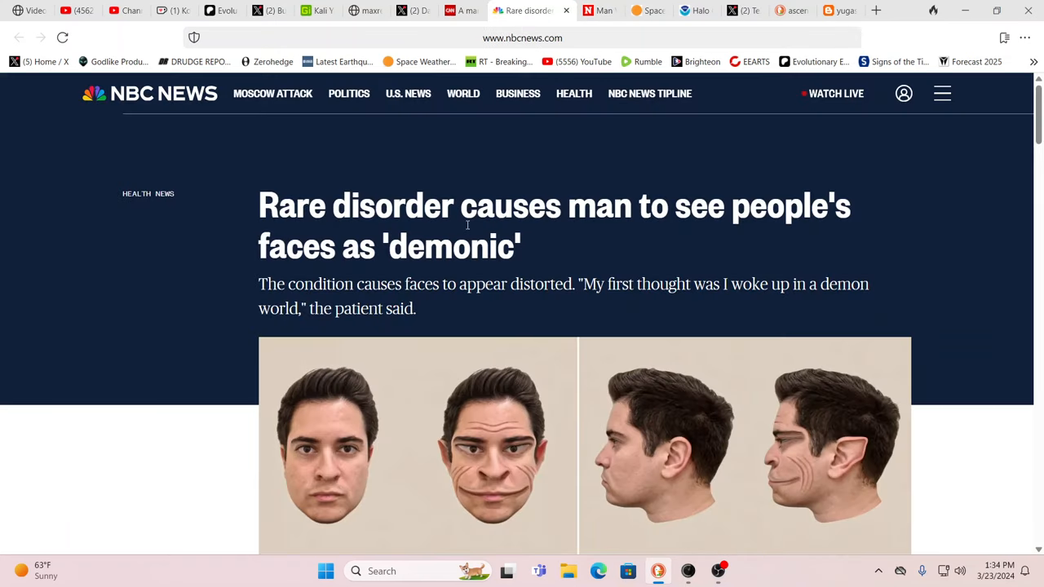
Browse the CNN 'It's like staring at demons' article and its distorted-face illustrations
{"action": "left_click", "coordinate": [473, 10]}
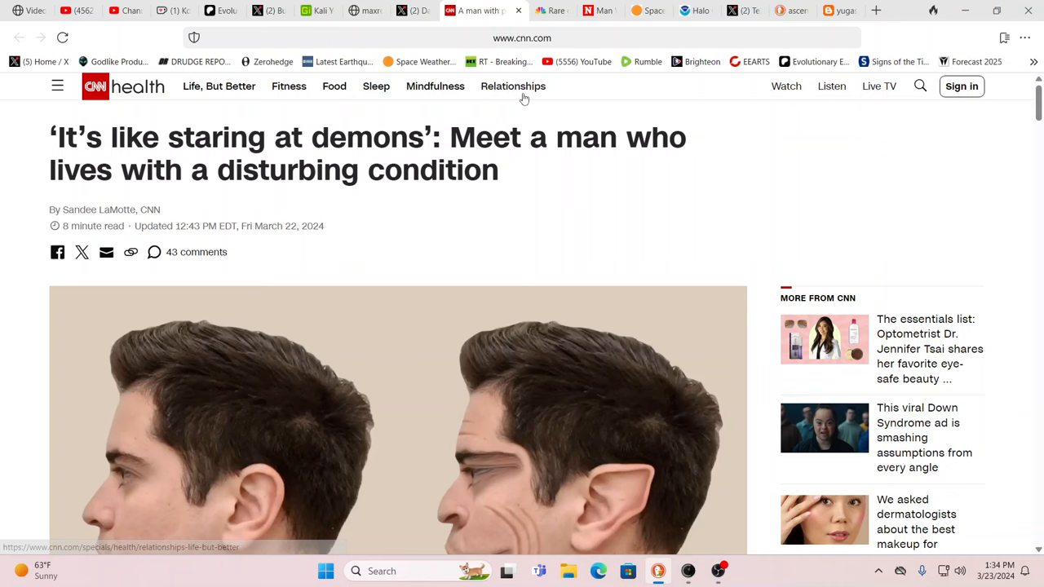
{"action": "scroll", "scroll_direction": "down", "scroll_amount": 3}
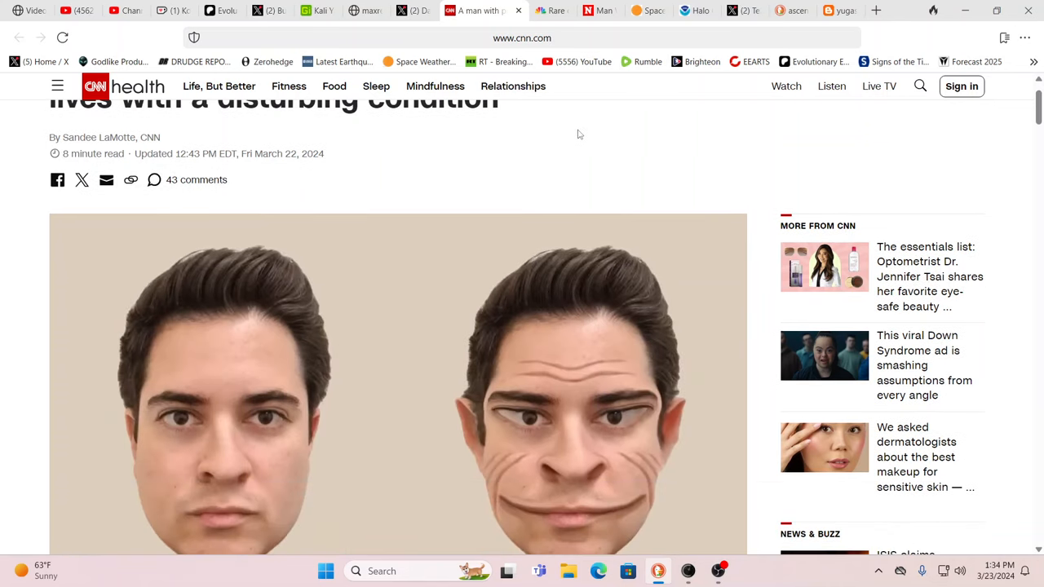
{"action": "scroll", "scroll_direction": "up", "scroll_amount": 3}
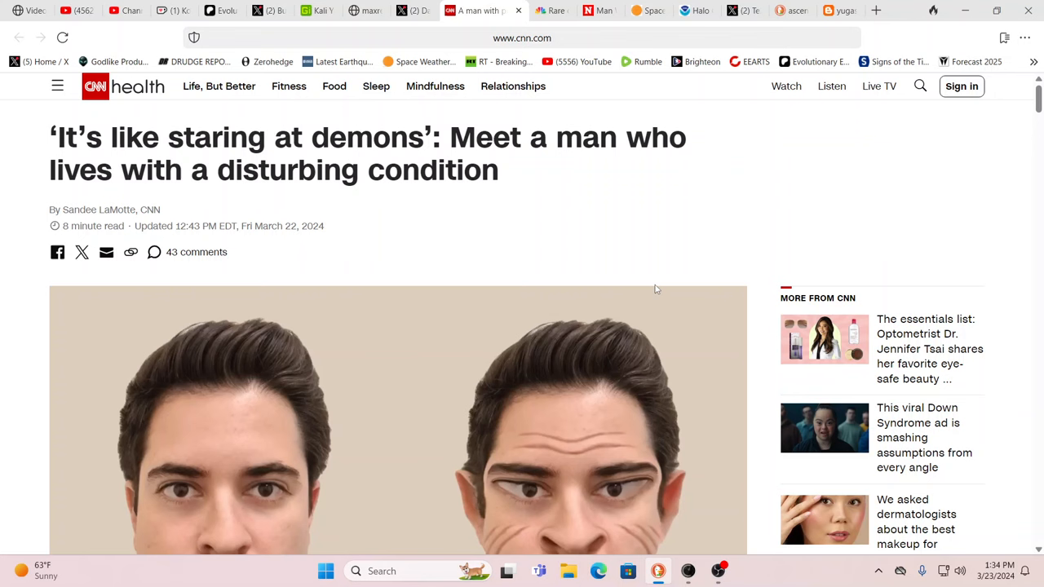
{"action": "scroll", "scroll_direction": "down", "scroll_amount": 3}
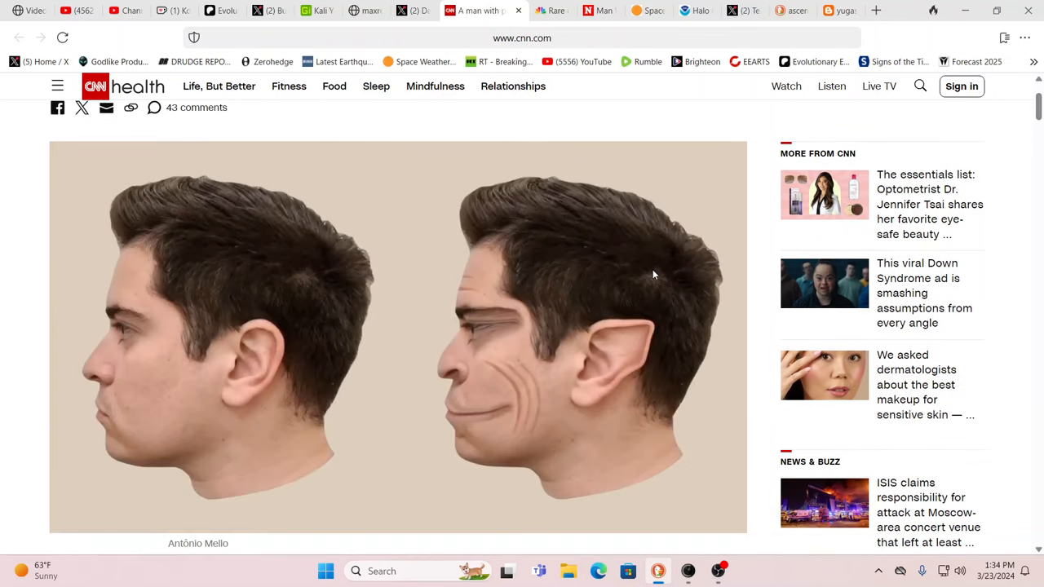
{"action": "scroll", "scroll_direction": "up", "scroll_amount": 3}
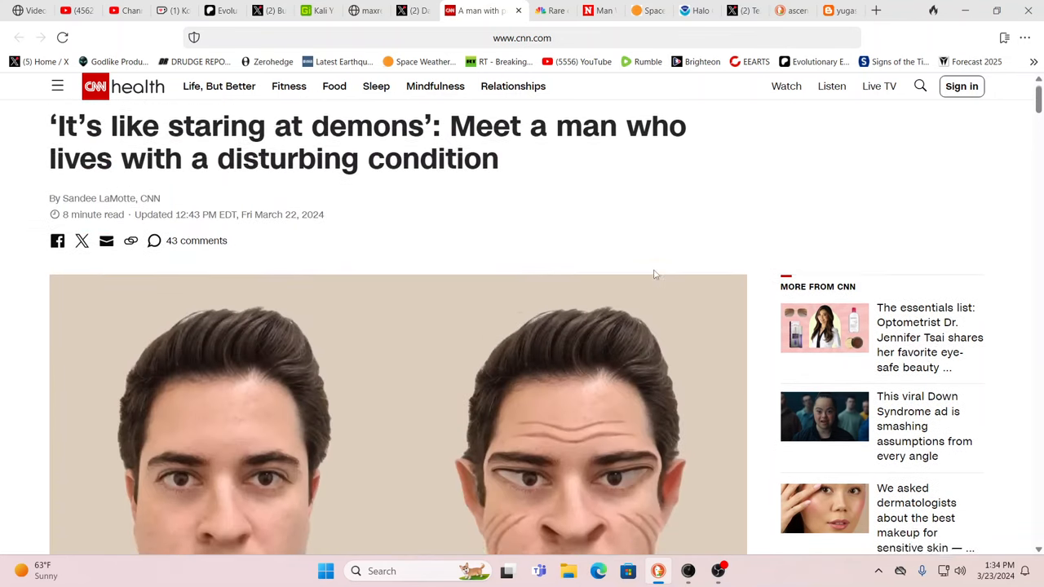
{"action": "scroll", "scroll_direction": "down", "scroll_amount": 3}
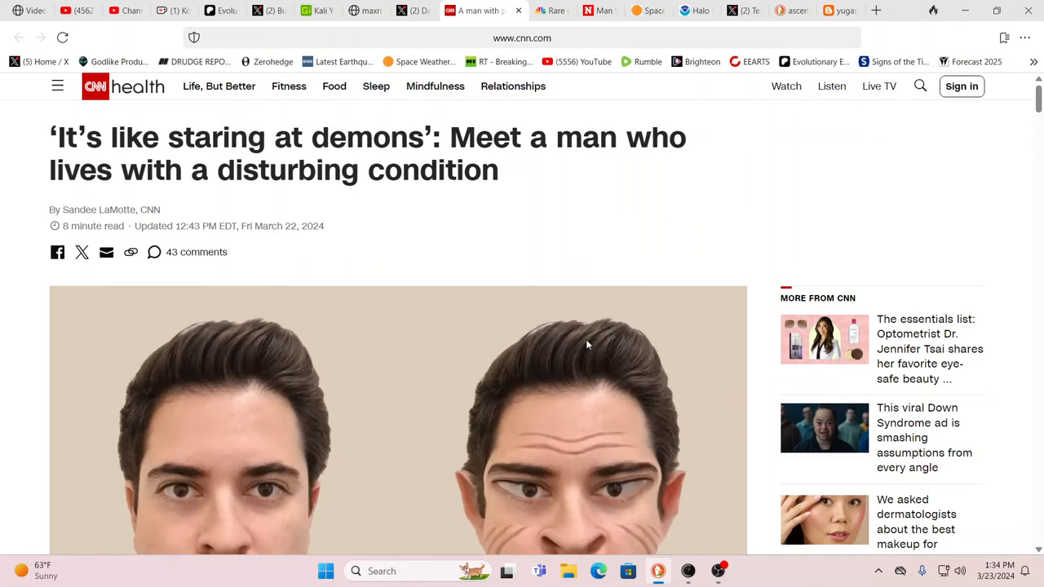
{"action": "scroll", "scroll_direction": "down", "scroll_amount": 3}
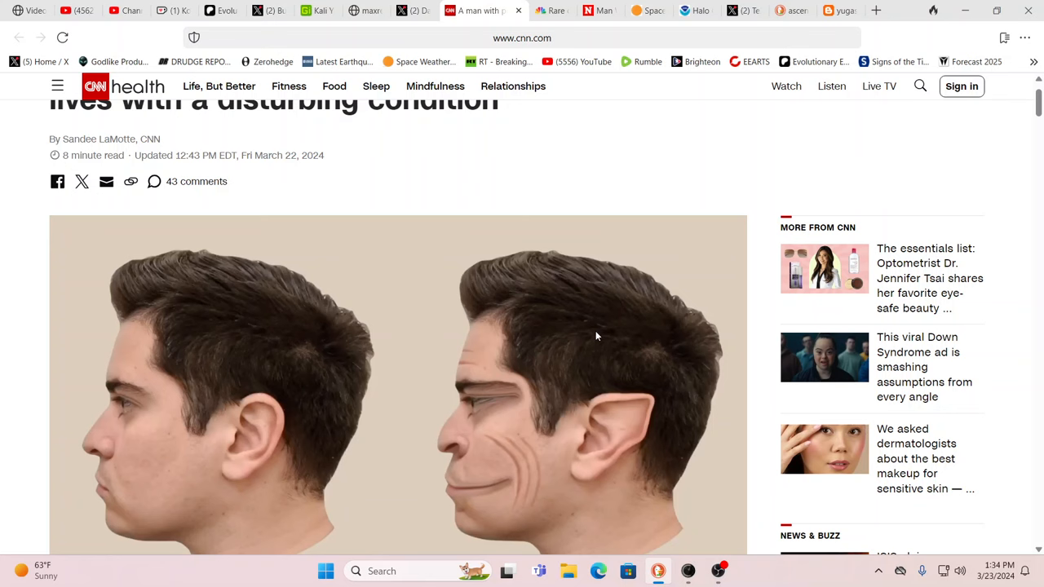
{"action": "scroll", "scroll_direction": "down", "scroll_amount": 3}
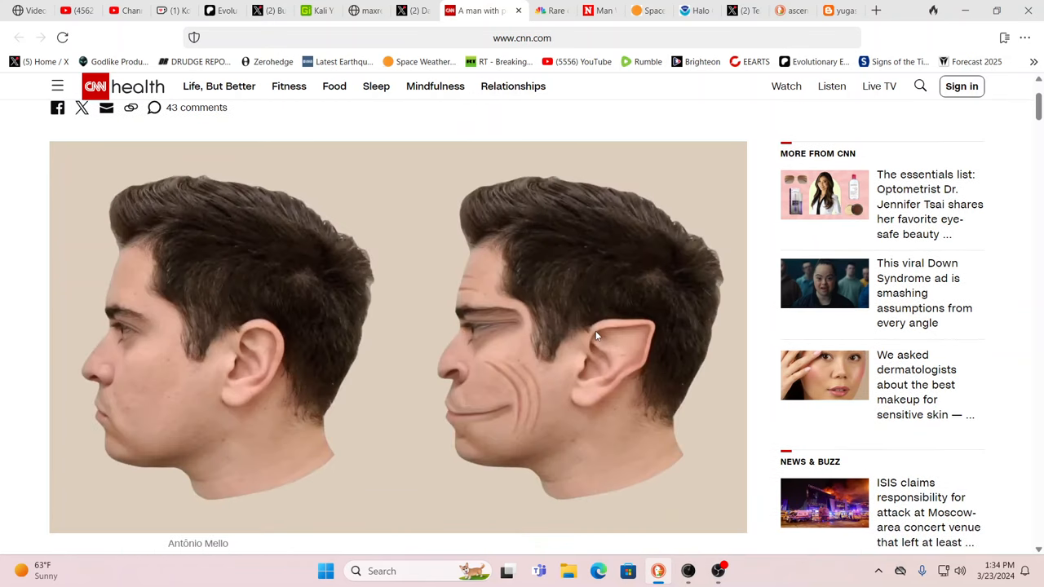
{"action": "mouse_move", "coordinate": [579, 338]}
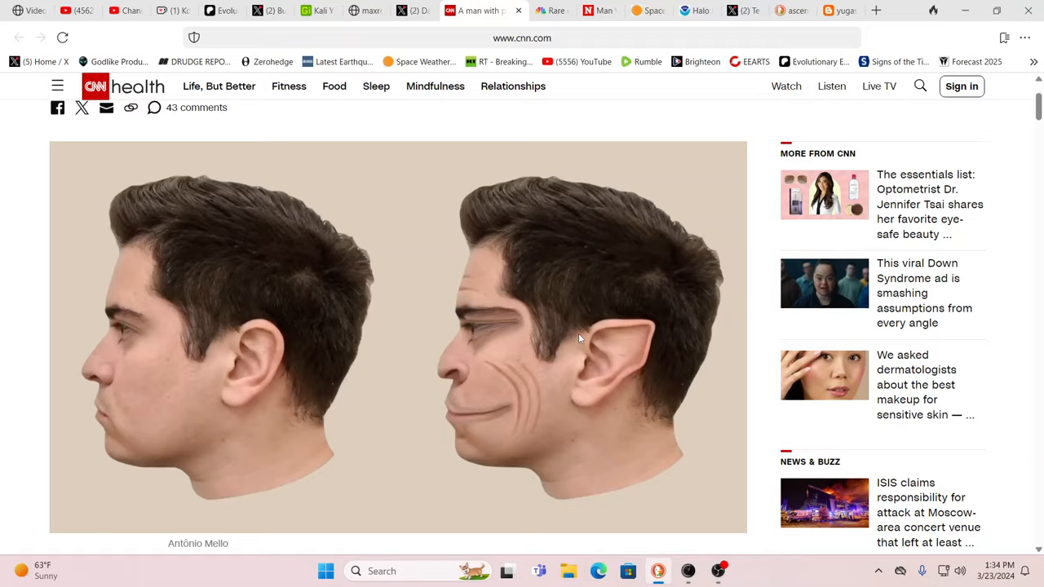
{"action": "scroll", "scroll_direction": "up", "scroll_amount": 3}
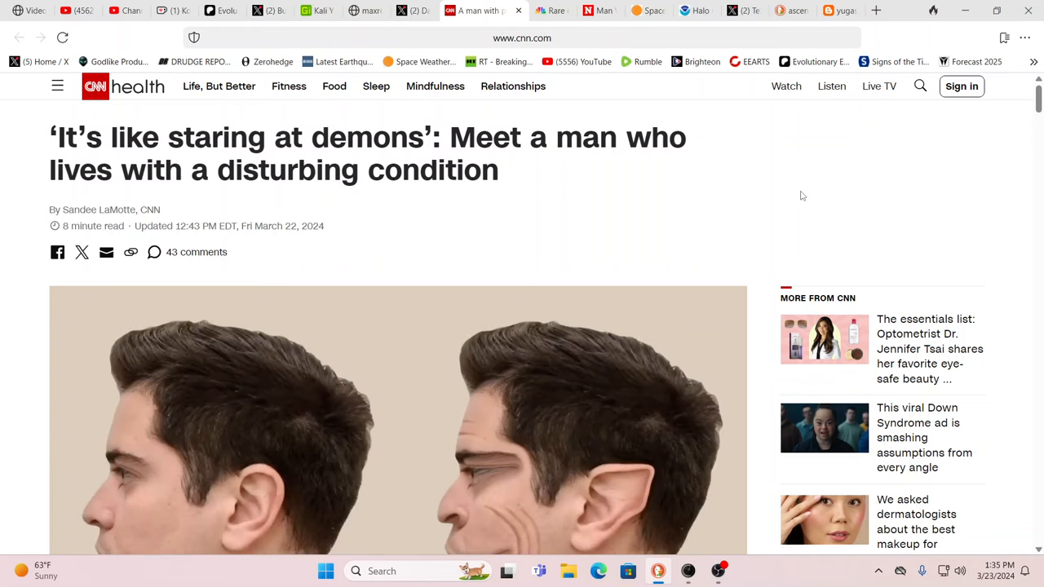
{"action": "mouse_move", "coordinate": [775, 199]}
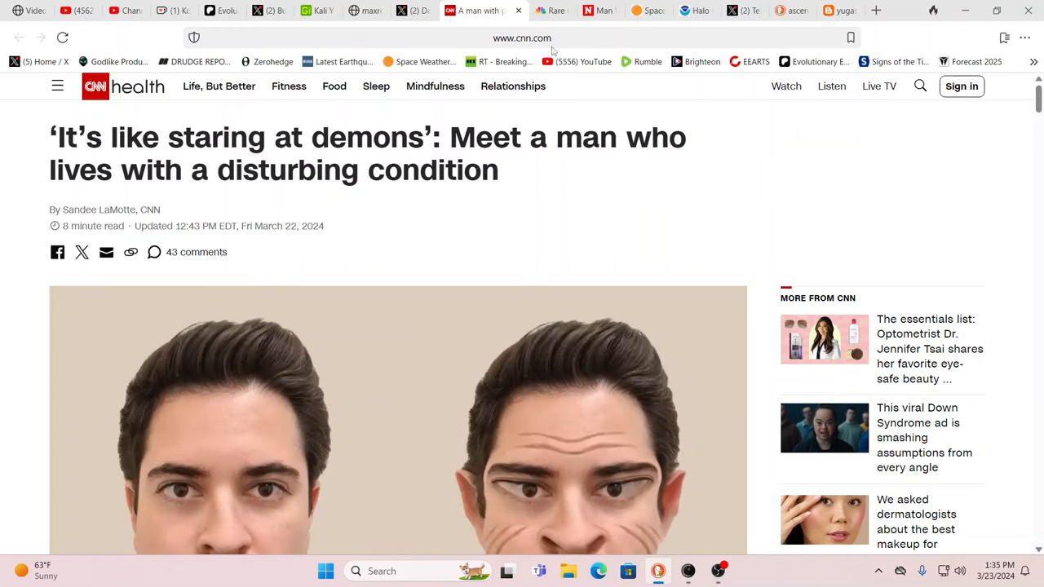
Revisit the NBC News article, then return to the CNN Health article's byline and side-profile illustrations
{"action": "left_click", "coordinate": [522, 10]}
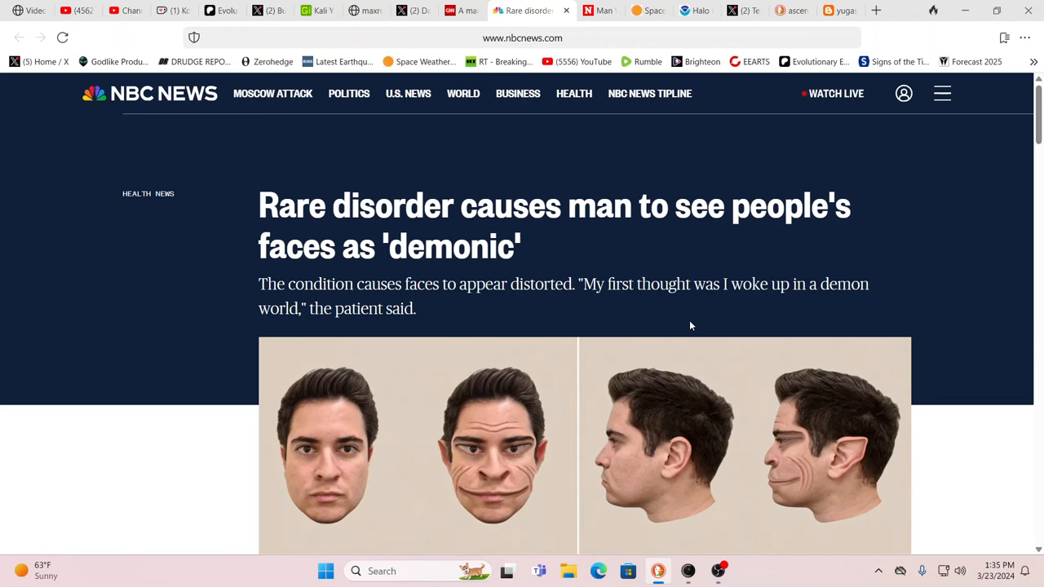
{"action": "mouse_move", "coordinate": [770, 238]}
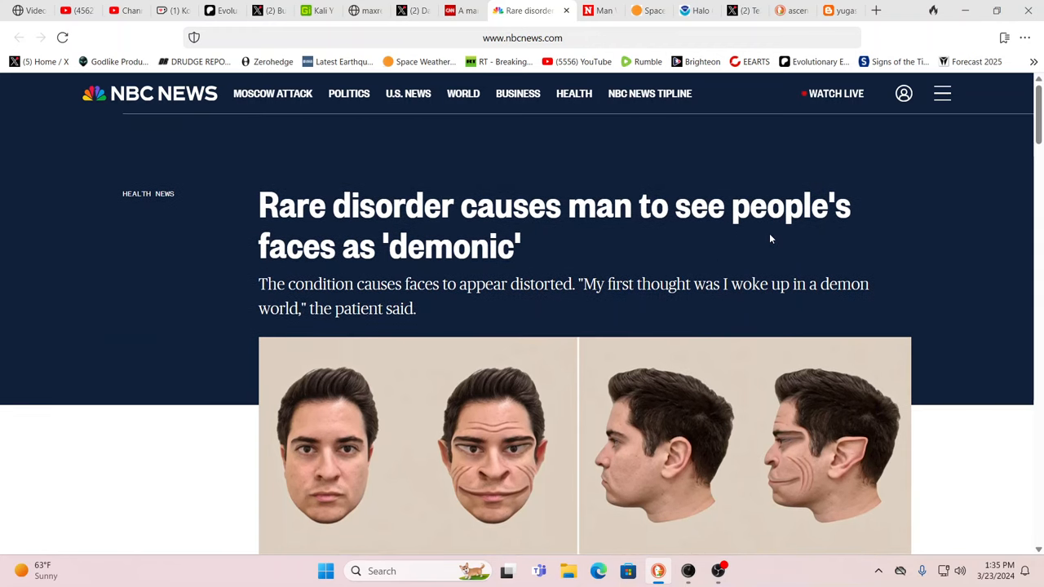
{"action": "mouse_move", "coordinate": [796, 225]}
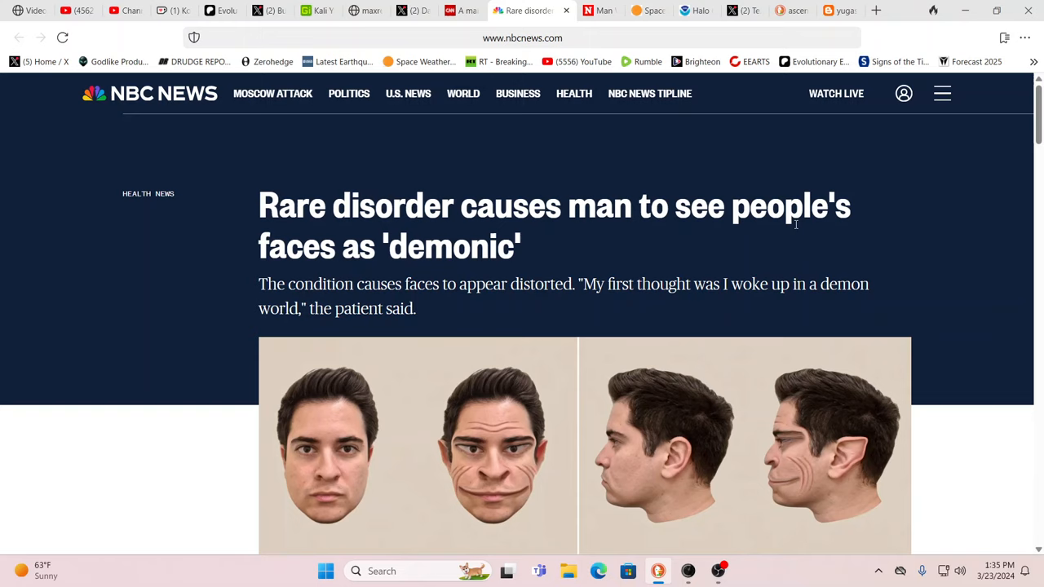
{"action": "mouse_move", "coordinate": [611, 162]}
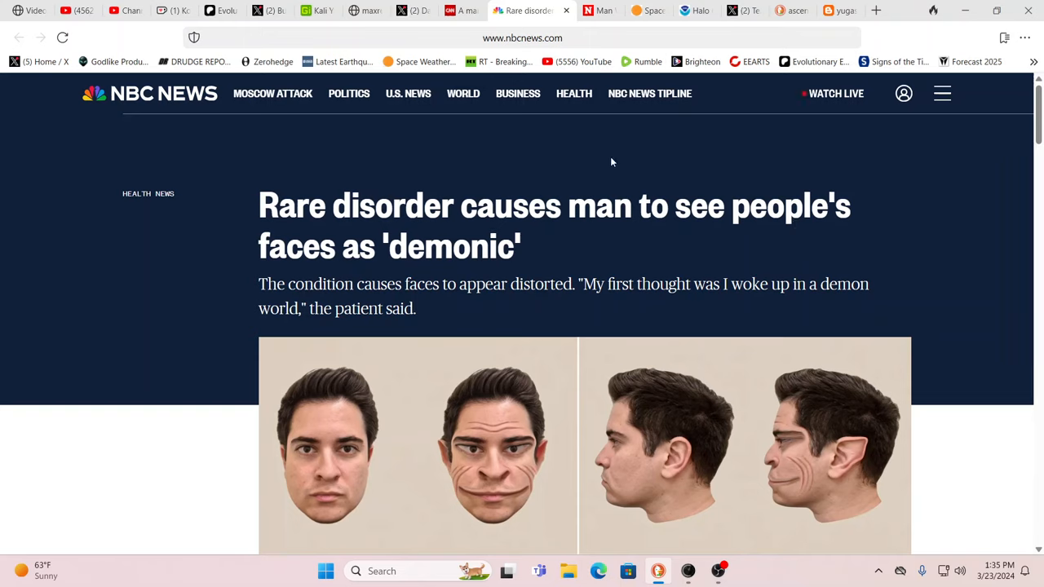
{"action": "mouse_move", "coordinate": [690, 168]}
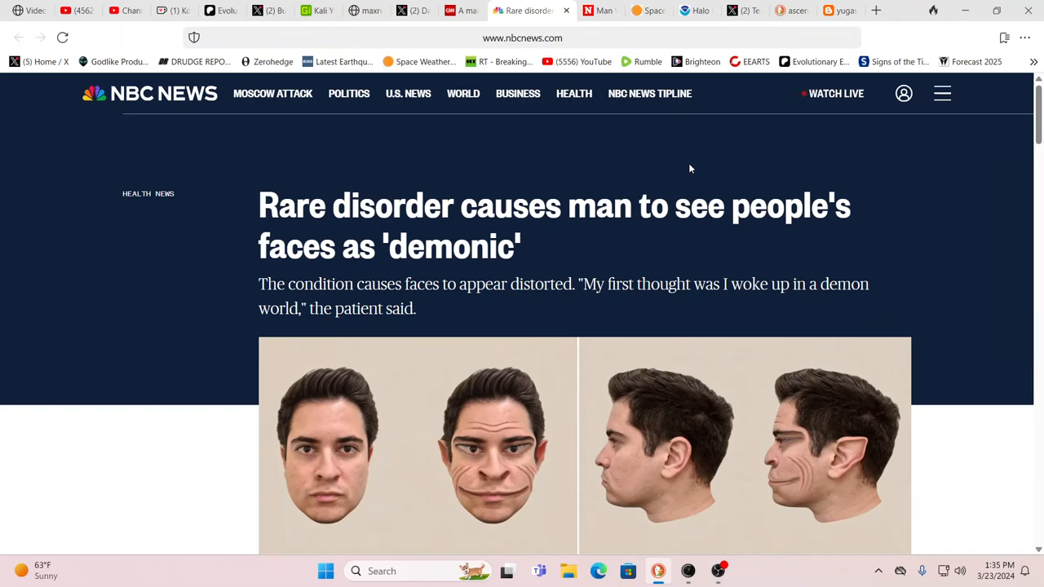
{"action": "mouse_move", "coordinate": [639, 168]}
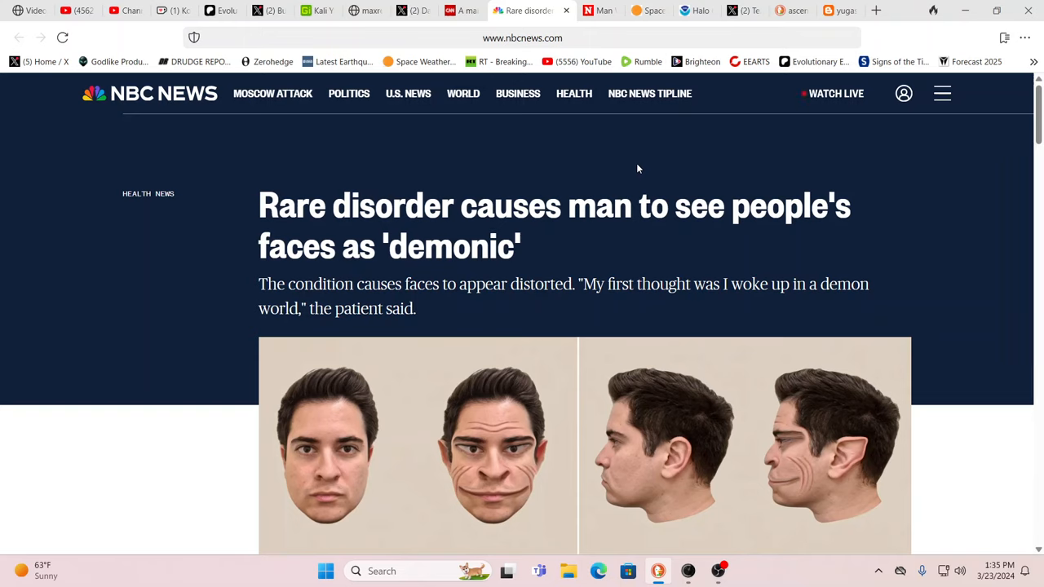
{"action": "mouse_move", "coordinate": [663, 173]}
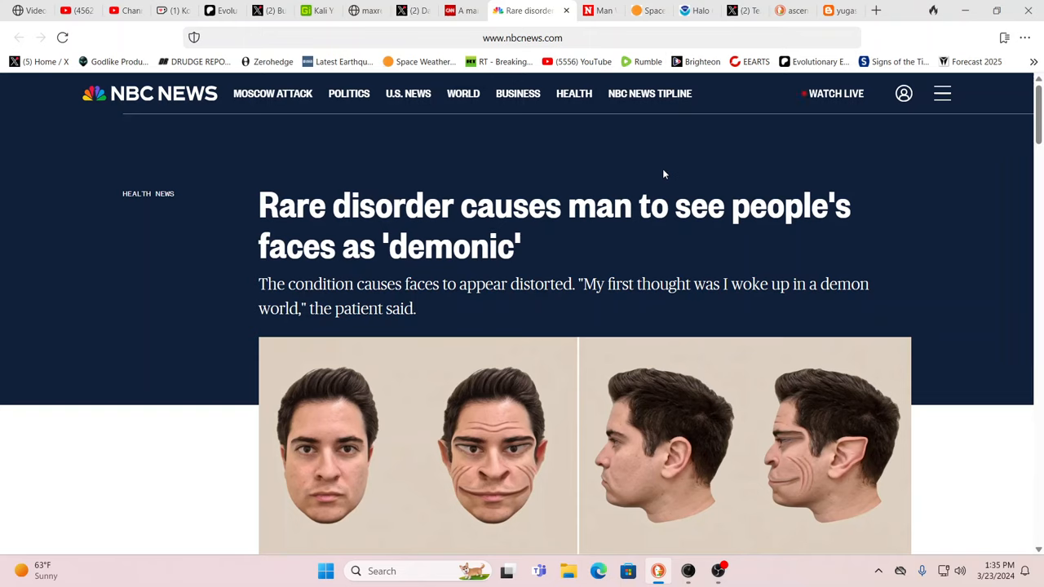
{"action": "mouse_move", "coordinate": [705, 173]}
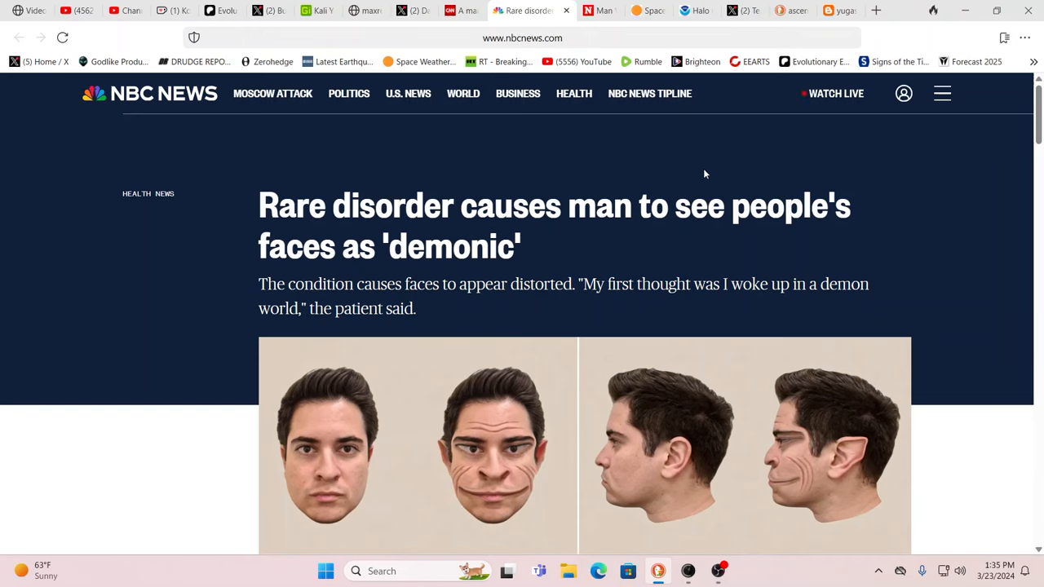
{"action": "mouse_move", "coordinate": [565, 142]}
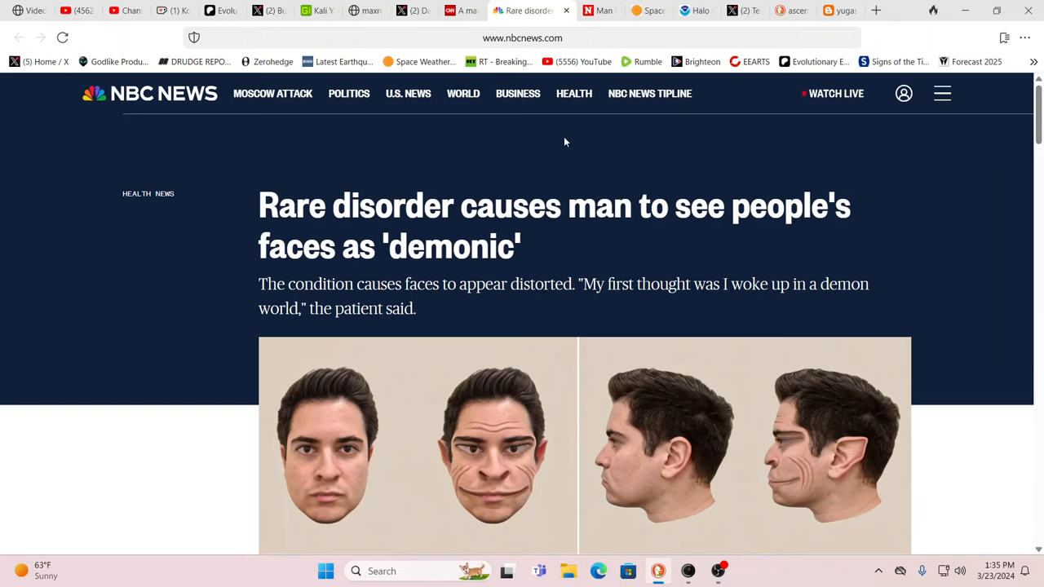
{"action": "mouse_move", "coordinate": [675, 153]}
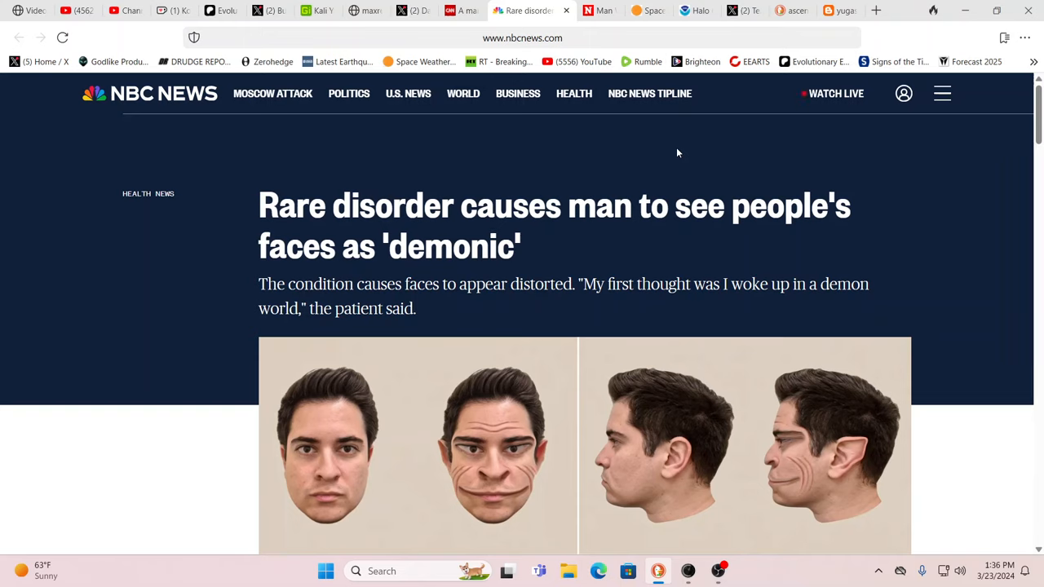
{"action": "mouse_move", "coordinate": [675, 164]}
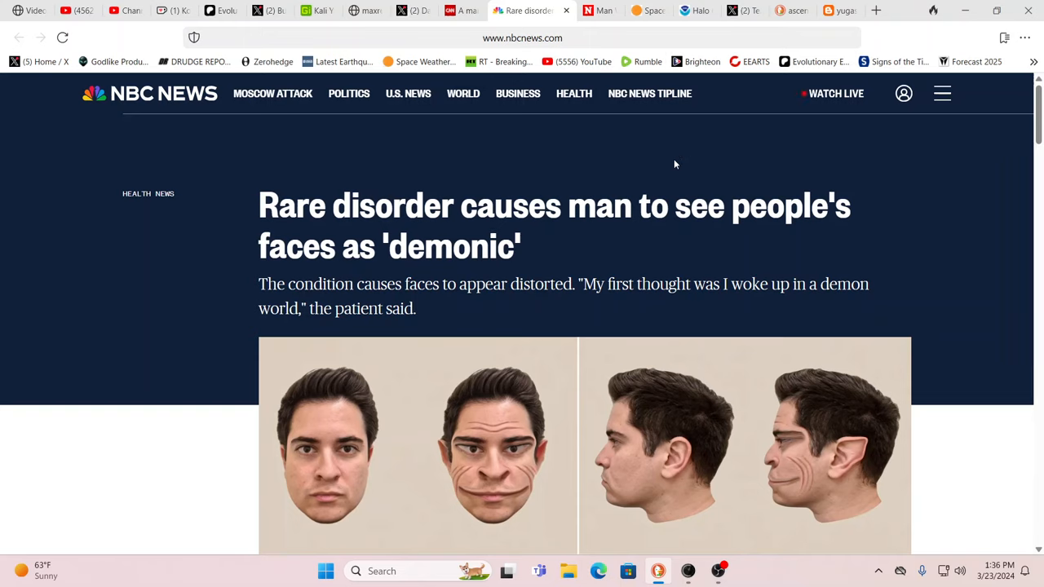
{"action": "mouse_move", "coordinate": [658, 168]}
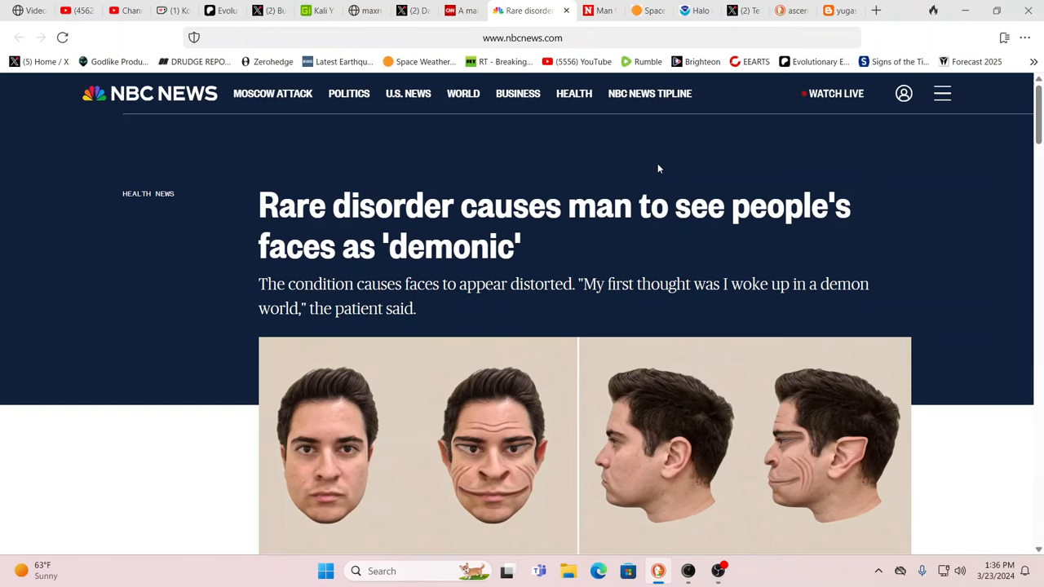
{"action": "mouse_move", "coordinate": [505, 157]}
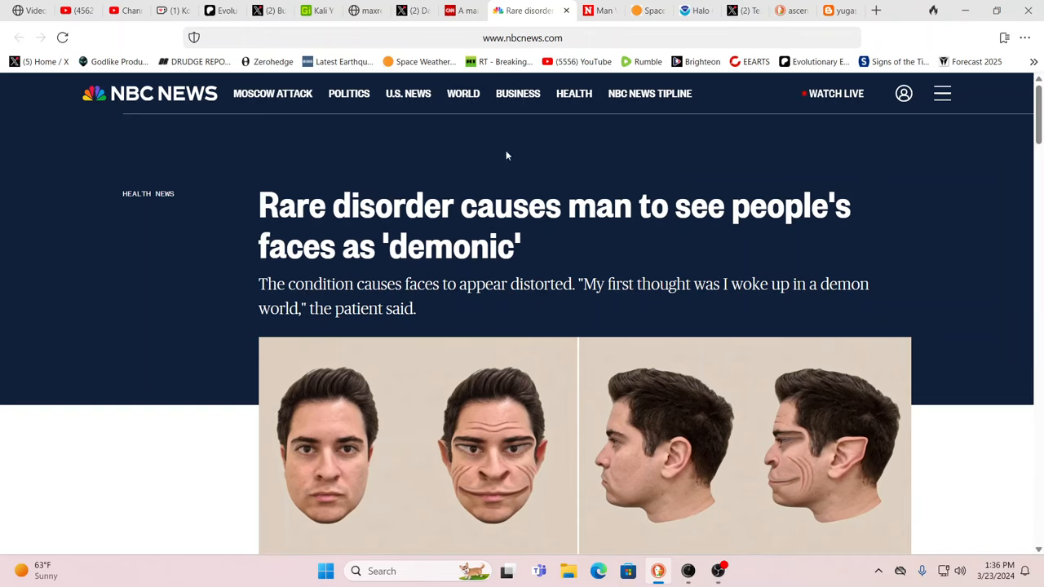
{"action": "mouse_move", "coordinate": [480, 153]}
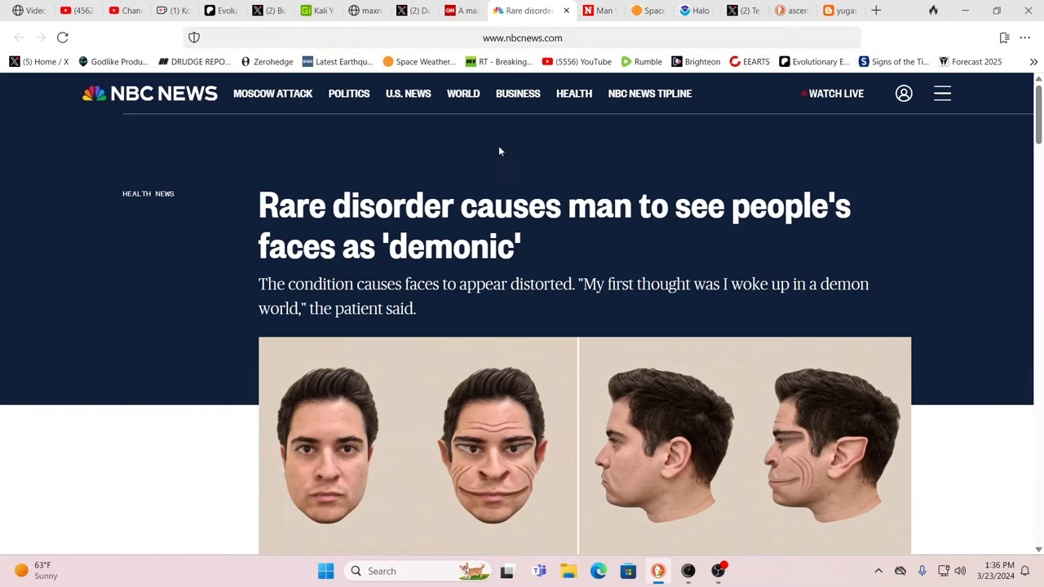
{"action": "mouse_move", "coordinate": [545, 183]}
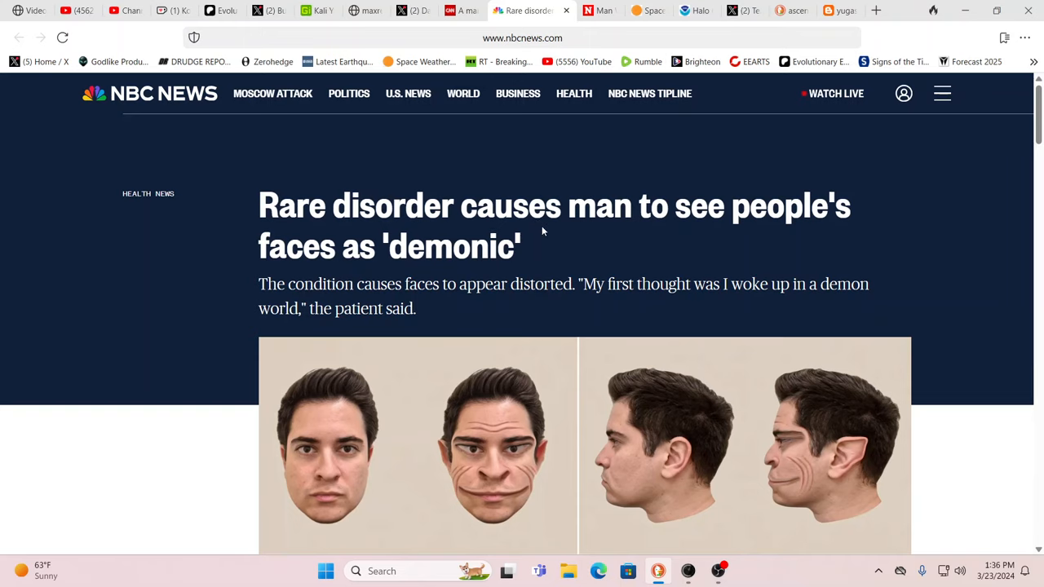
{"action": "scroll", "scroll_direction": "down", "scroll_amount": 3}
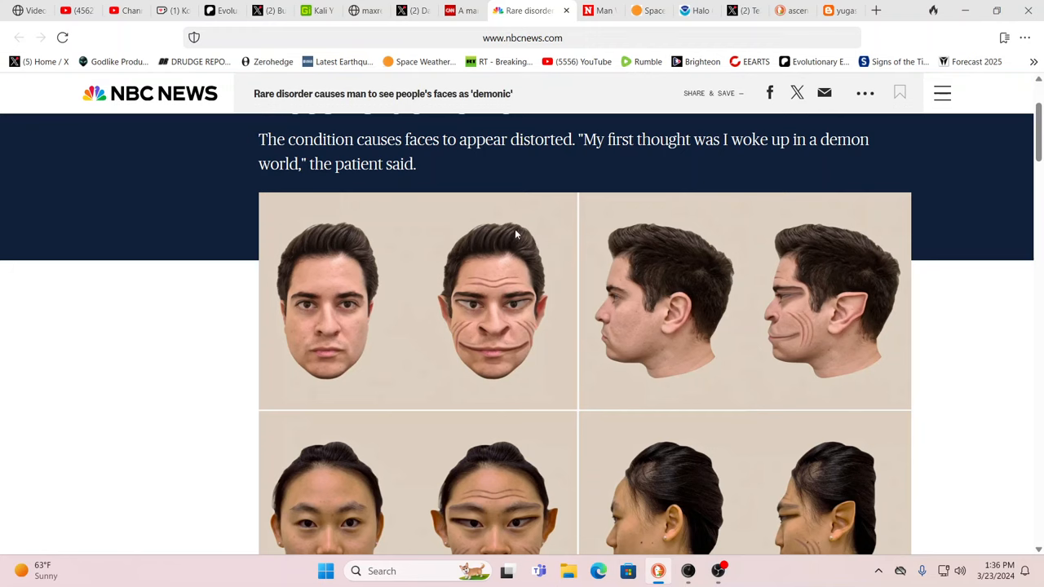
{"action": "mouse_move", "coordinate": [674, 222]}
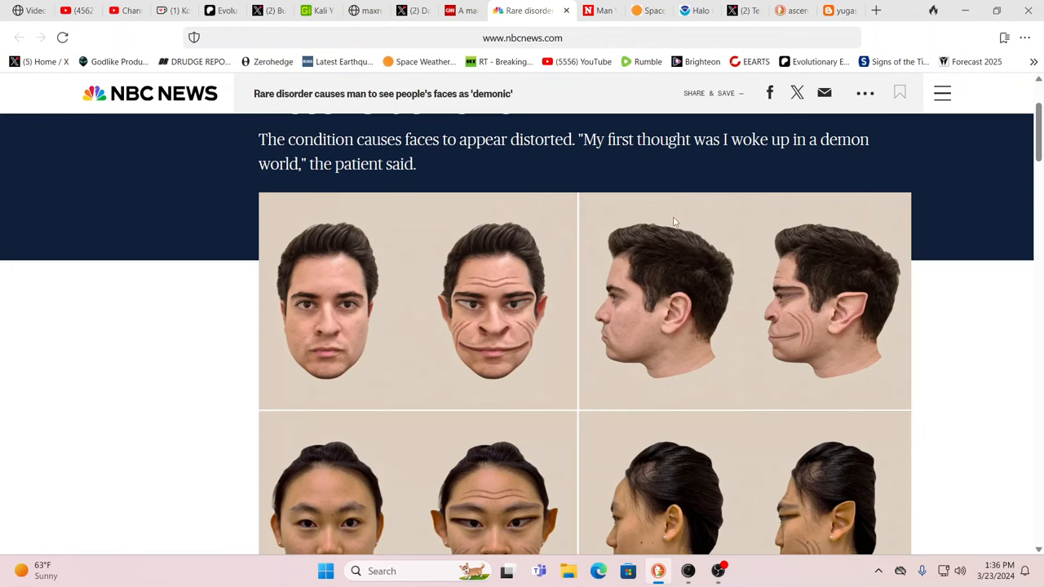
{"action": "mouse_move", "coordinate": [702, 224]}
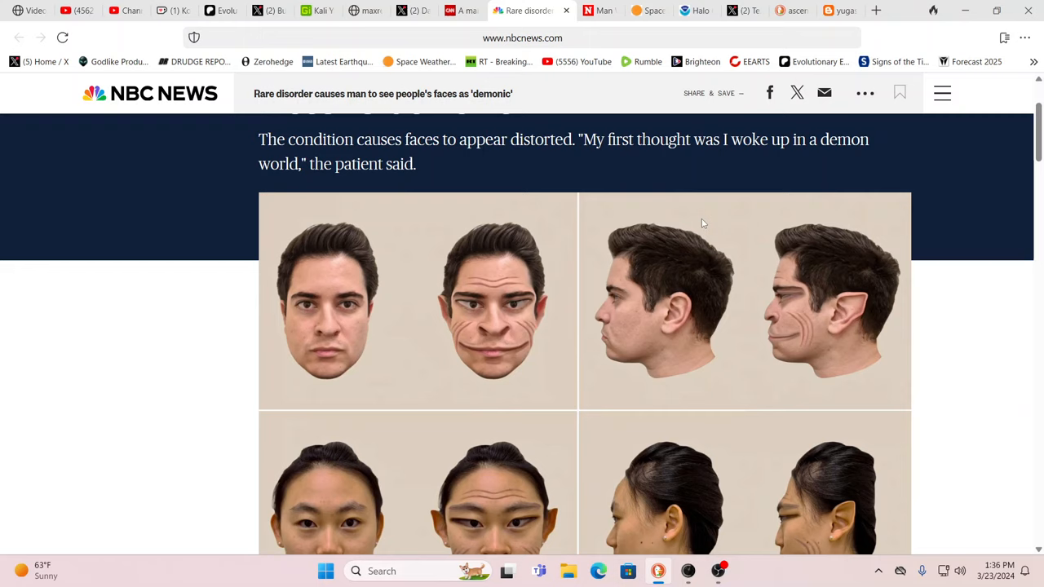
{"action": "mouse_move", "coordinate": [750, 222]}
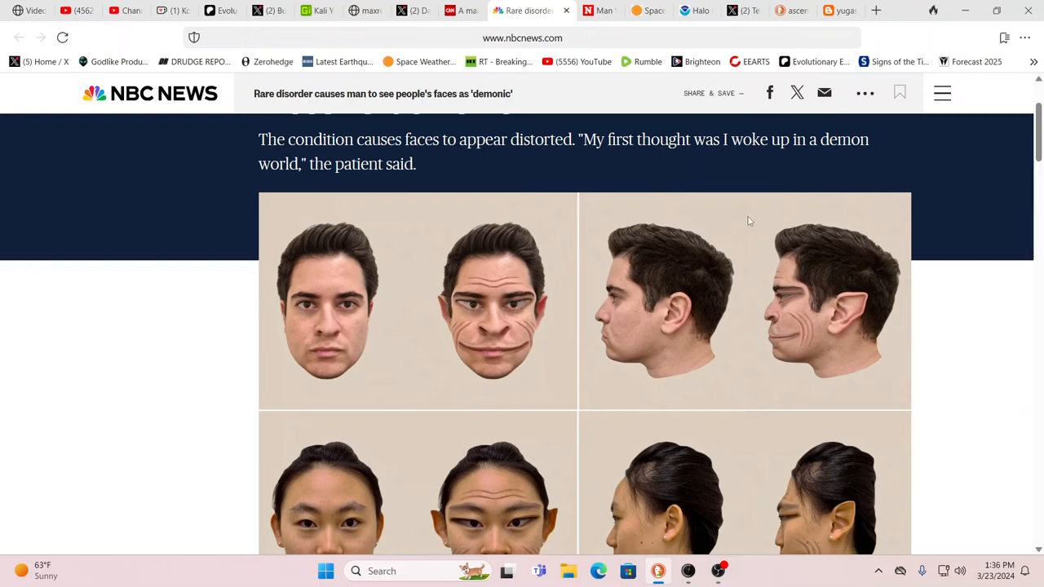
{"action": "mouse_move", "coordinate": [874, 242]}
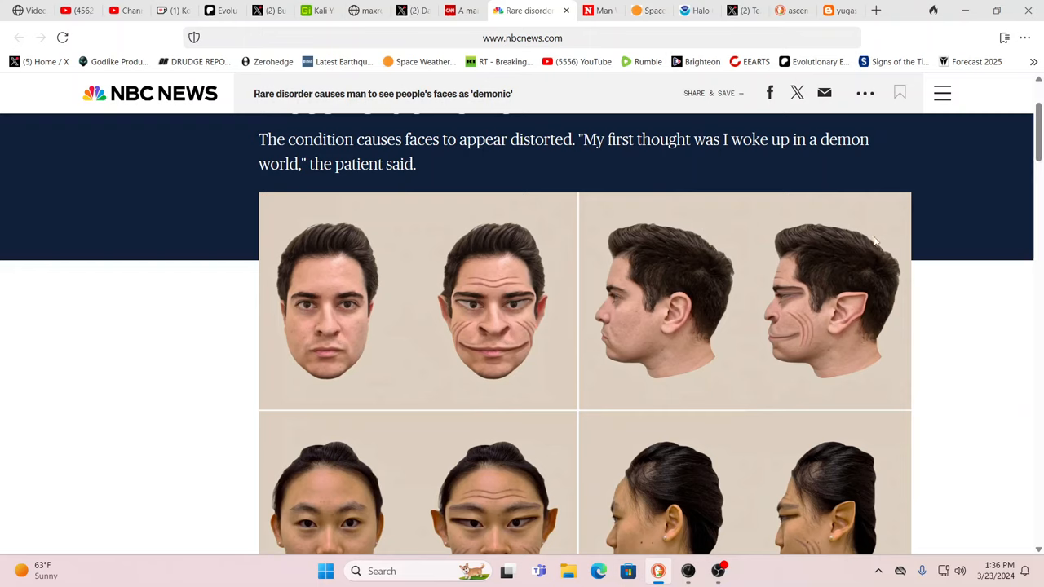
{"action": "mouse_move", "coordinate": [927, 238]}
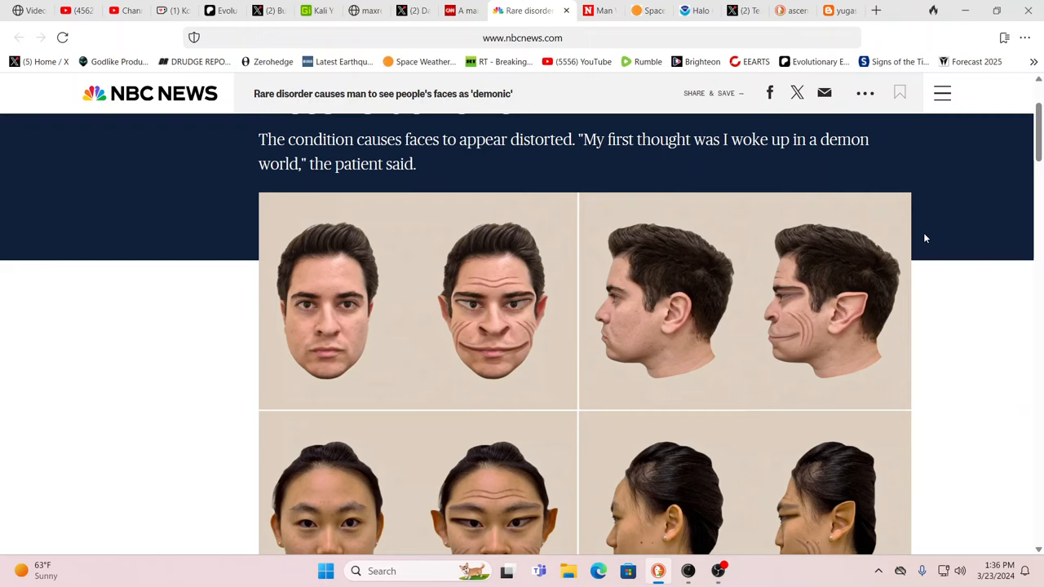
{"action": "mouse_move", "coordinate": [933, 237]}
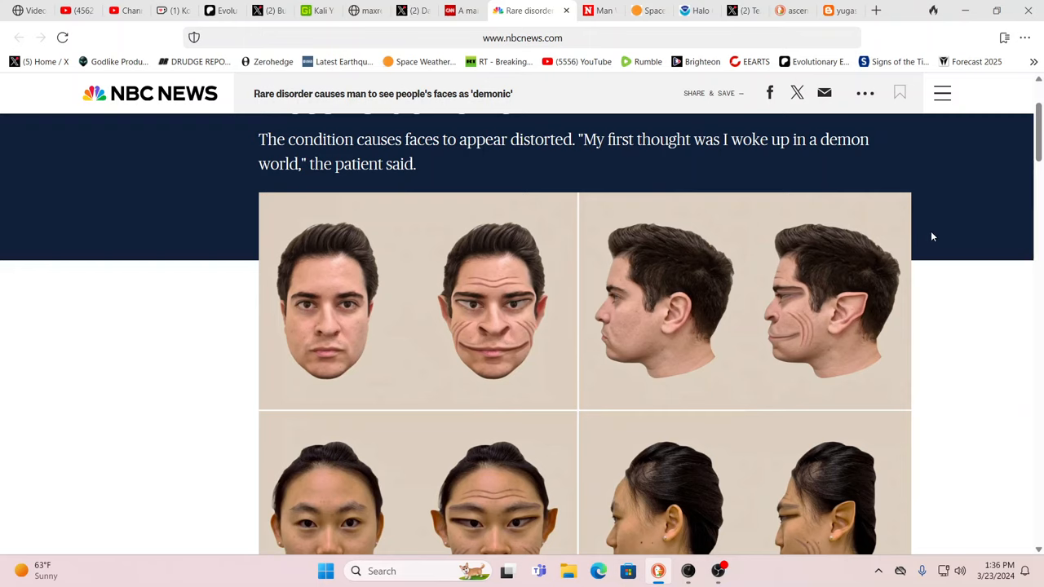
{"action": "mouse_move", "coordinate": [936, 236]}
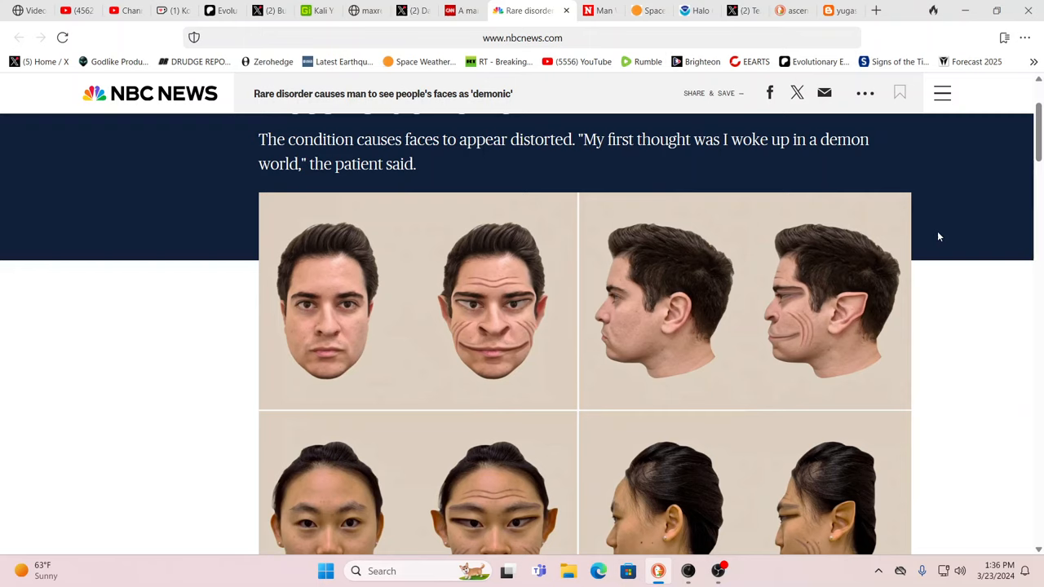
{"action": "mouse_move", "coordinate": [832, 228]}
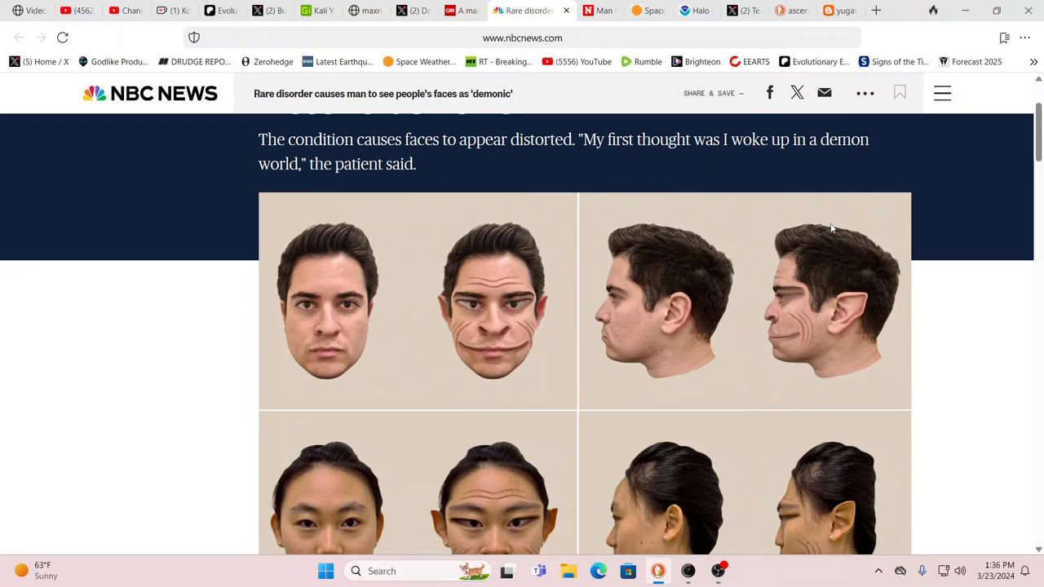
{"action": "mouse_move", "coordinate": [626, 186]}
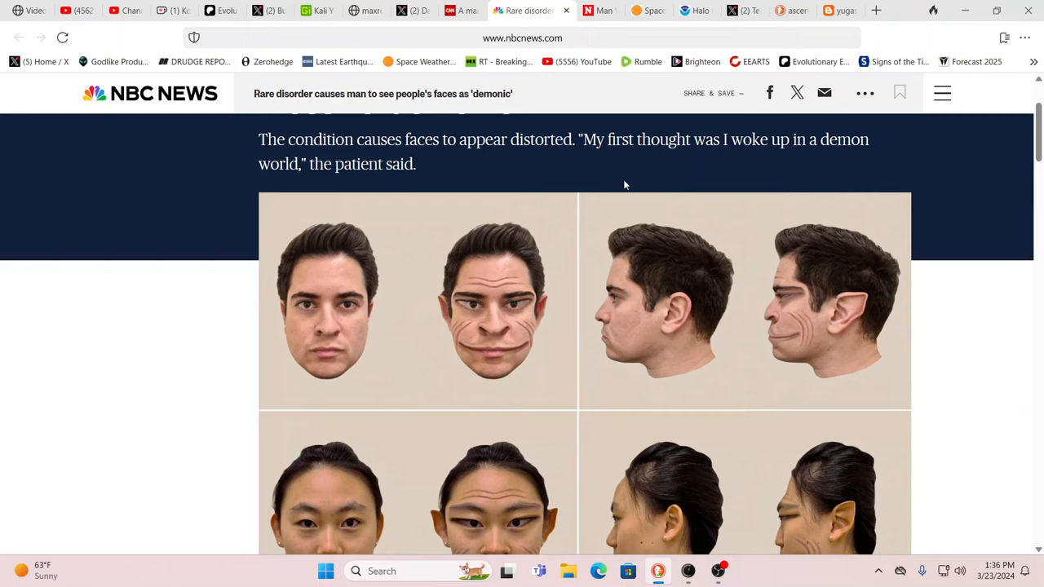
{"action": "mouse_move", "coordinate": [408, 257]}
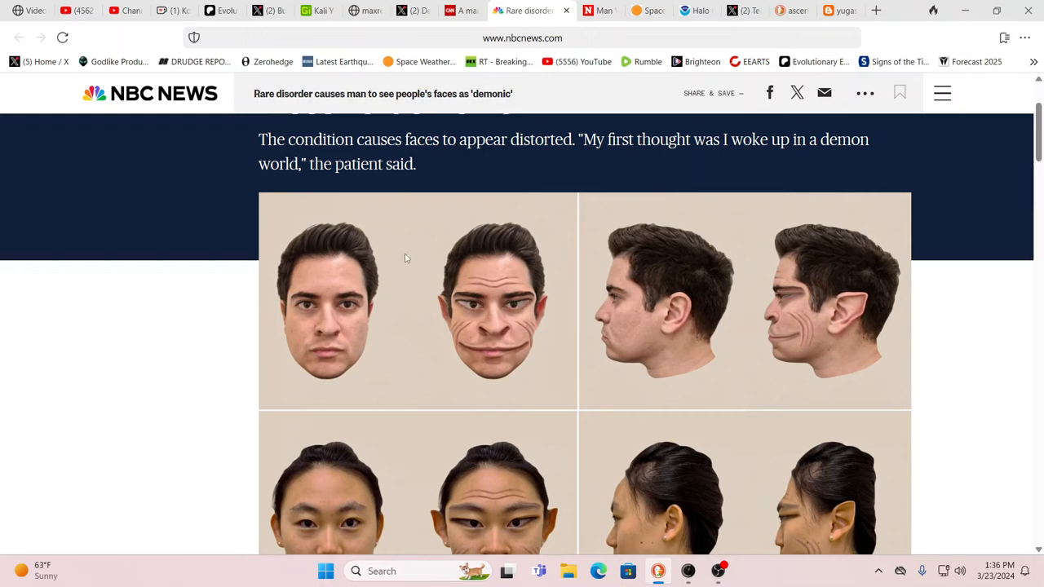
{"action": "mouse_move", "coordinate": [692, 222]}
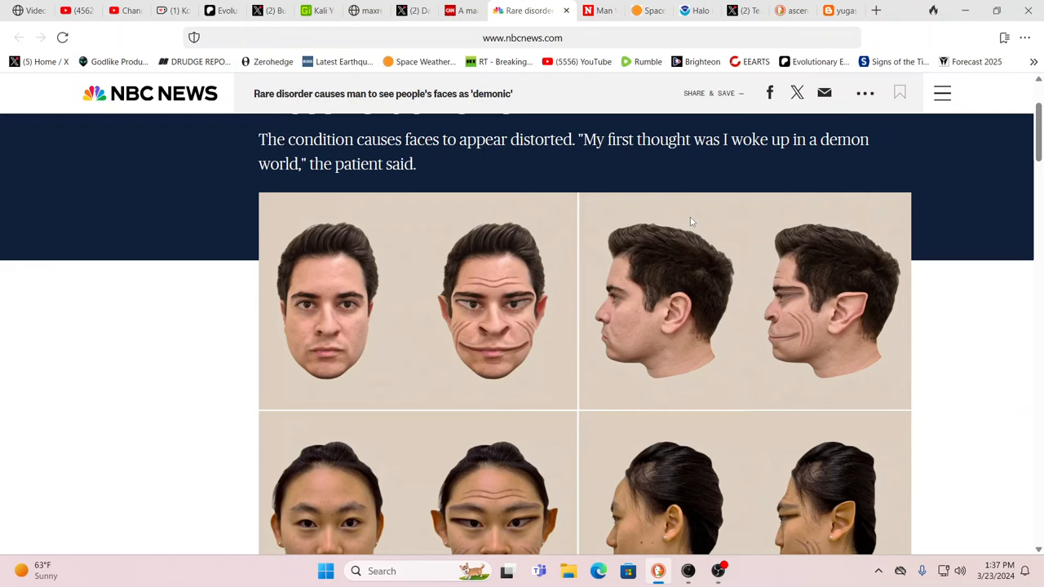
{"action": "mouse_move", "coordinate": [787, 215]}
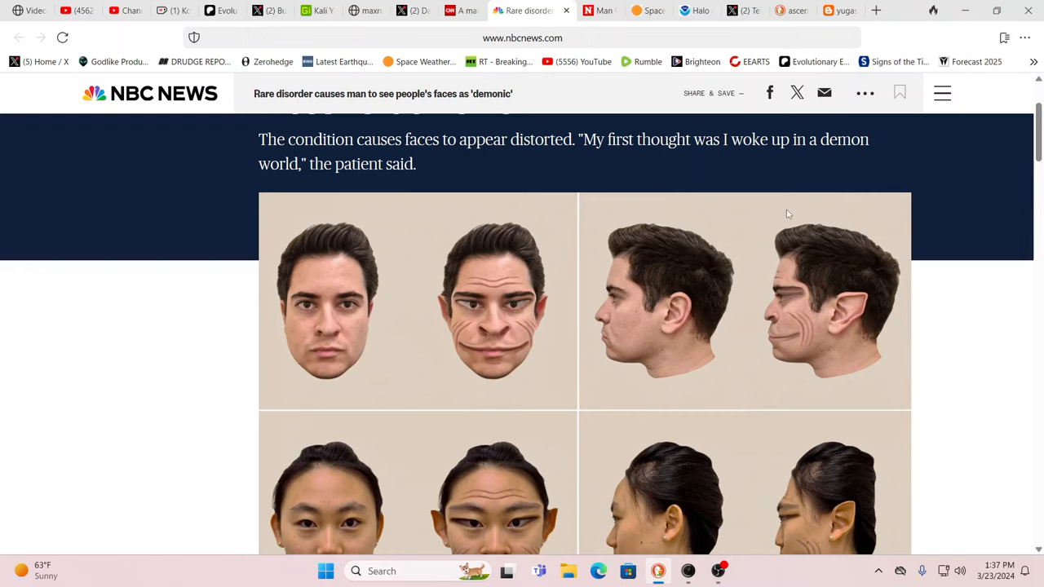
{"action": "mouse_move", "coordinate": [750, 212]}
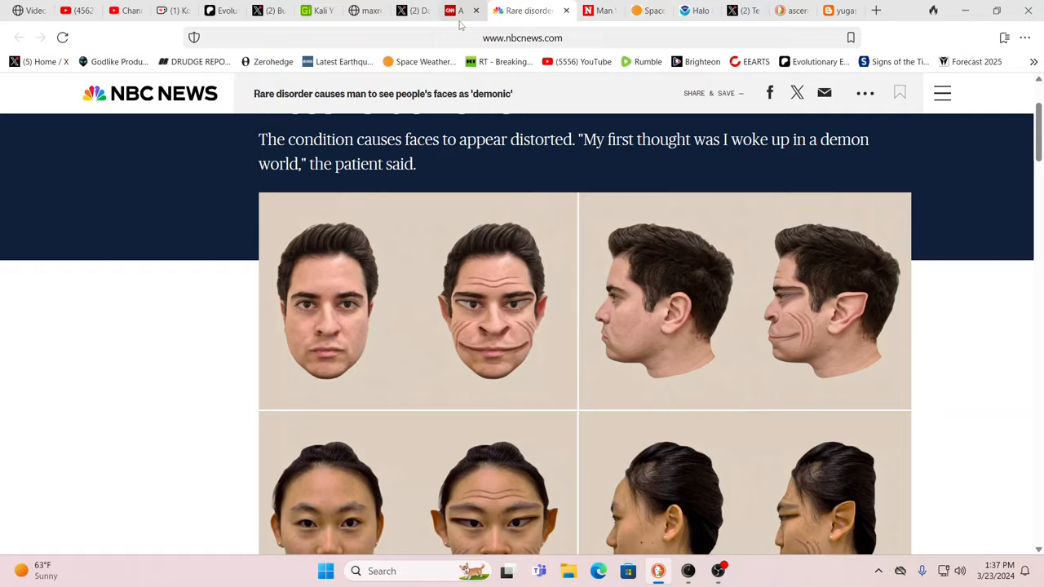
{"action": "left_click", "coordinate": [477, 10]}
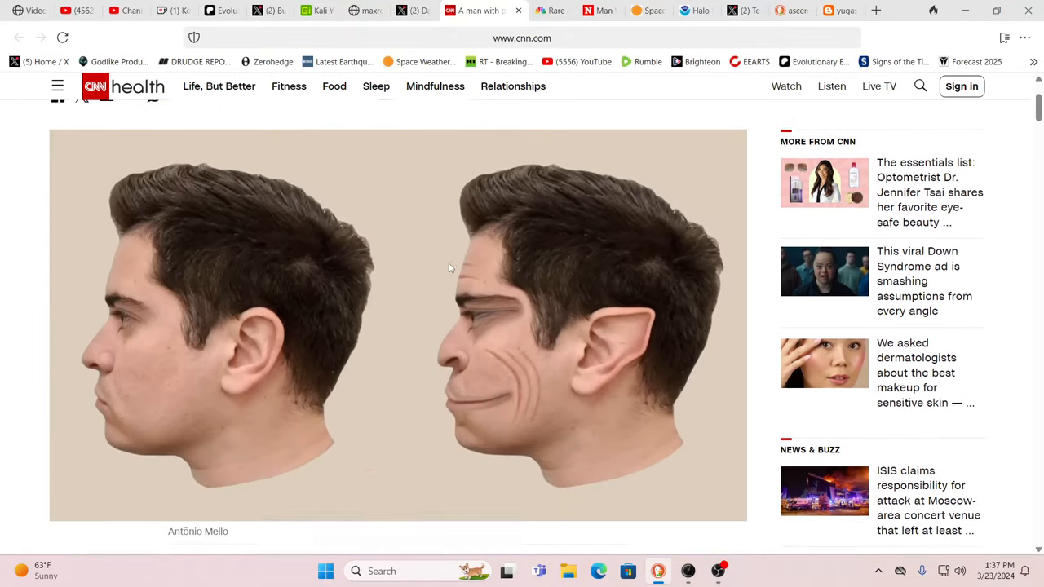
{"action": "scroll", "scroll_direction": "up", "scroll_amount": 3}
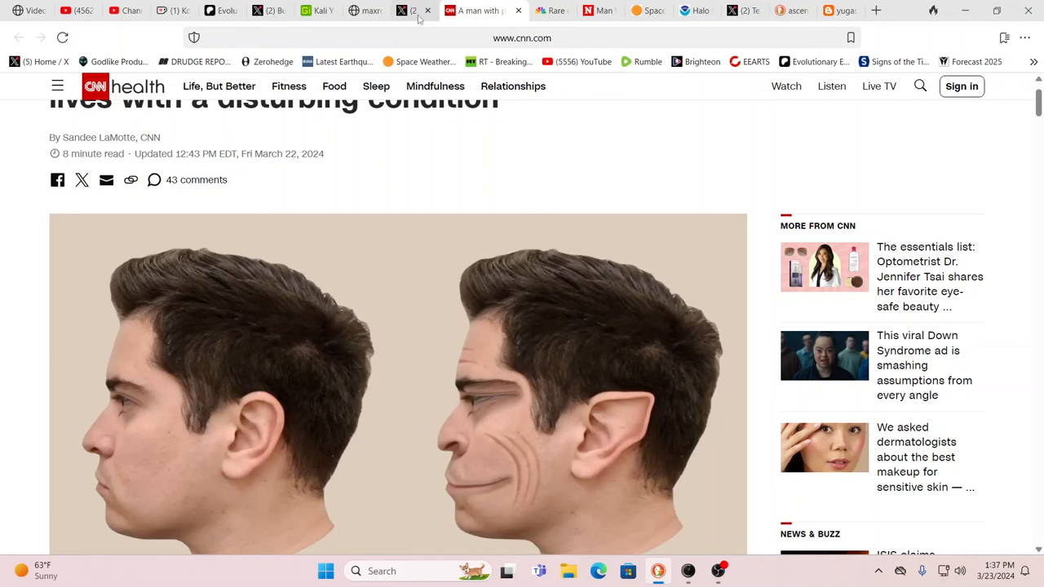
Show the X post about the man arrested near the California train accident
{"action": "left_click", "coordinate": [436, 10]}
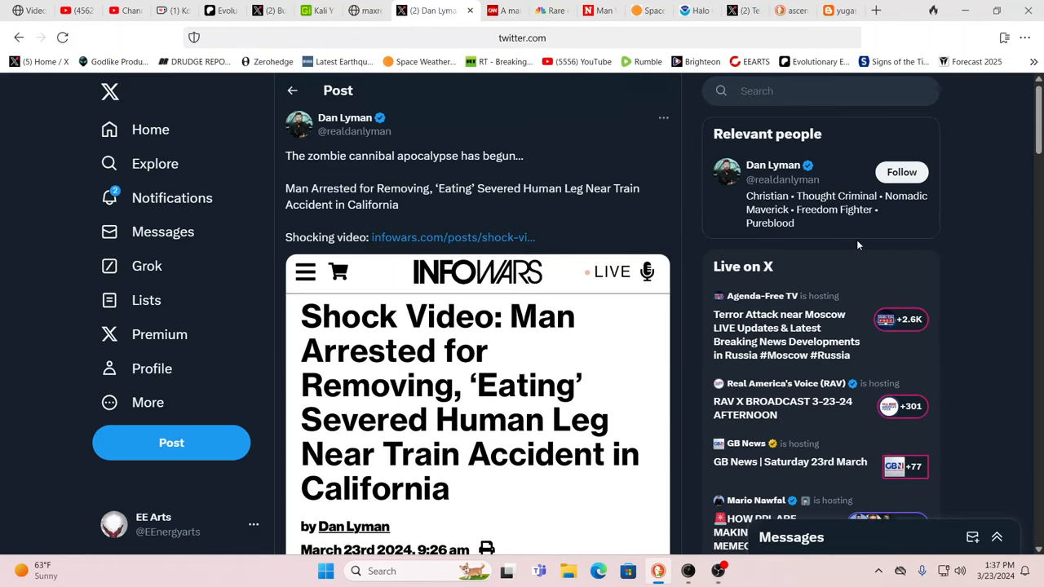
{"action": "mouse_move", "coordinate": [993, 259]}
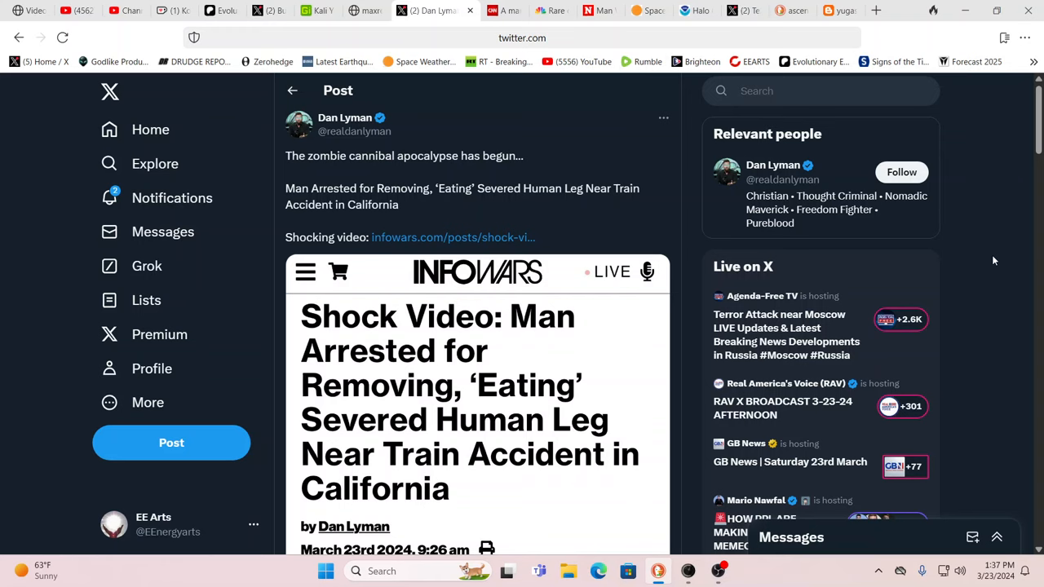
{"action": "mouse_move", "coordinate": [756, 292]}
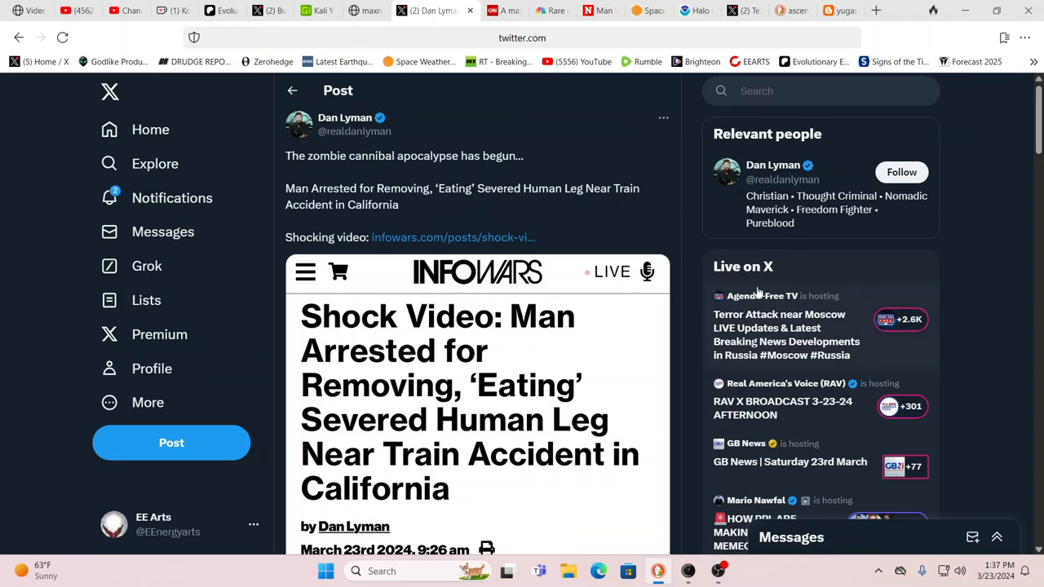
{"action": "mouse_move", "coordinate": [623, 300]}
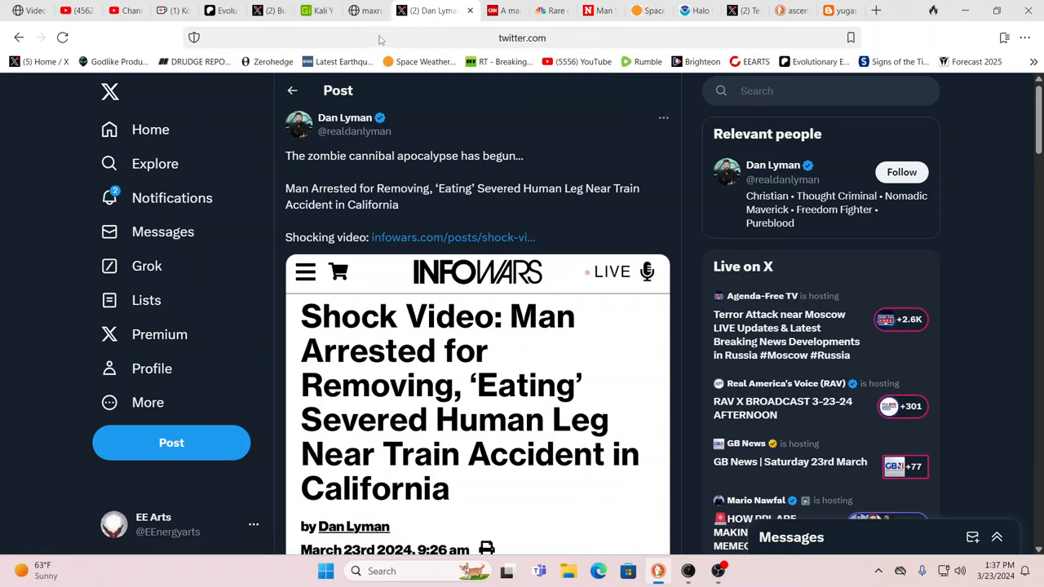
{"action": "mouse_move", "coordinate": [355, 26]}
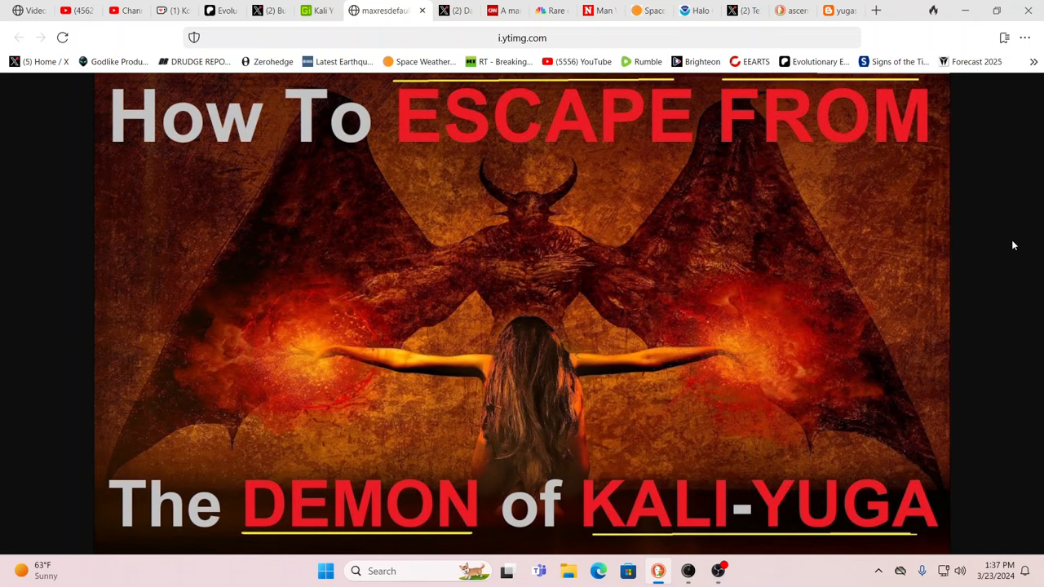
{"action": "mouse_move", "coordinate": [906, 251]}
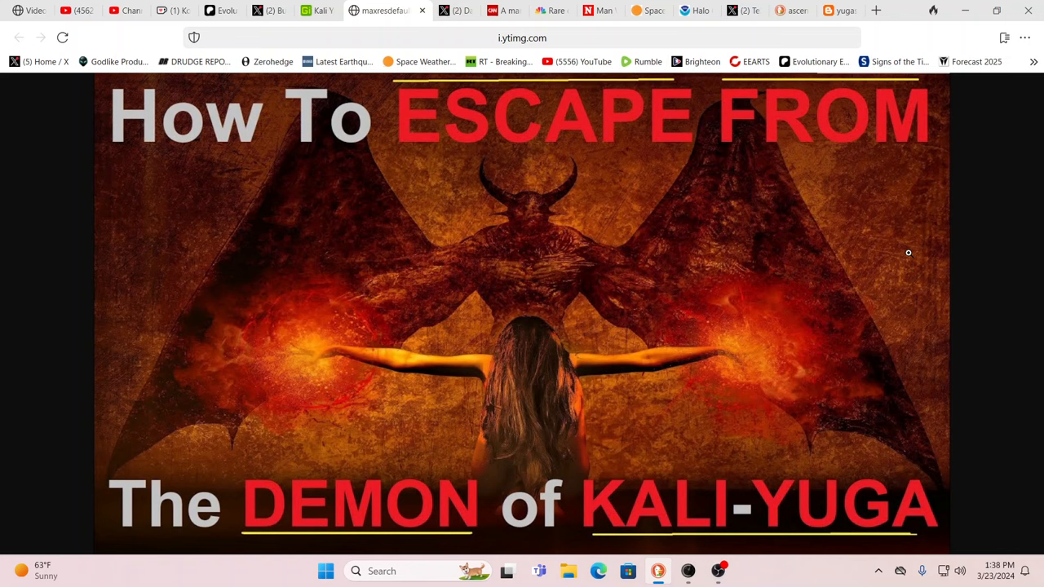
{"action": "mouse_move", "coordinate": [936, 239]}
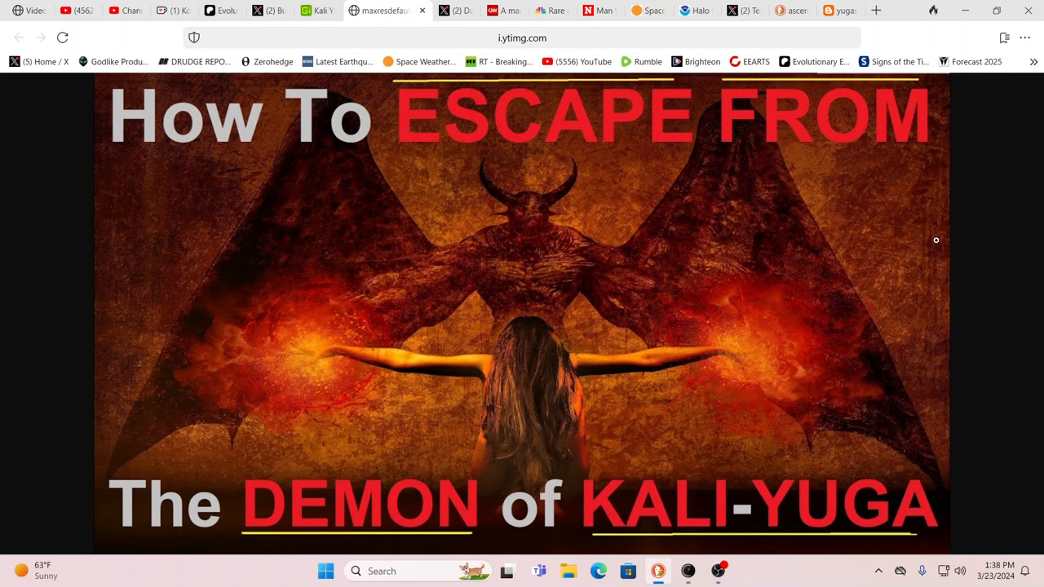
{"action": "mouse_move", "coordinate": [946, 214]}
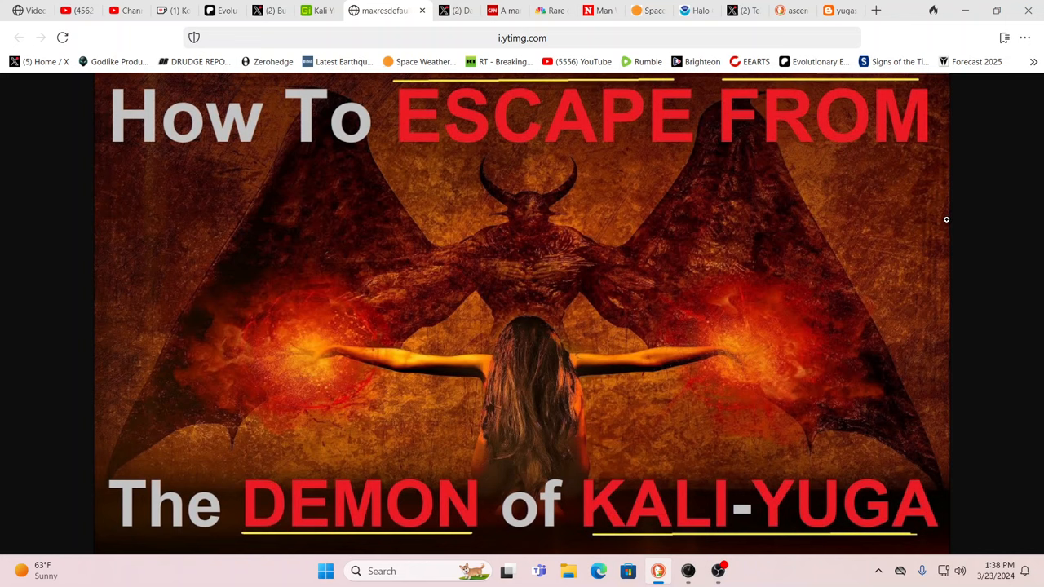
{"action": "mouse_move", "coordinate": [741, 362]}
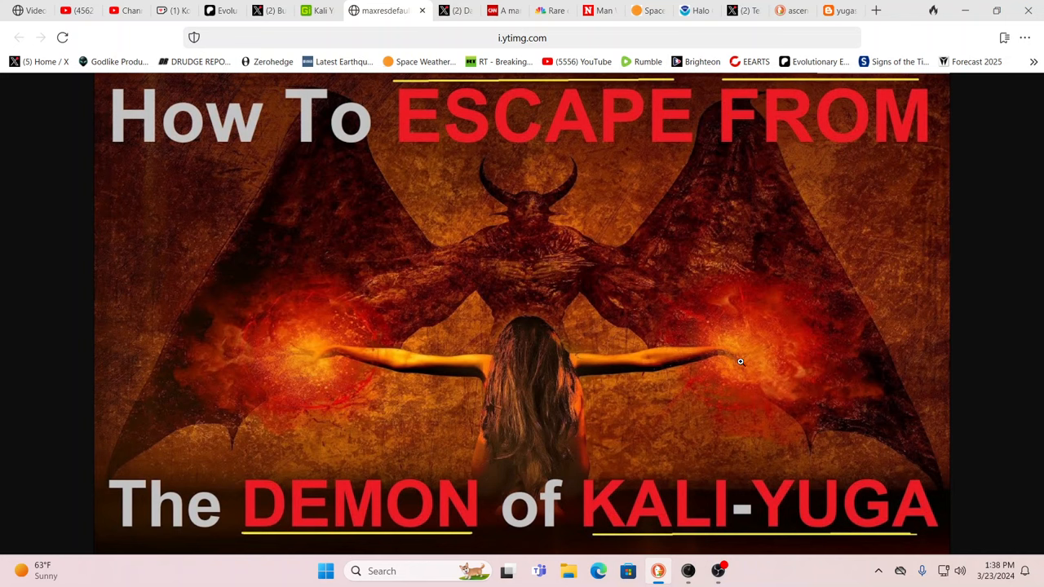
{"action": "mouse_move", "coordinate": [775, 352]}
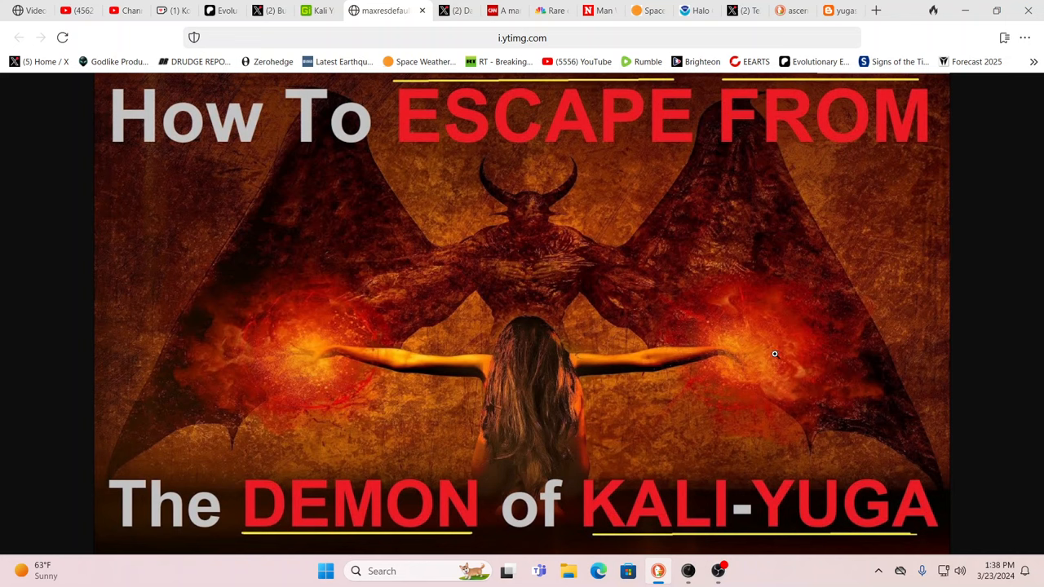
{"action": "mouse_move", "coordinate": [907, 313]}
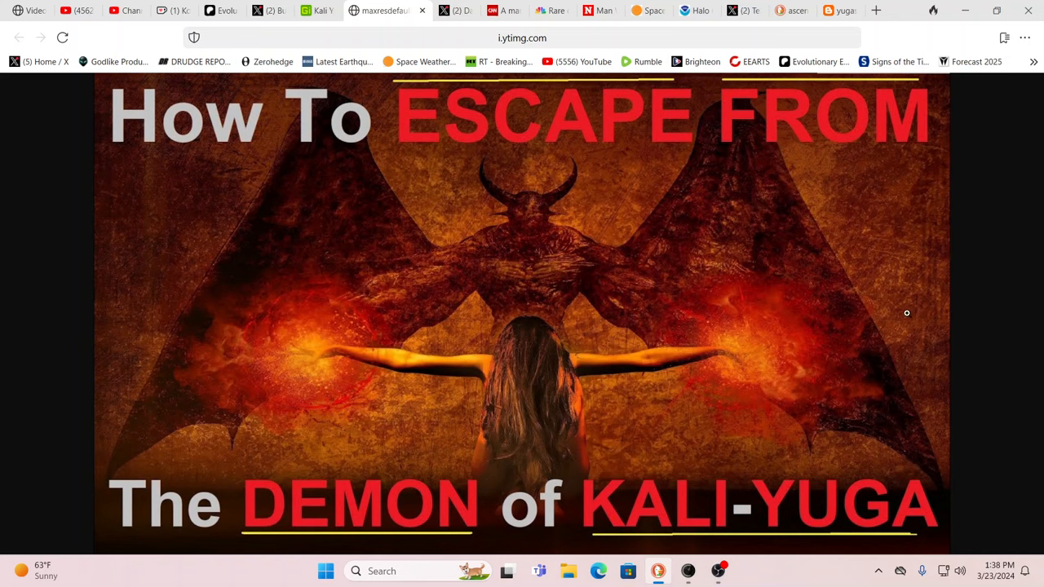
{"action": "mouse_move", "coordinate": [900, 319]}
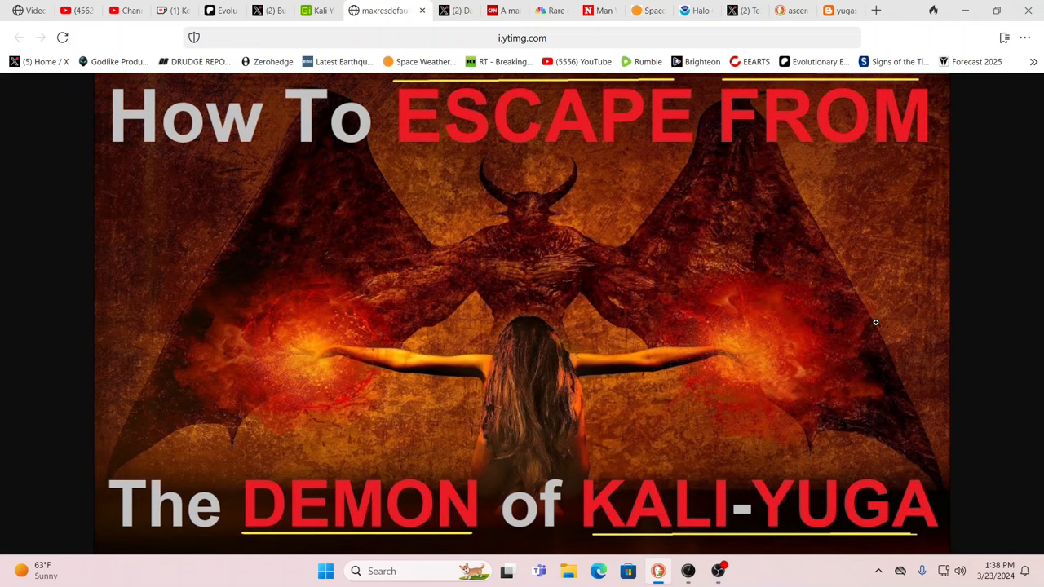
{"action": "mouse_move", "coordinate": [852, 329]}
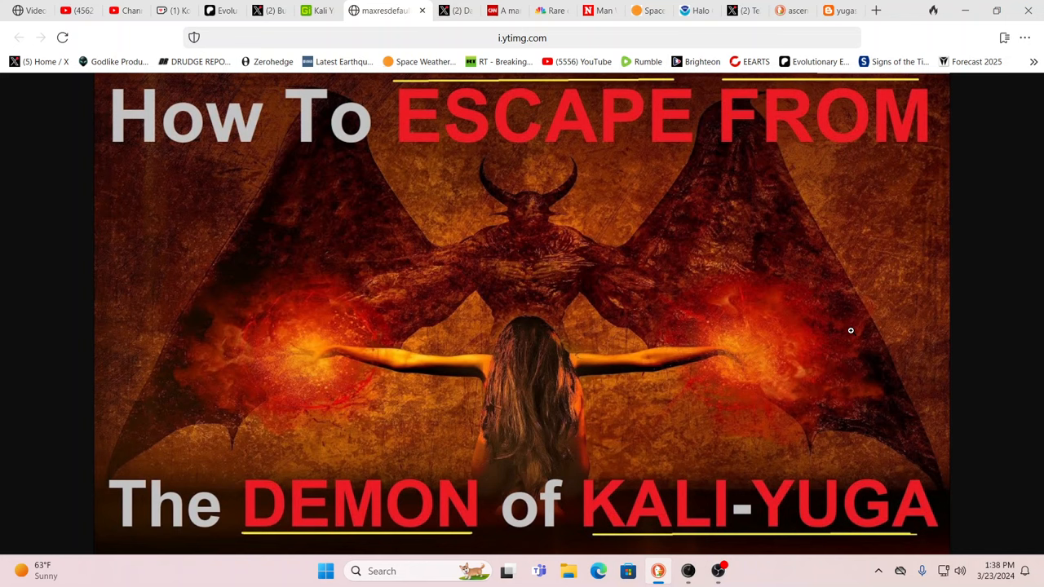
{"action": "mouse_move", "coordinate": [733, 277]}
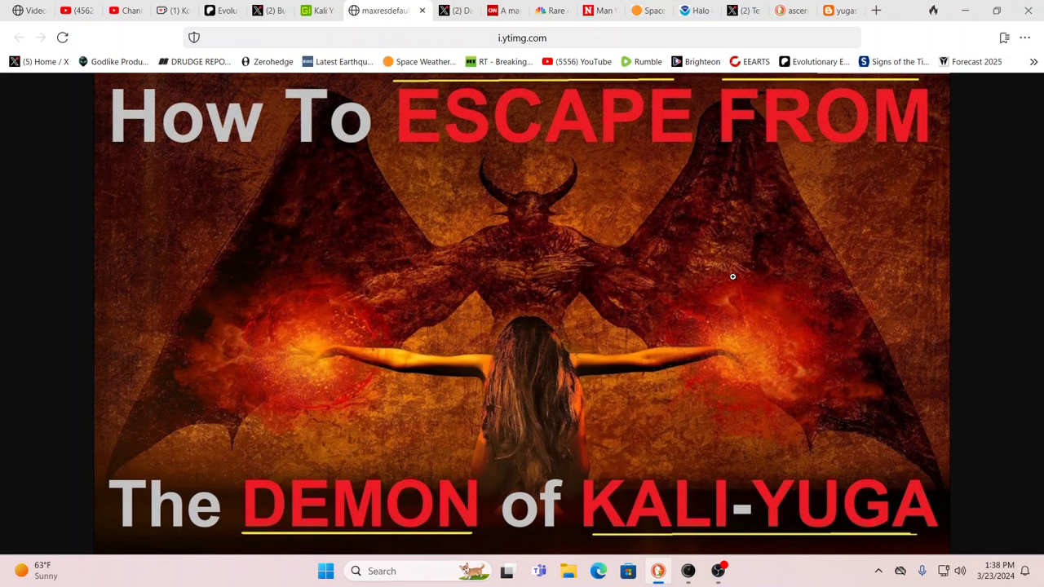
{"action": "mouse_move", "coordinate": [829, 194]}
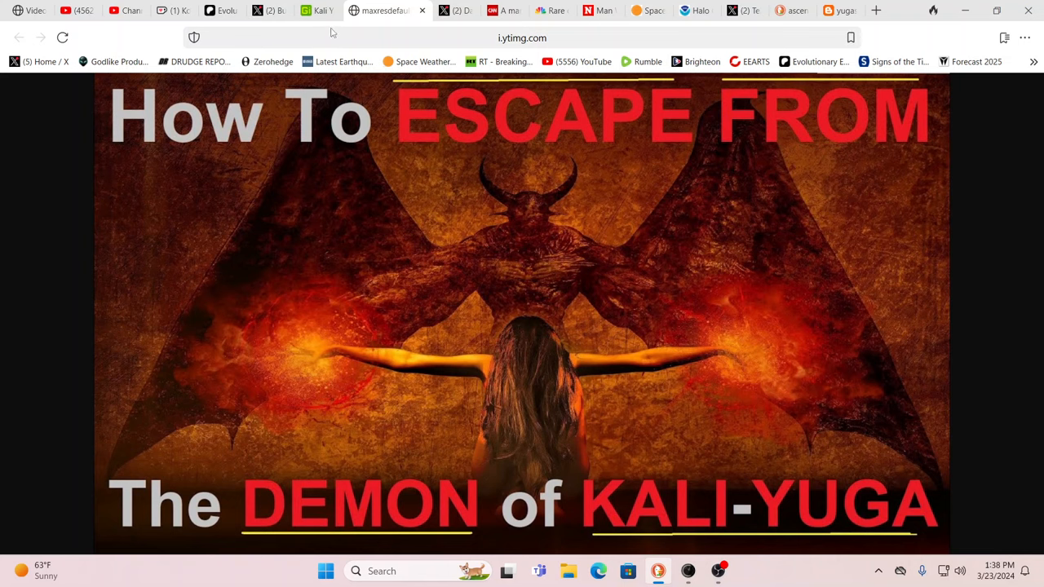
Switch from the Kali-Yuga demon image tab to the Gita Insight predictions article
{"action": "left_click", "coordinate": [330, 10]}
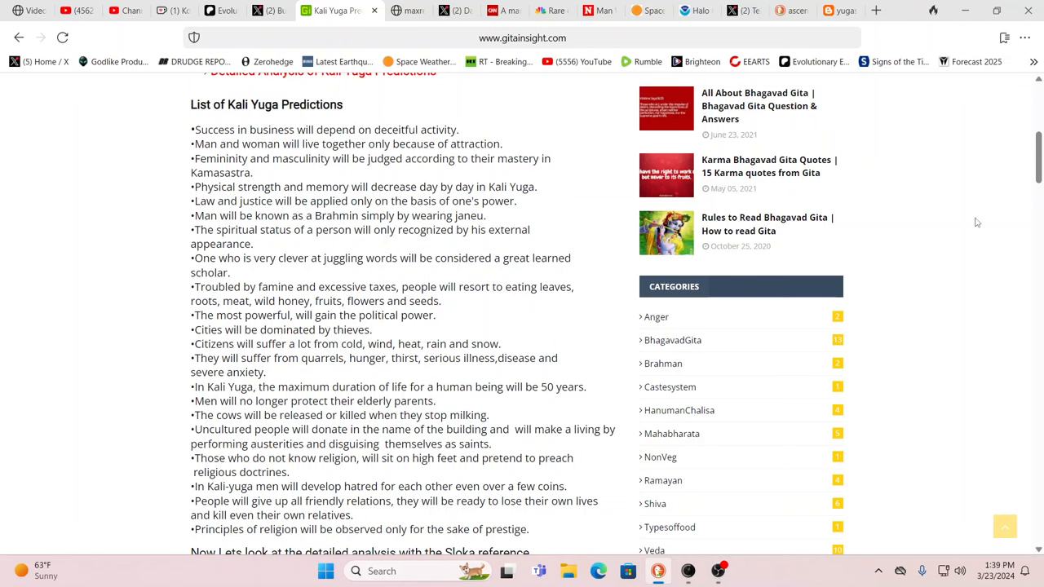
Search DuckDuckGo for 'transubstantiation definition' from the yuga diagram tab's address bar
{"action": "left_click", "coordinate": [766, 10]}
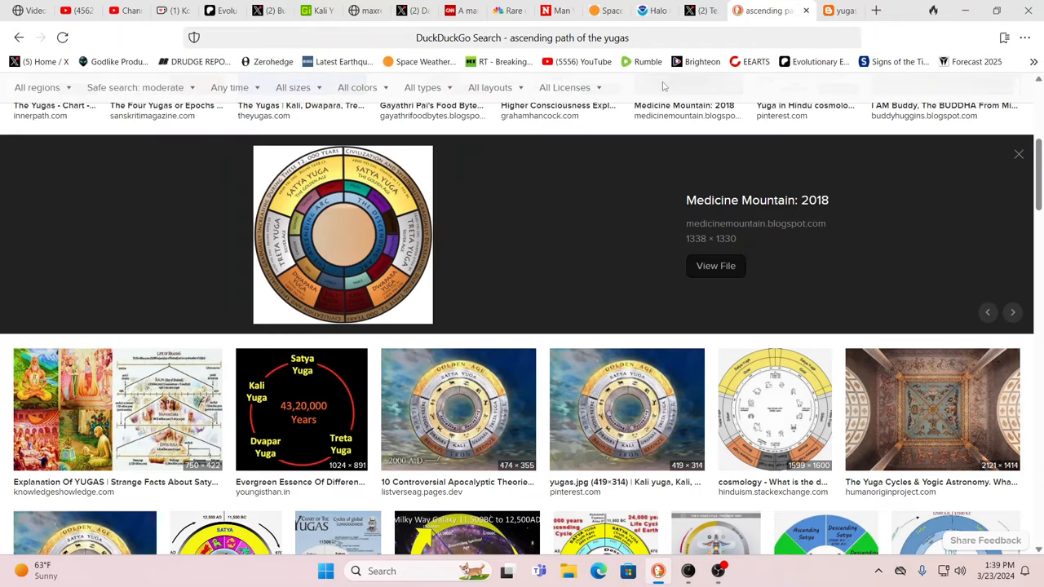
{"action": "left_click", "coordinate": [522, 38]}
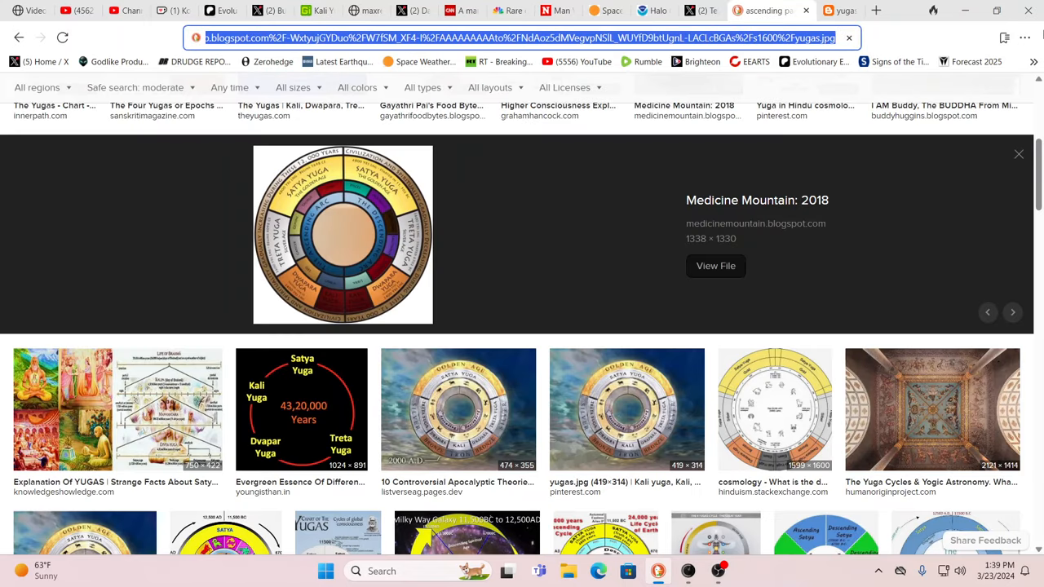
{"action": "type", "text": "transubstantiation definition"}
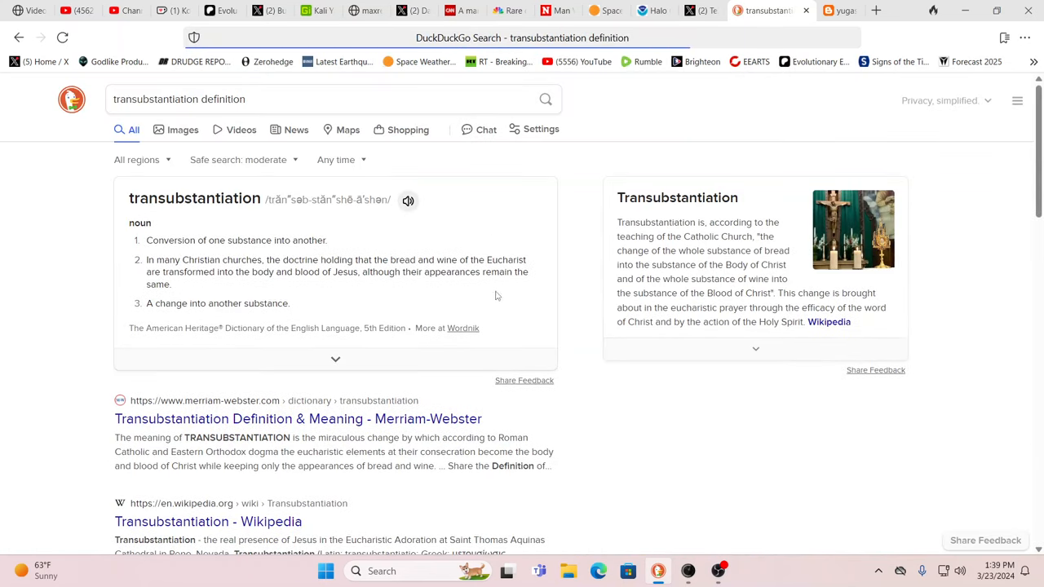
Preview the Britannica and 'Why Transubstantiation?' images and view the priest-with-chalice image full size
{"action": "left_click", "coordinate": [183, 131]}
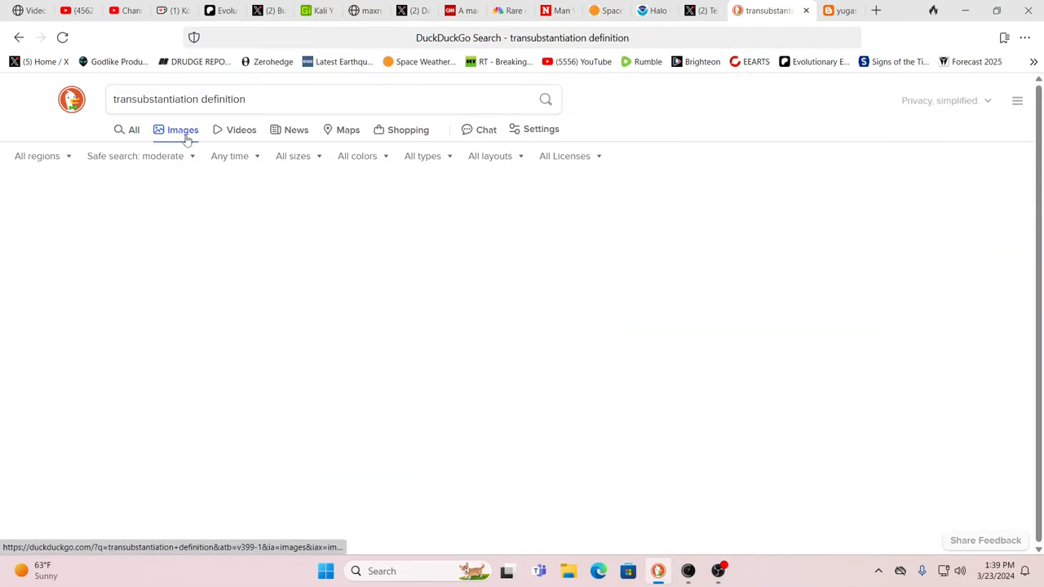
{"action": "left_click", "coordinate": [182, 129]}
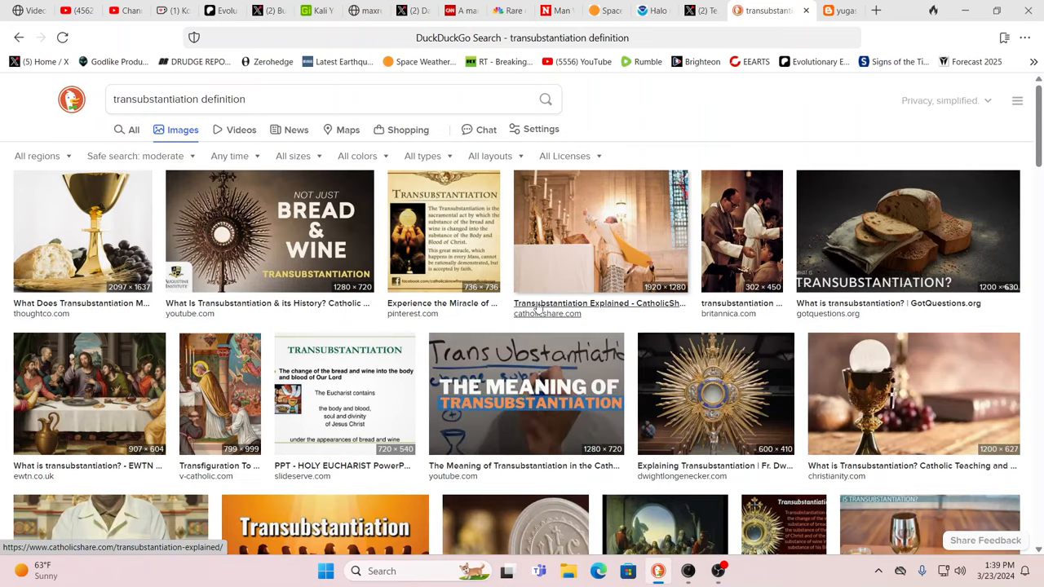
{"action": "mouse_move", "coordinate": [748, 268]}
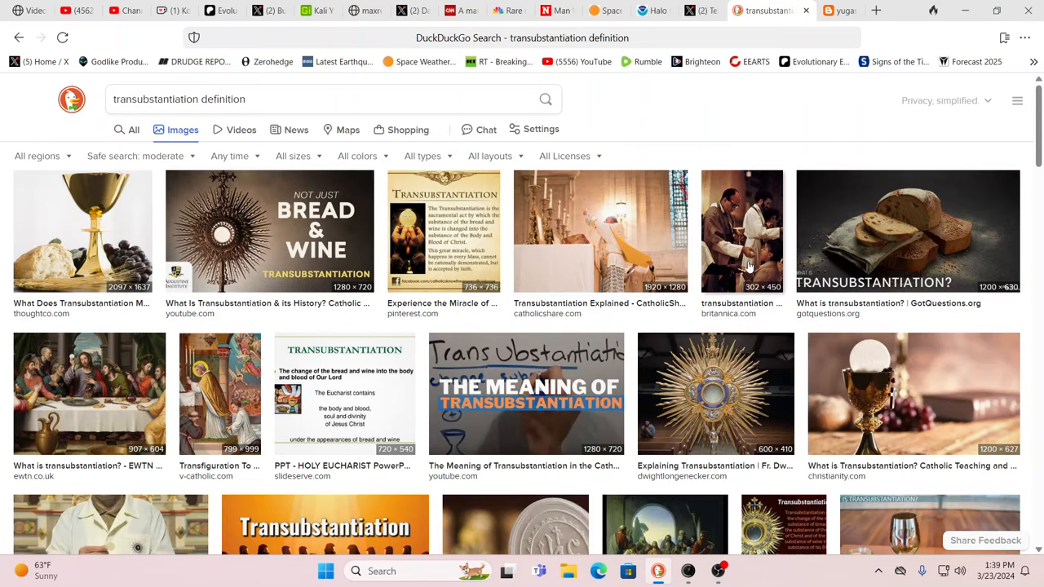
{"action": "left_click", "coordinate": [740, 231]}
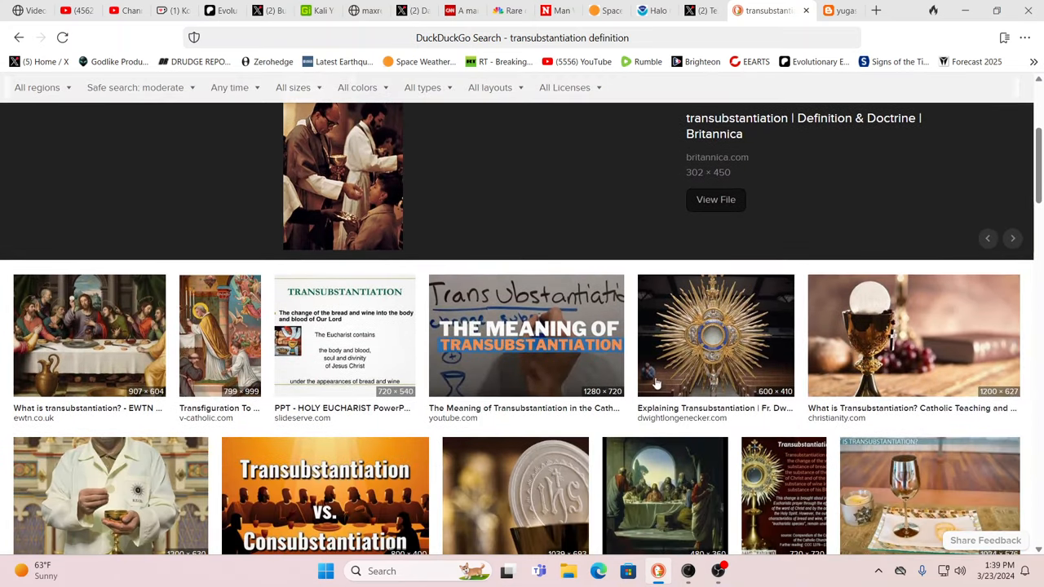
{"action": "scroll", "scroll_direction": "down", "scroll_amount": 3}
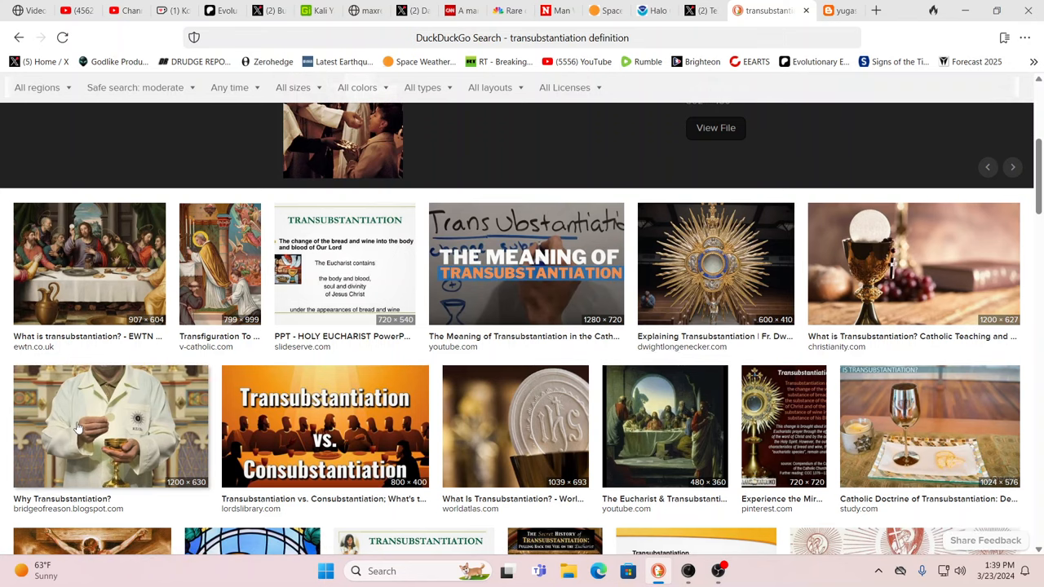
{"action": "left_click", "coordinate": [111, 427]}
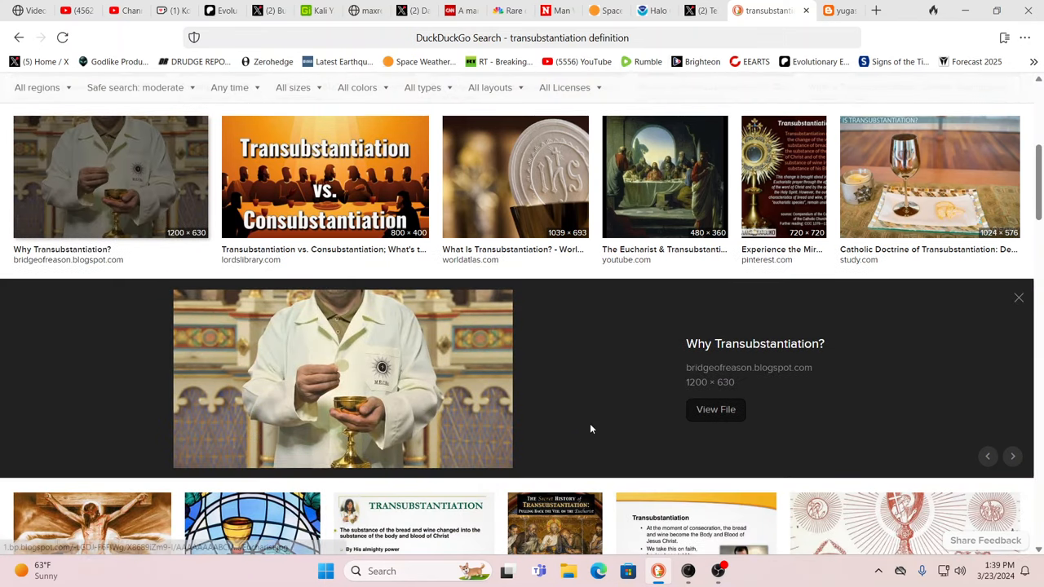
{"action": "left_click", "coordinate": [714, 409]}
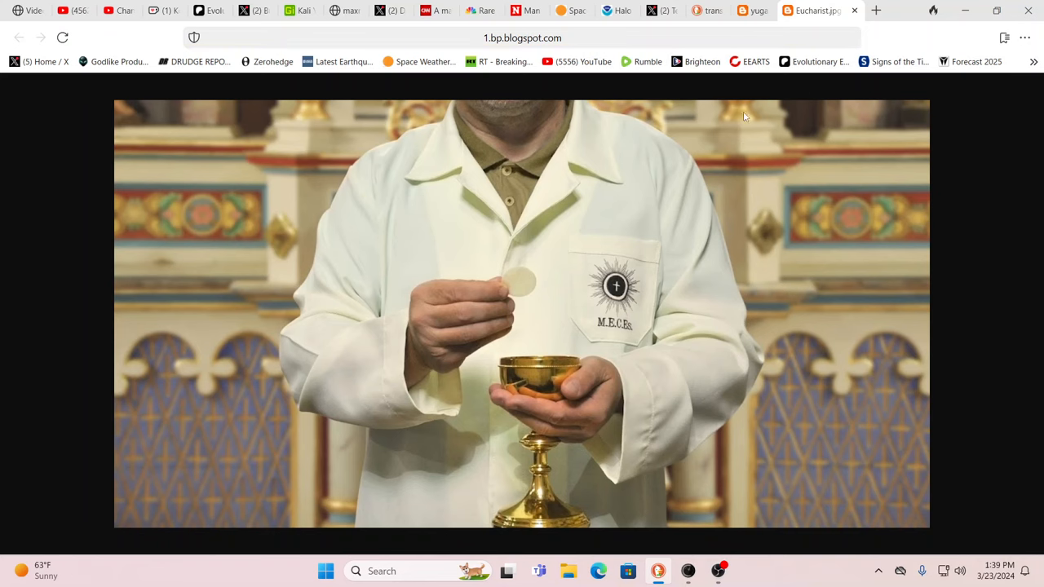
Return to the results and view the 'Experience the Miracle of Transubstantiation' monstrance image full size
{"action": "left_click", "coordinate": [759, 10]}
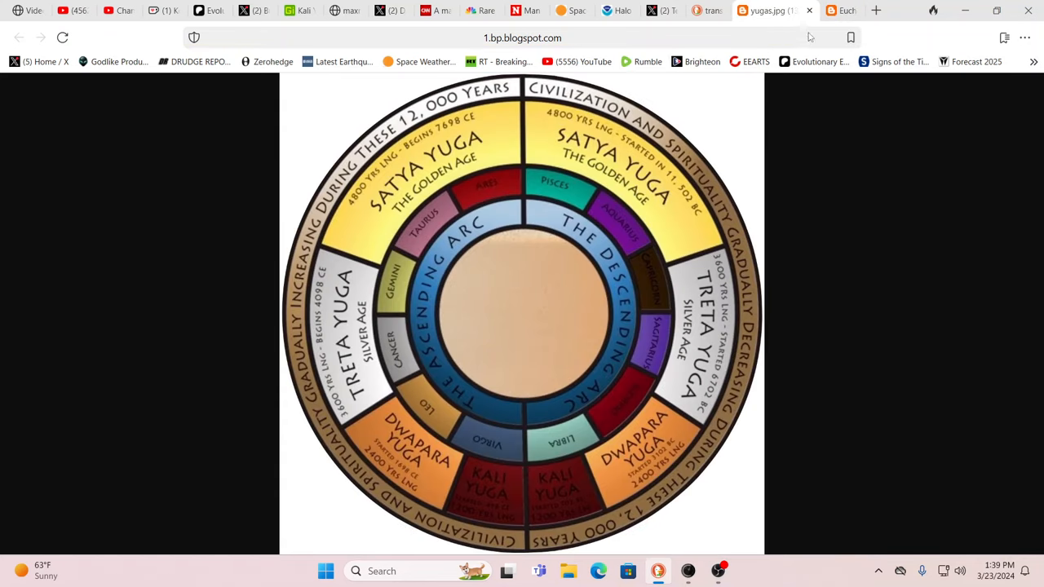
{"action": "left_click", "coordinate": [721, 10]}
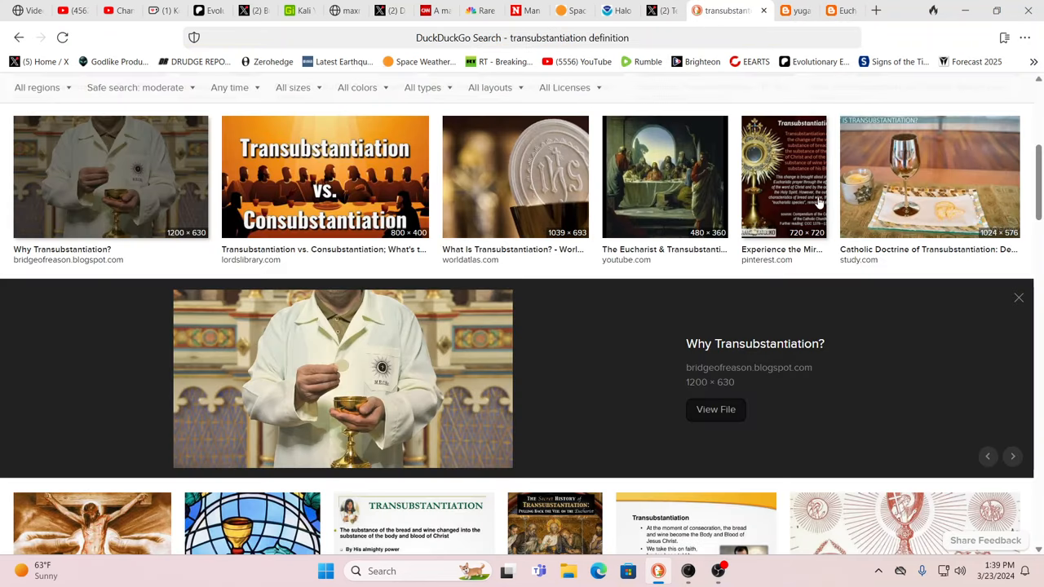
{"action": "left_click", "coordinate": [782, 176]}
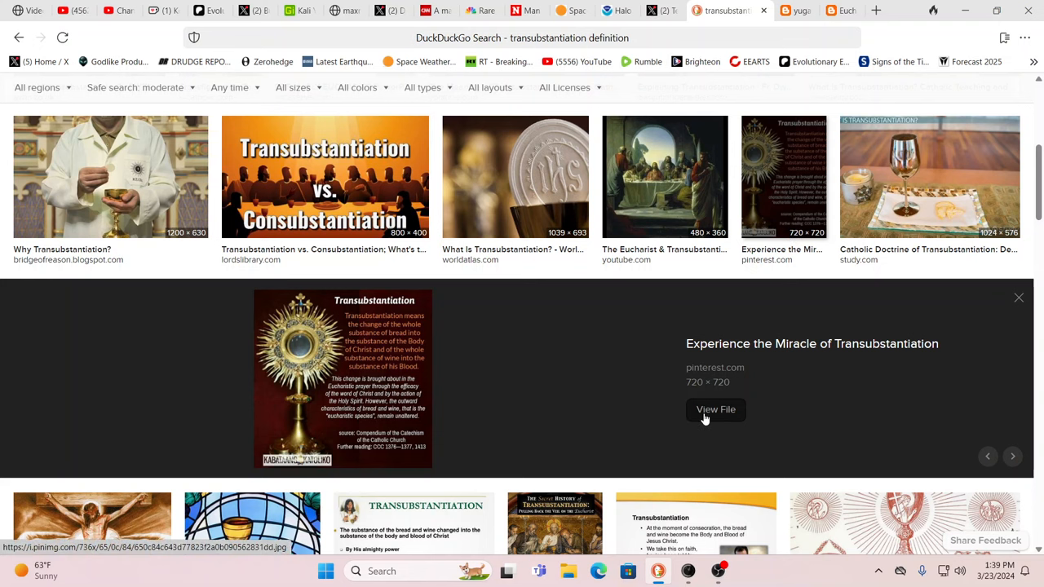
{"action": "left_click", "coordinate": [714, 409]}
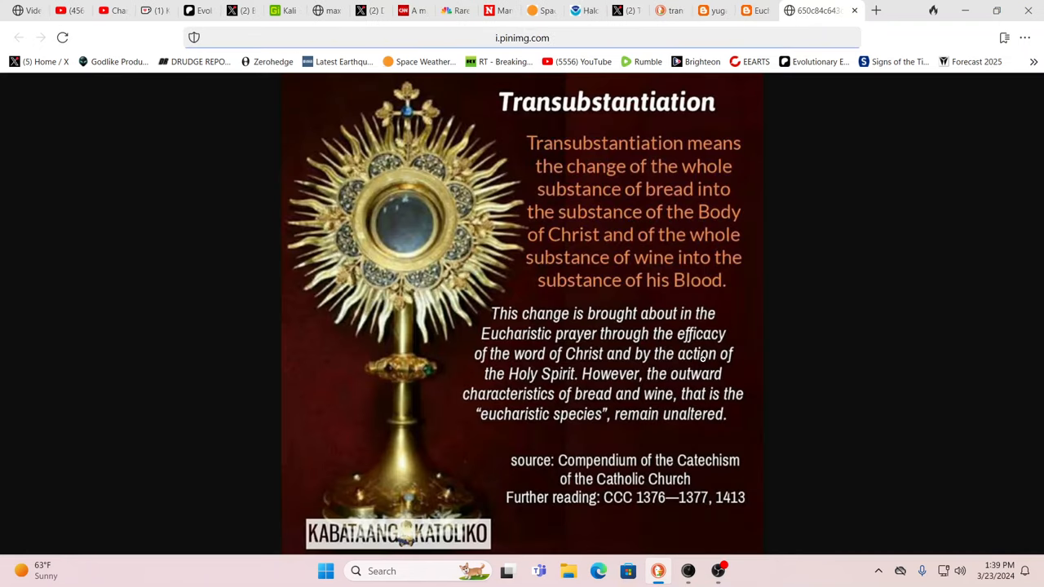
{"action": "mouse_move", "coordinate": [858, 238]}
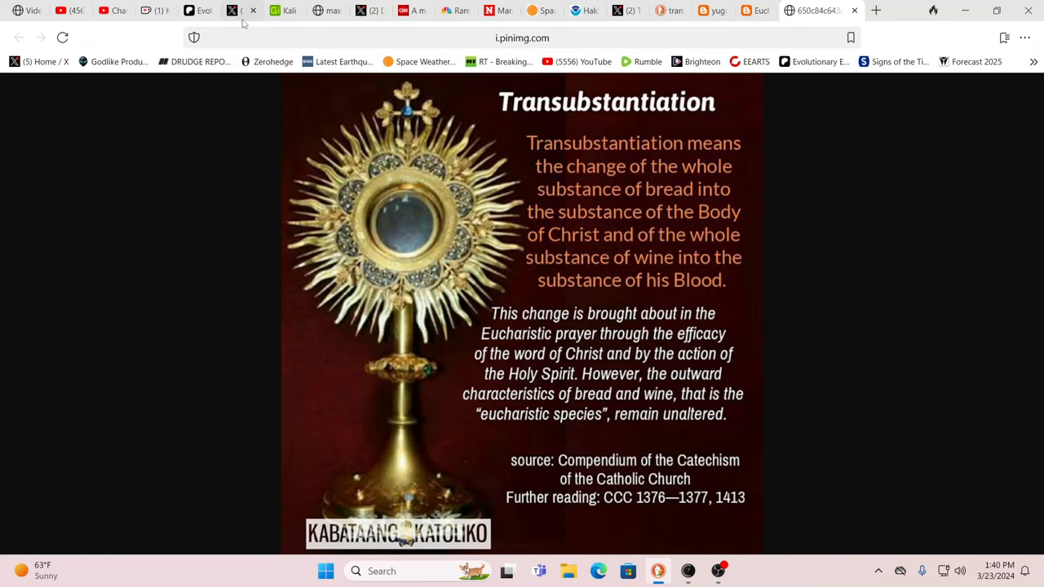
Switch to the pinned Buitengebieden X post of a man driving with two dogs
{"action": "left_click", "coordinate": [258, 9]}
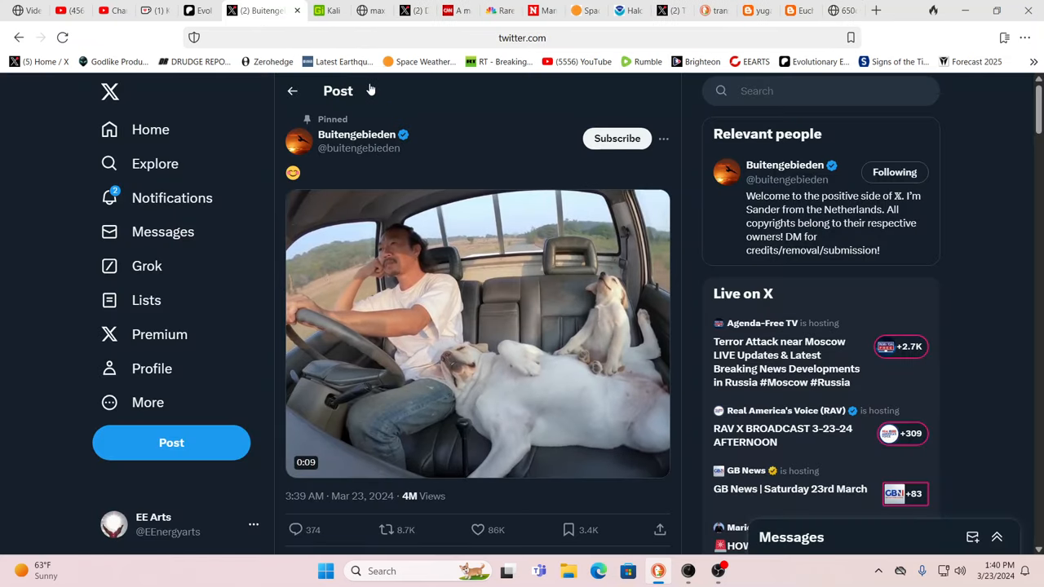
{"action": "mouse_move", "coordinate": [329, 10]}
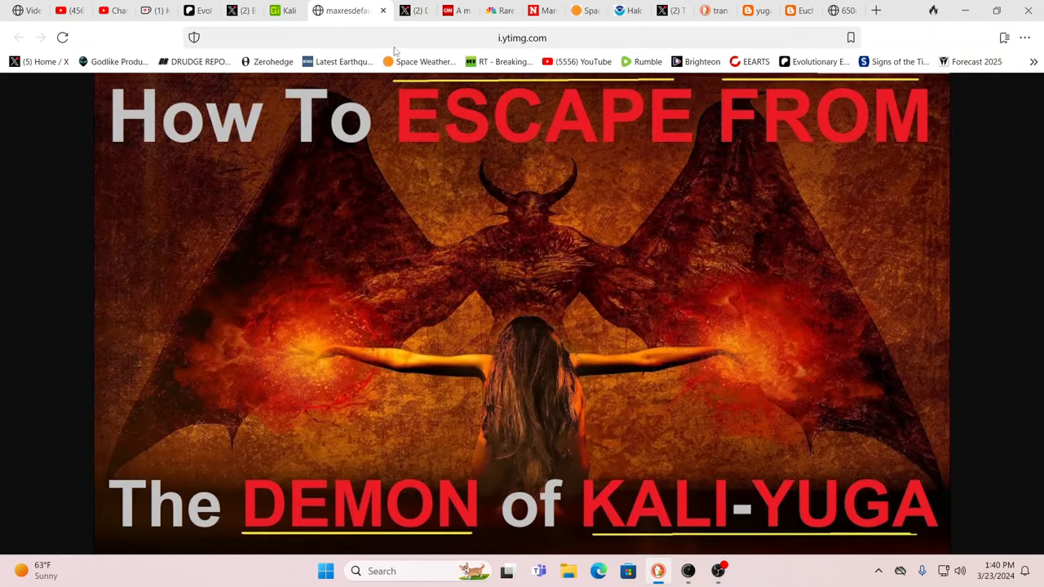
View Dan Lyman's train-accident arrest post and select the word 'cannibal'
{"action": "left_click", "coordinate": [384, 10]}
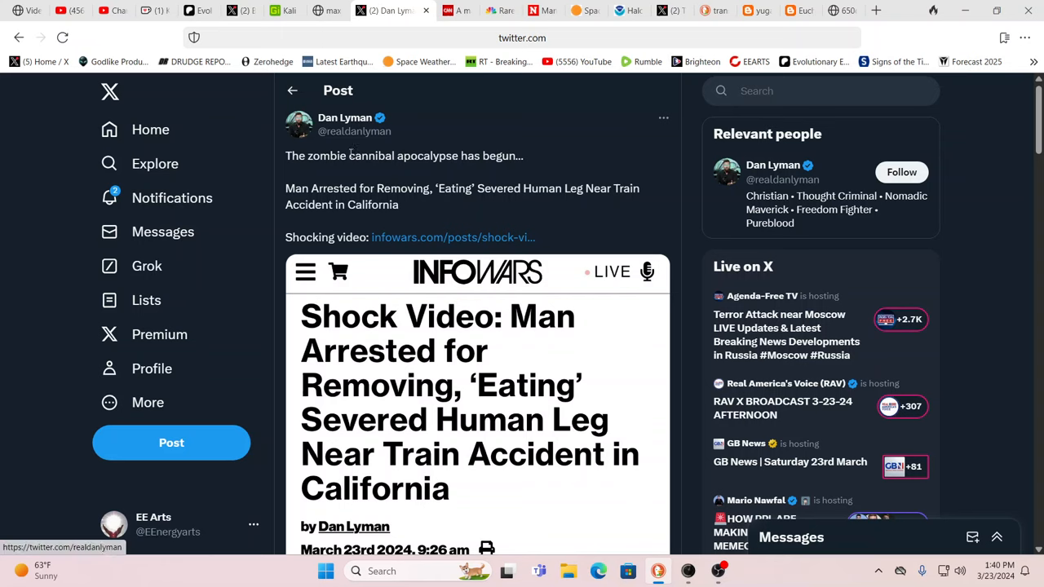
{"action": "double_click", "coordinate": [372, 157]}
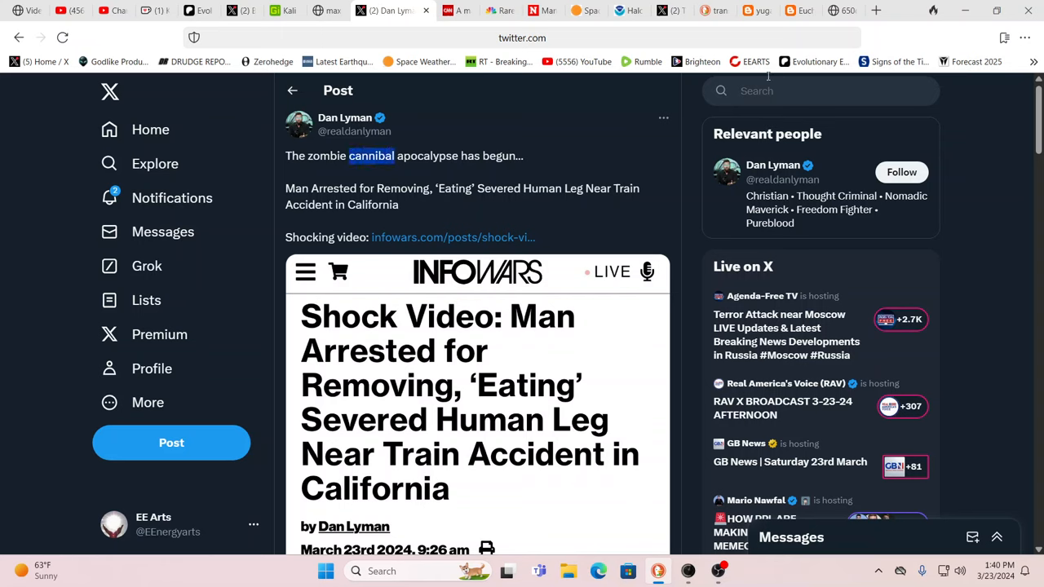
{"action": "mouse_move", "coordinate": [839, 33]}
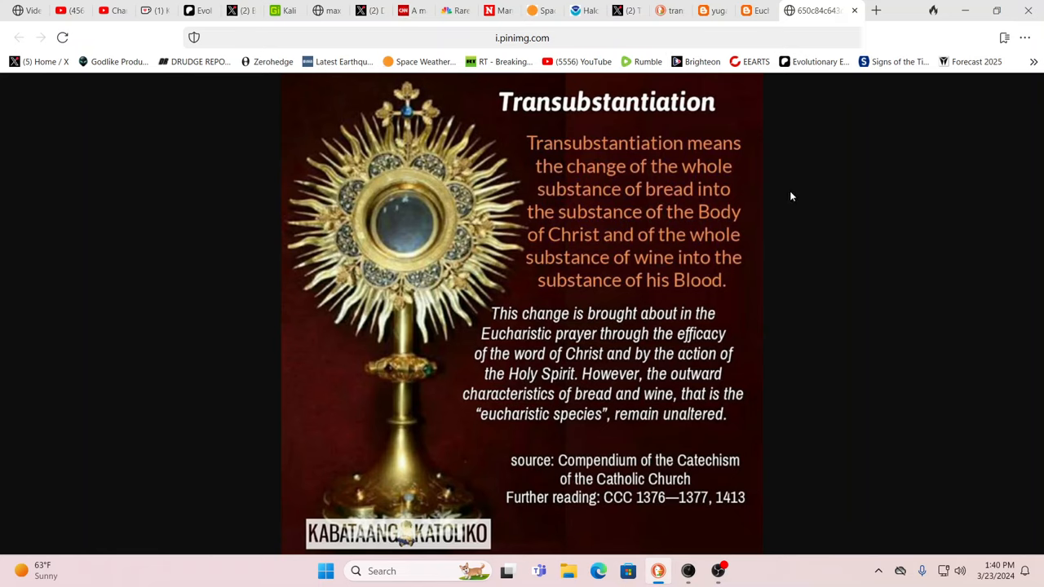
{"action": "mouse_move", "coordinate": [757, 190]}
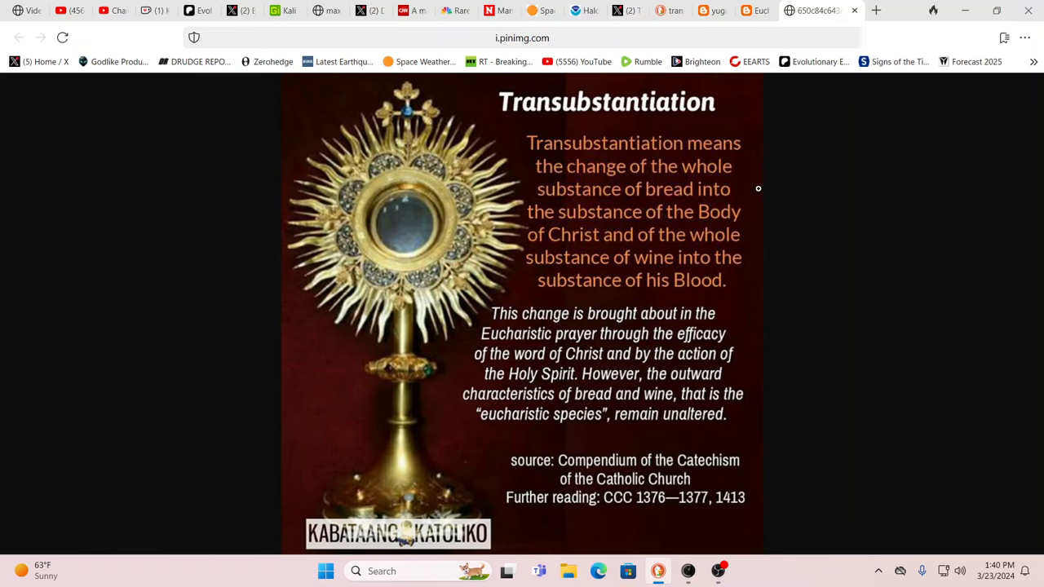
{"action": "mouse_move", "coordinate": [806, 245]}
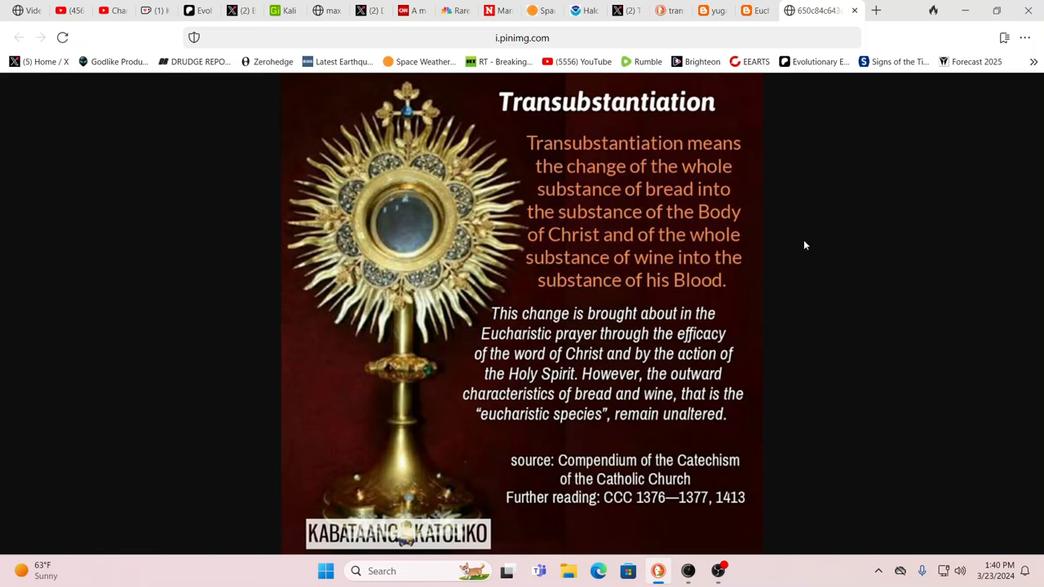
{"action": "mouse_move", "coordinate": [685, 230]}
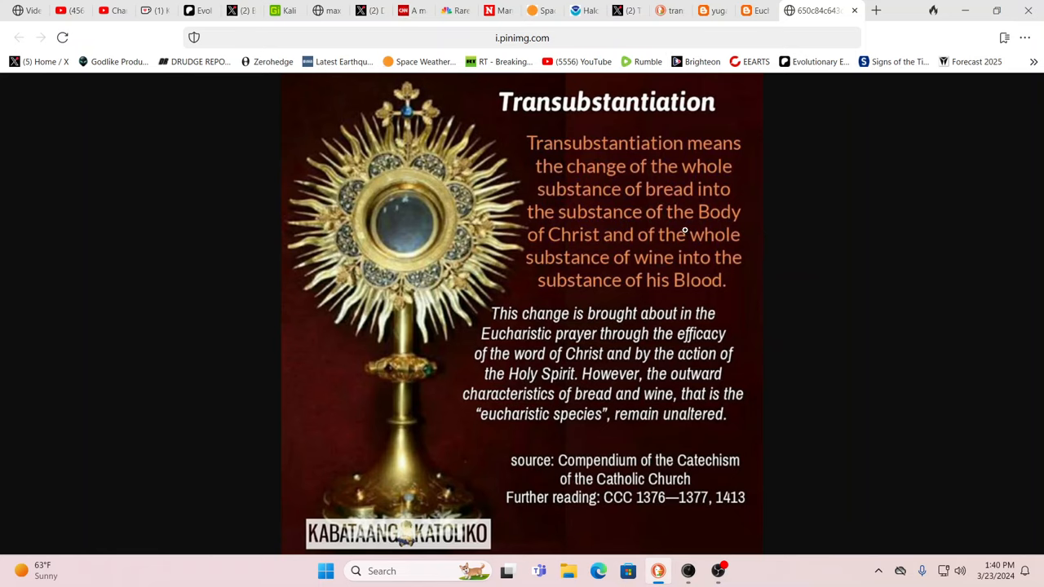
{"action": "mouse_move", "coordinate": [693, 231]}
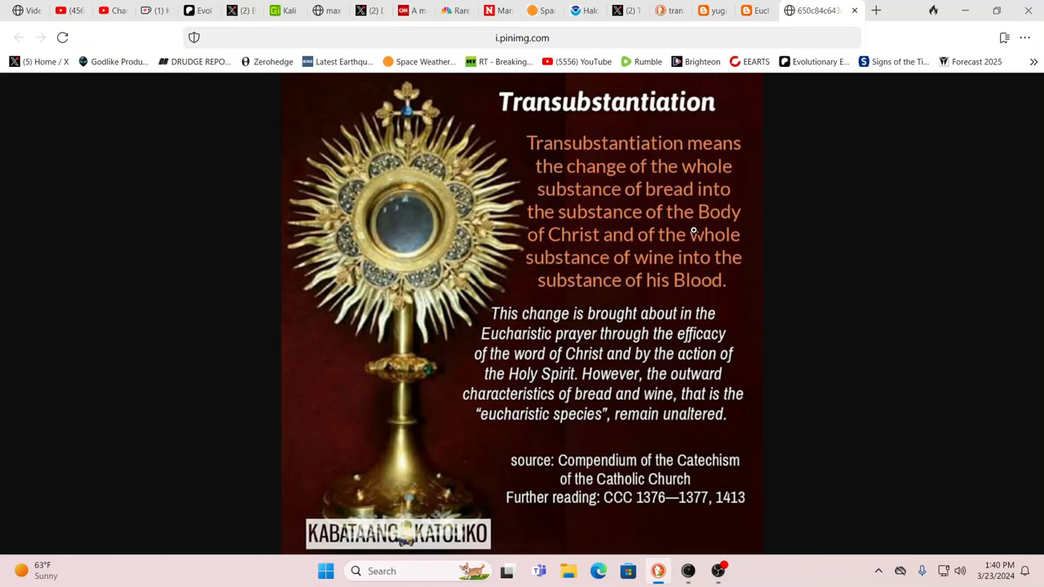
{"action": "mouse_move", "coordinate": [828, 227]}
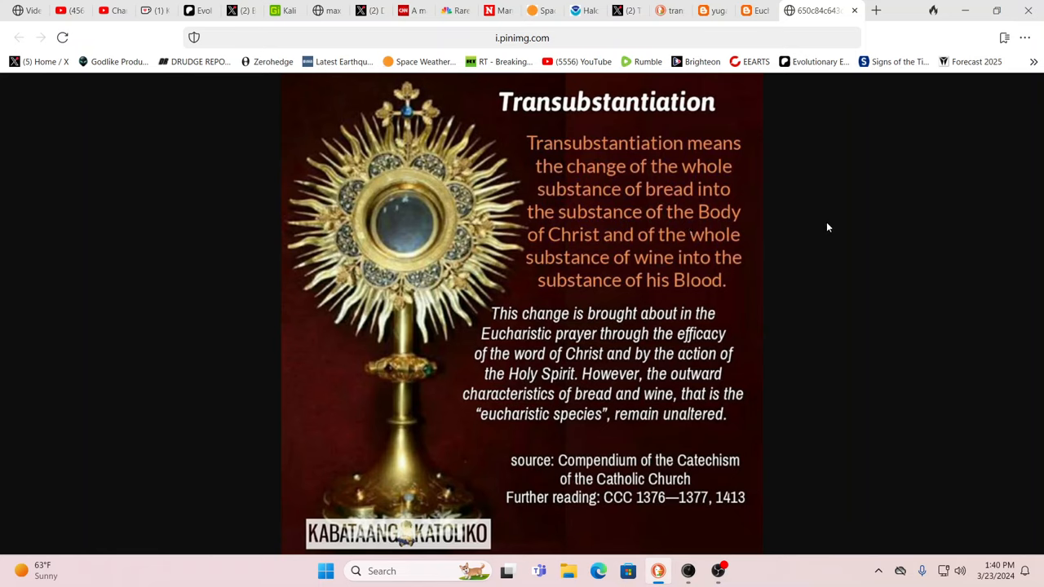
{"action": "mouse_move", "coordinate": [682, 214]}
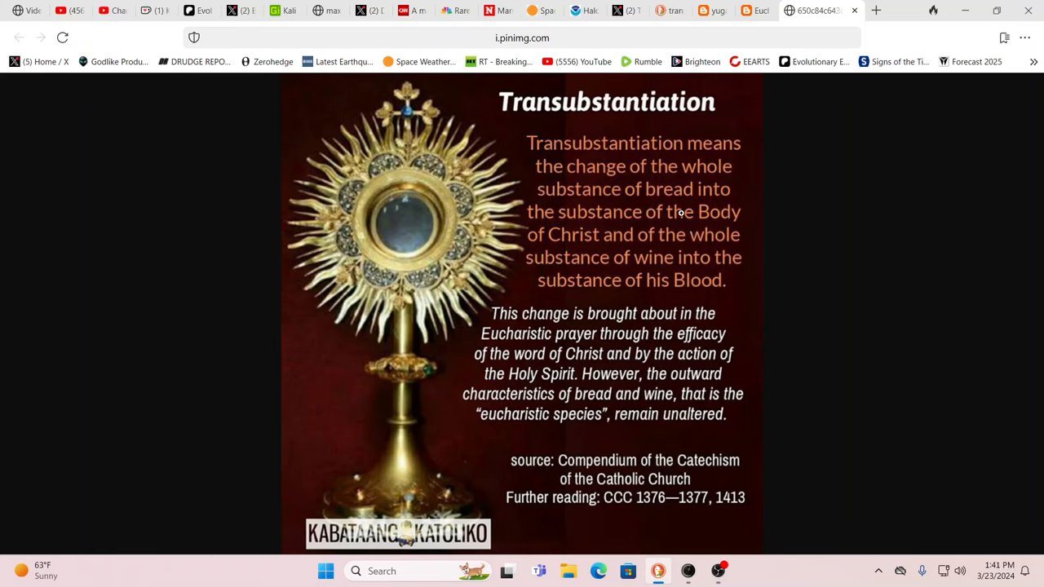
{"action": "mouse_move", "coordinate": [336, 117]}
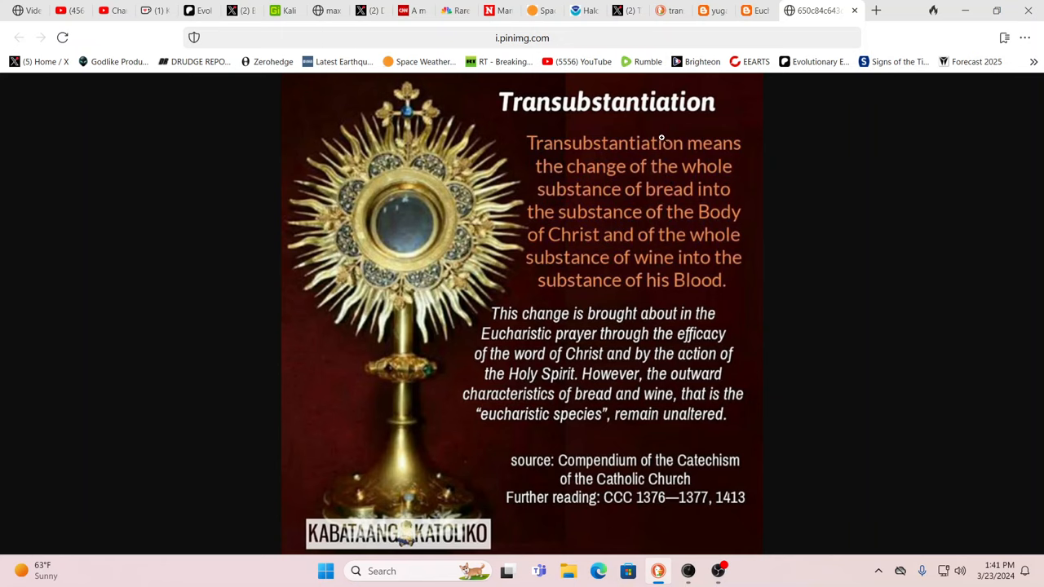
{"action": "mouse_move", "coordinate": [681, 160]}
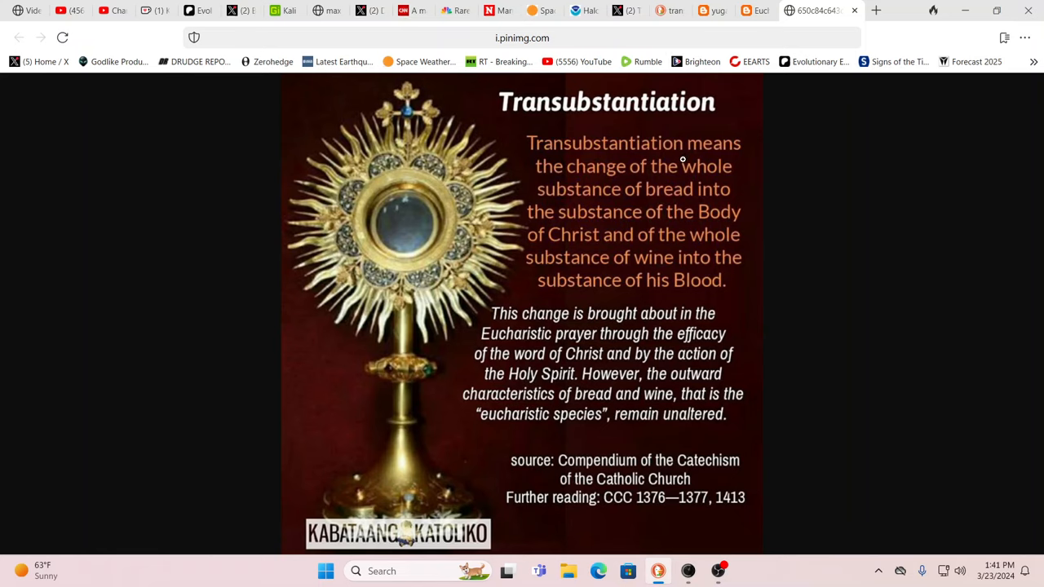
{"action": "mouse_move", "coordinate": [696, 186]}
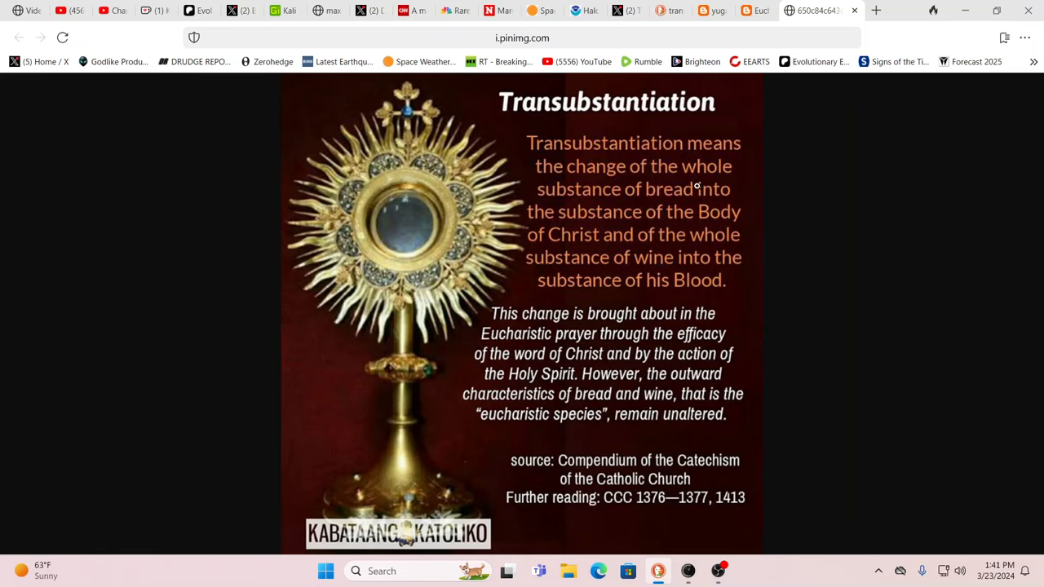
{"action": "mouse_move", "coordinate": [714, 202]}
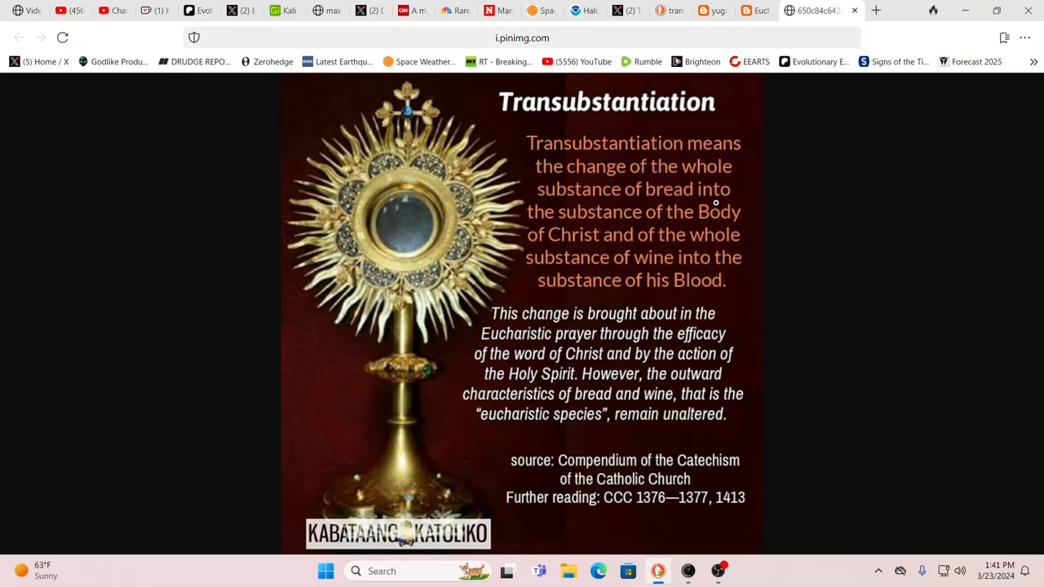
{"action": "mouse_move", "coordinate": [421, 145]}
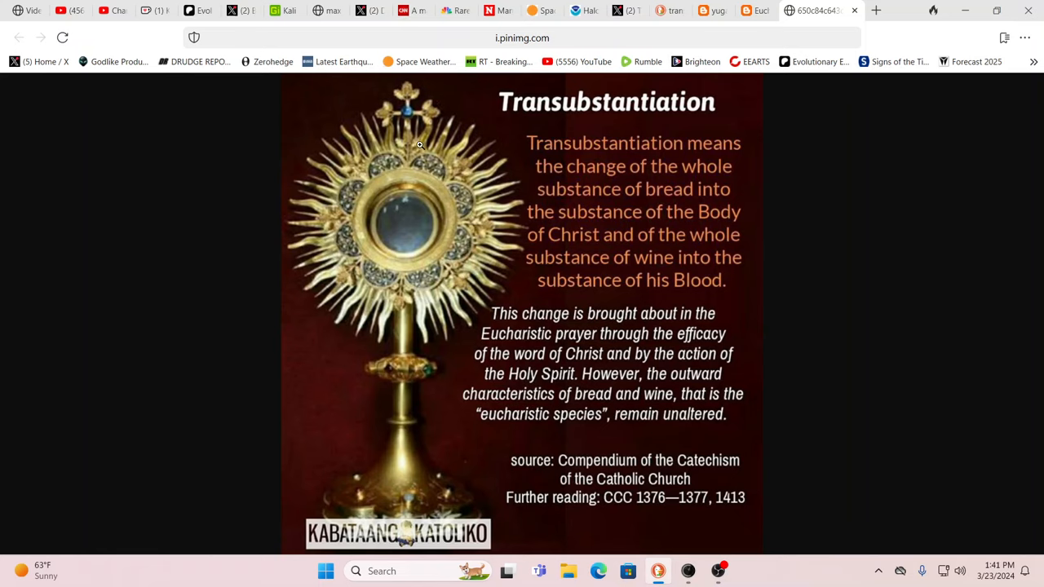
{"action": "mouse_move", "coordinate": [310, 126]}
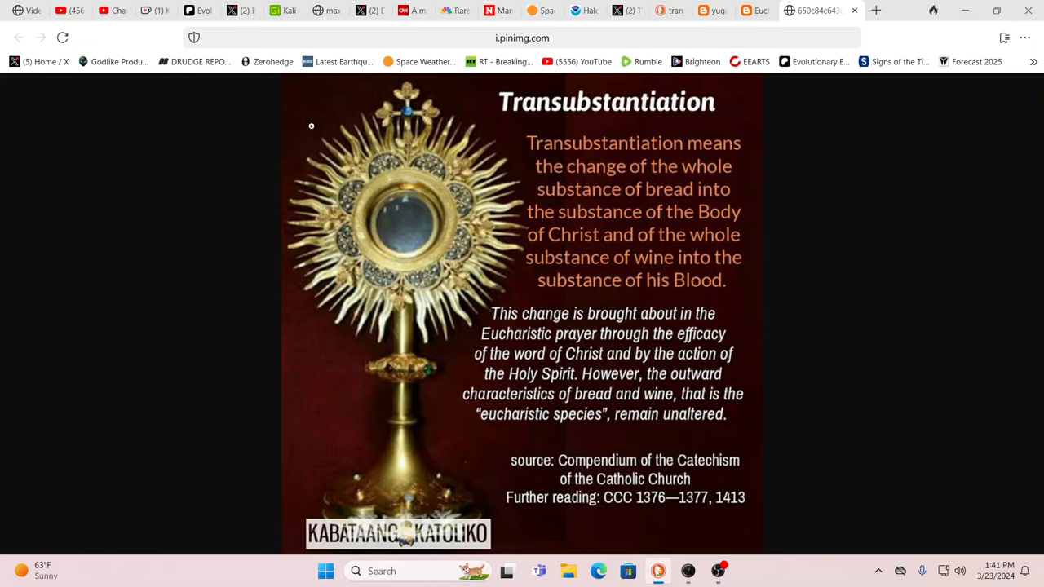
{"action": "mouse_move", "coordinate": [352, 108]}
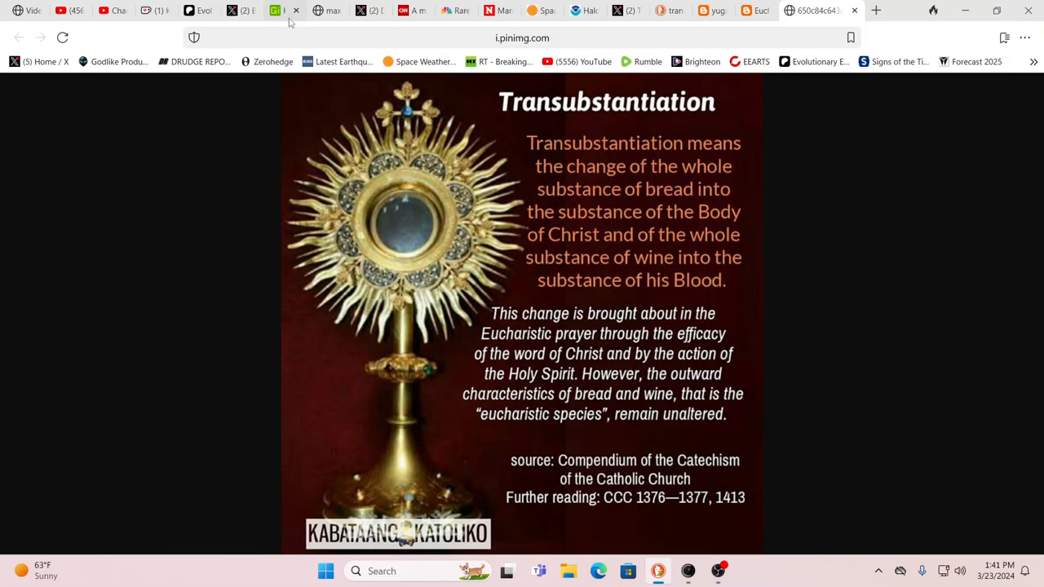
Switch to the Gita Insight 'List of Kali Yuga Predictions' article
{"action": "left_click", "coordinate": [307, 9]}
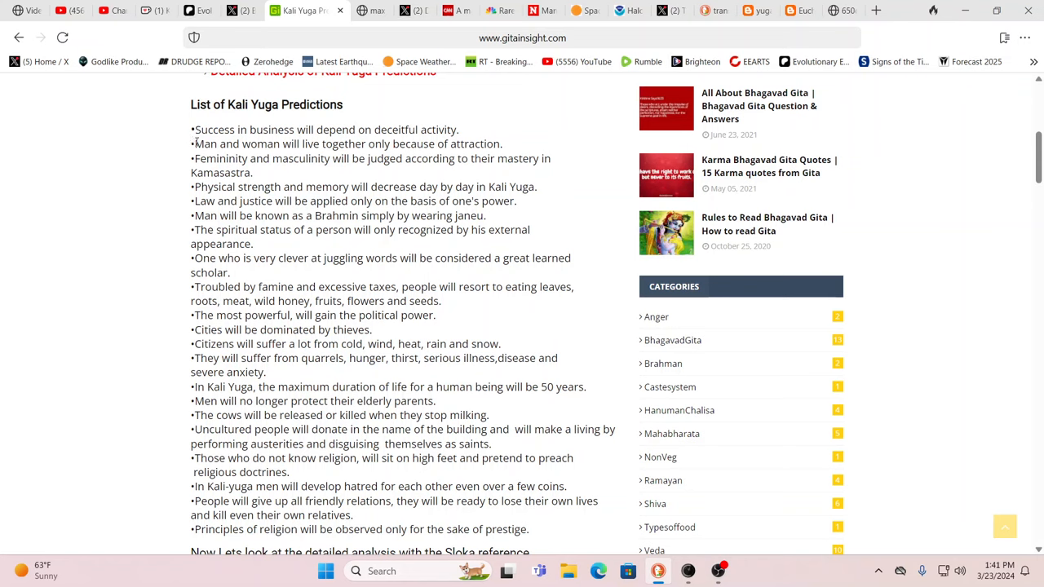
{"action": "mouse_move", "coordinate": [178, 145]}
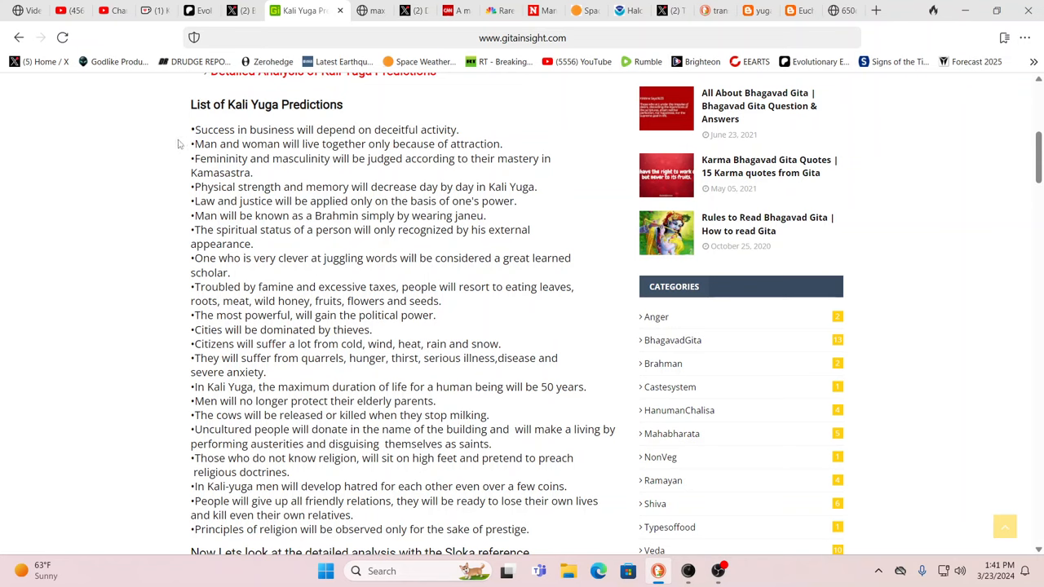
{"action": "mouse_move", "coordinate": [212, 145]}
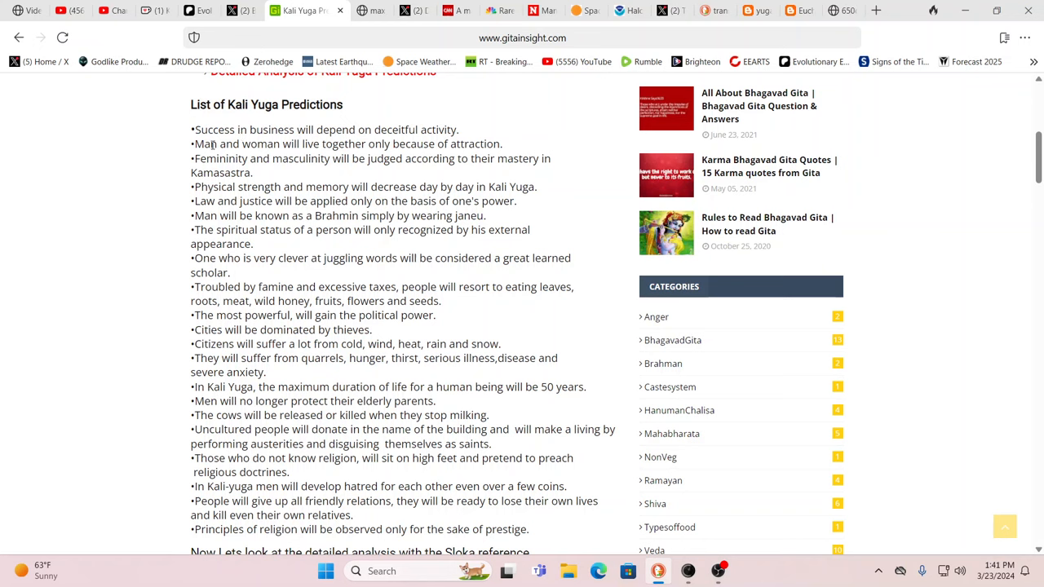
{"action": "mouse_move", "coordinate": [196, 144]}
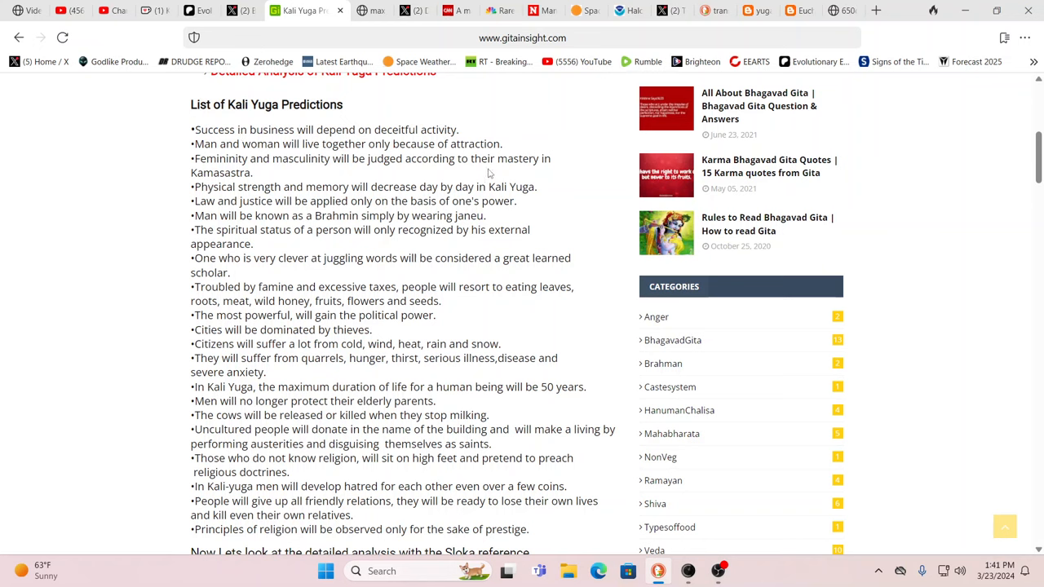
{"action": "mouse_move", "coordinate": [933, 192]}
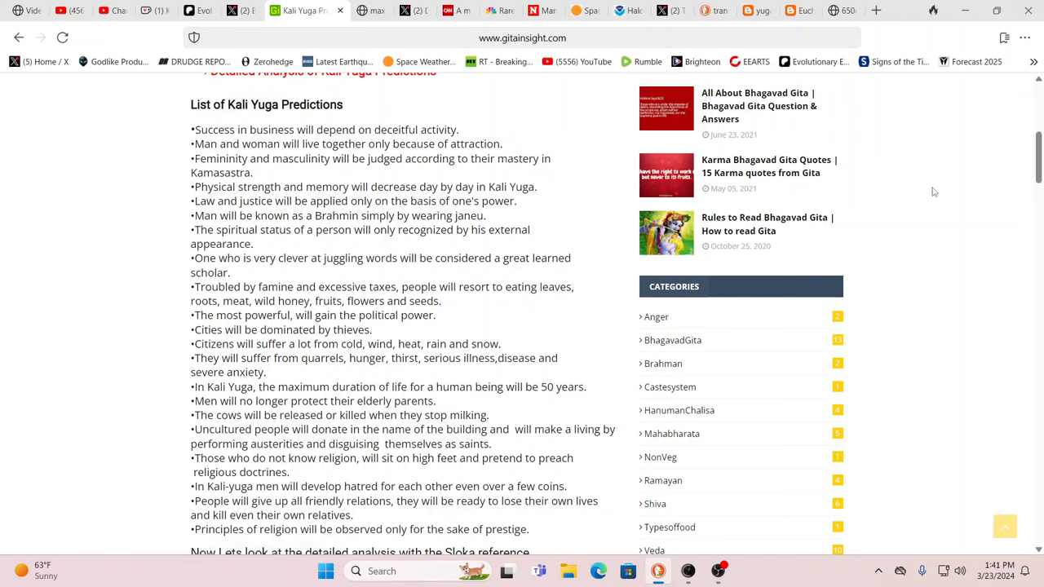
{"action": "mouse_move", "coordinate": [767, 196]}
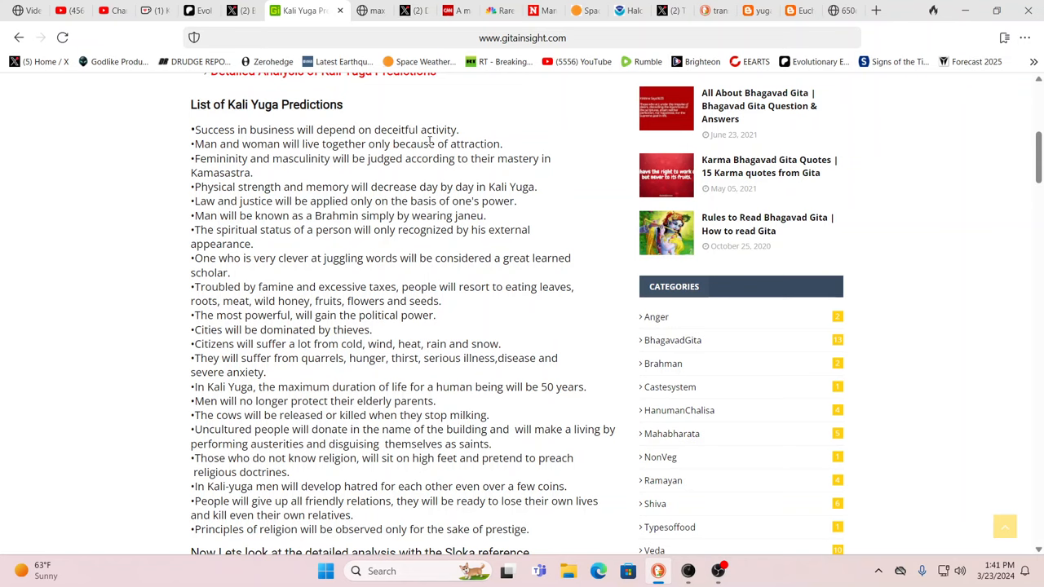
{"action": "mouse_move", "coordinate": [326, 185]}
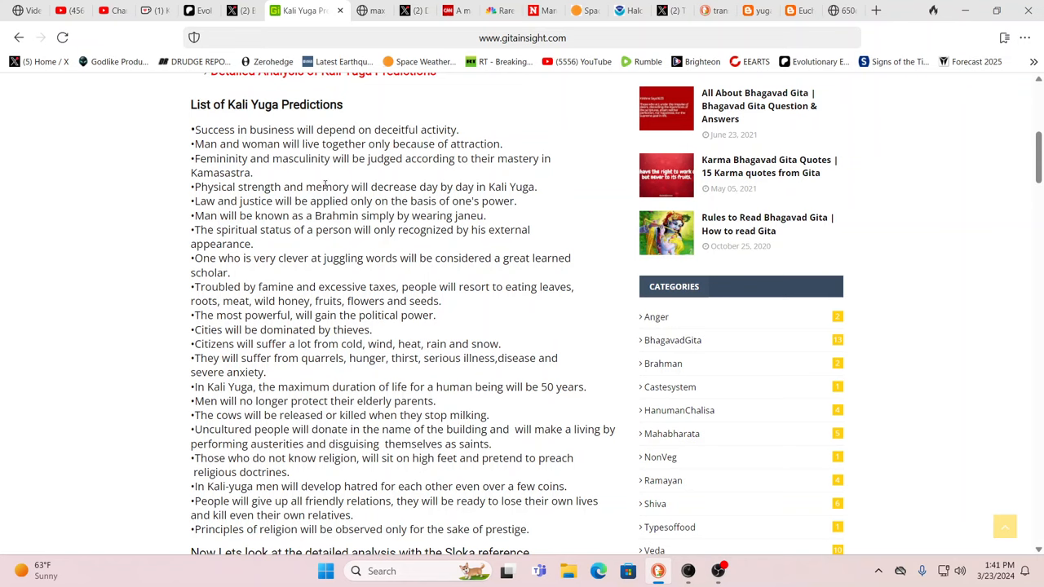
{"action": "mouse_move", "coordinate": [366, 187]}
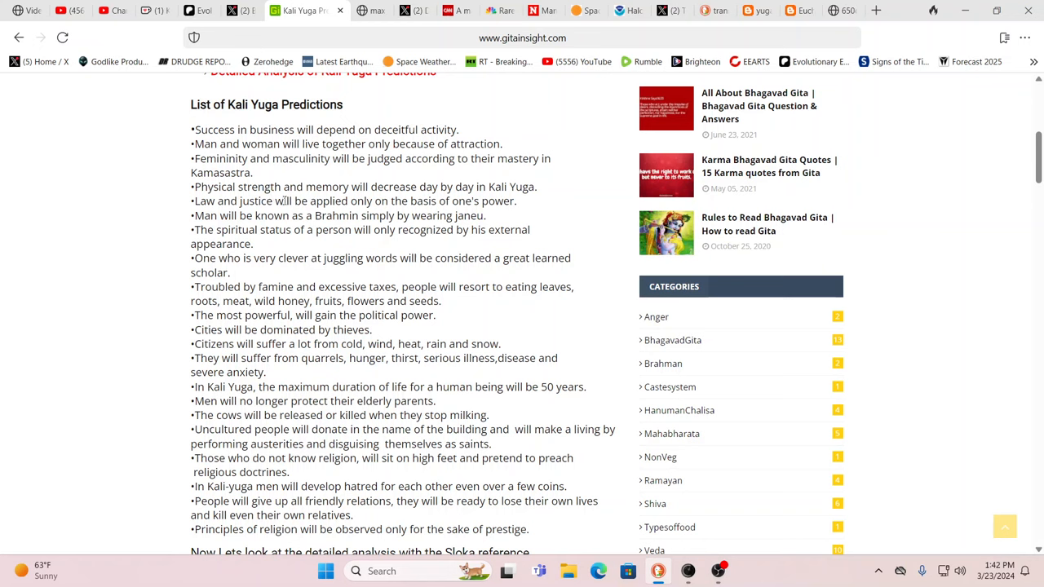
{"action": "mouse_move", "coordinate": [261, 248]}
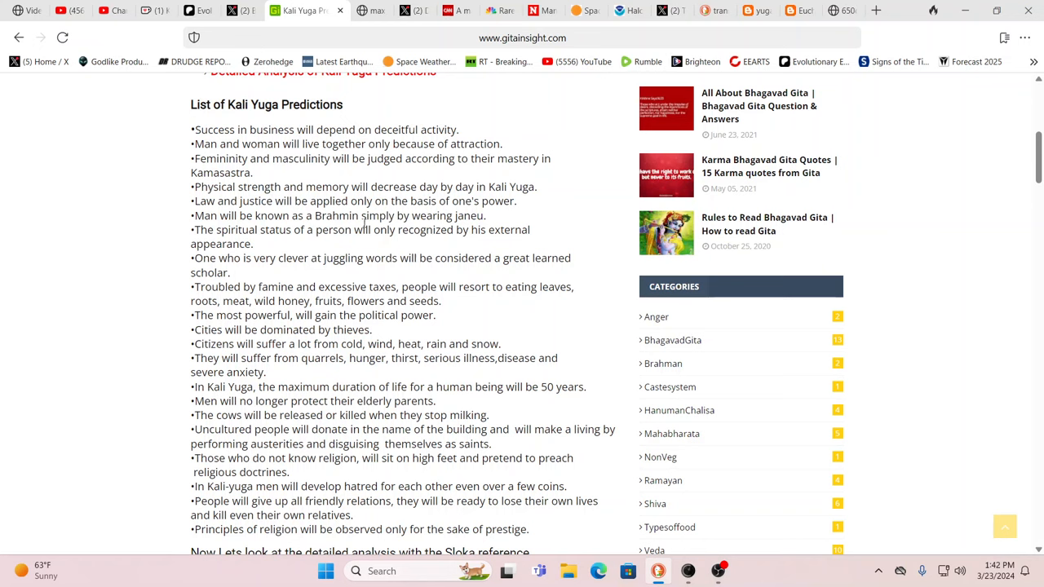
{"action": "mouse_move", "coordinate": [344, 254]}
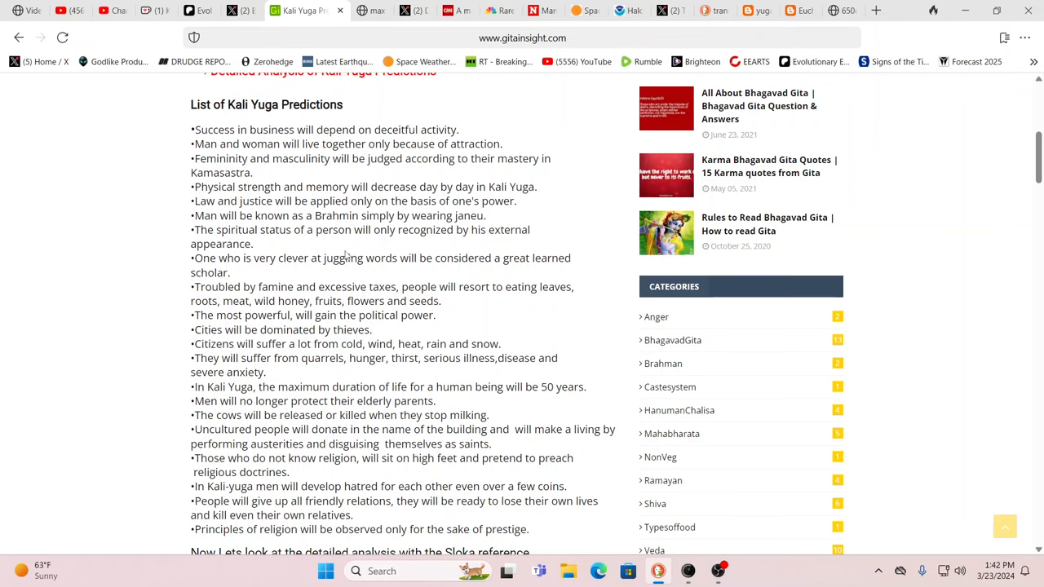
{"action": "scroll", "scroll_direction": "down", "scroll_amount": 3}
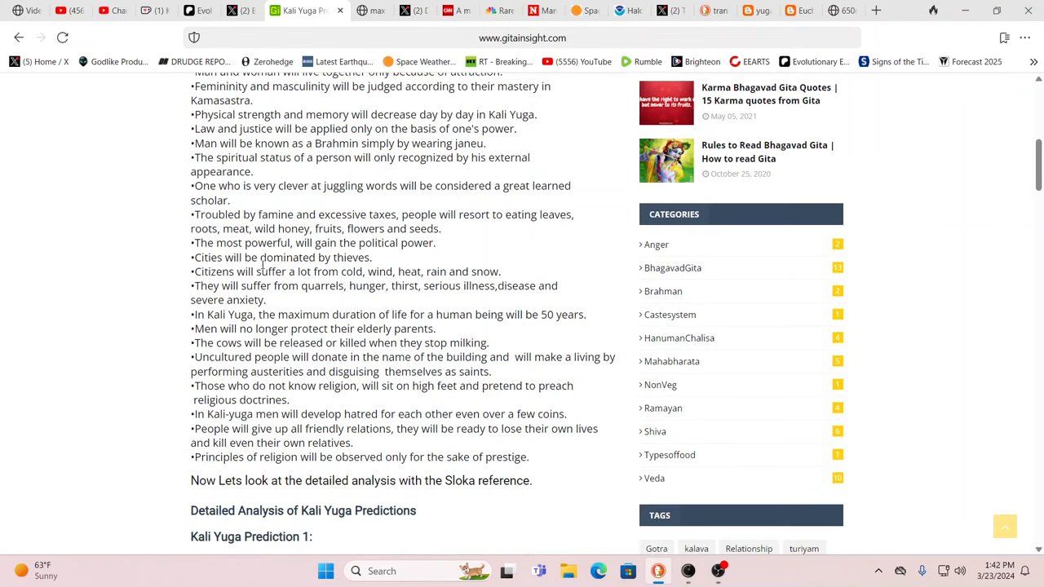
{"action": "scroll", "scroll_direction": "down", "scroll_amount": 3}
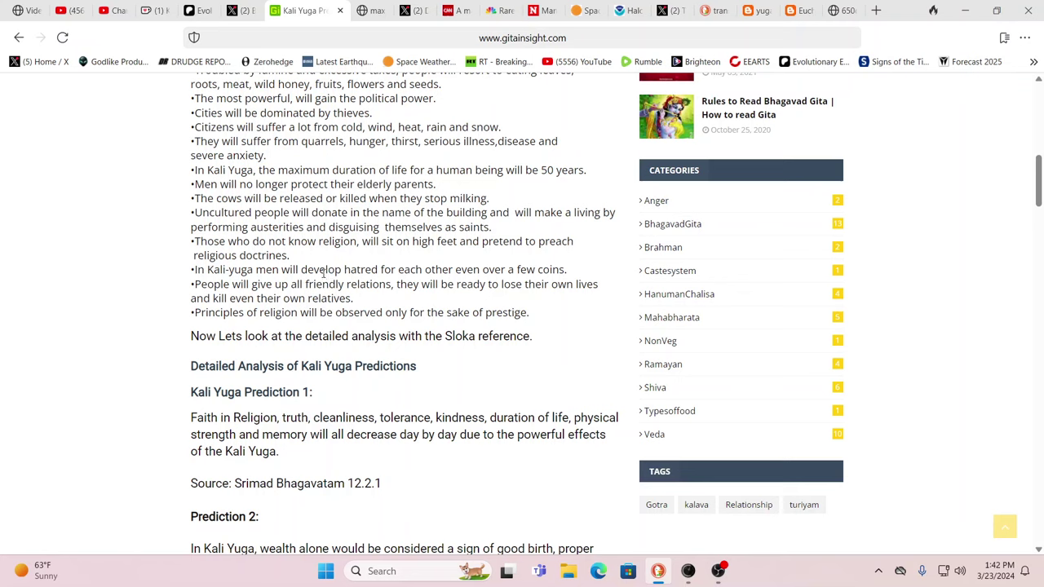
{"action": "mouse_move", "coordinate": [395, 259]}
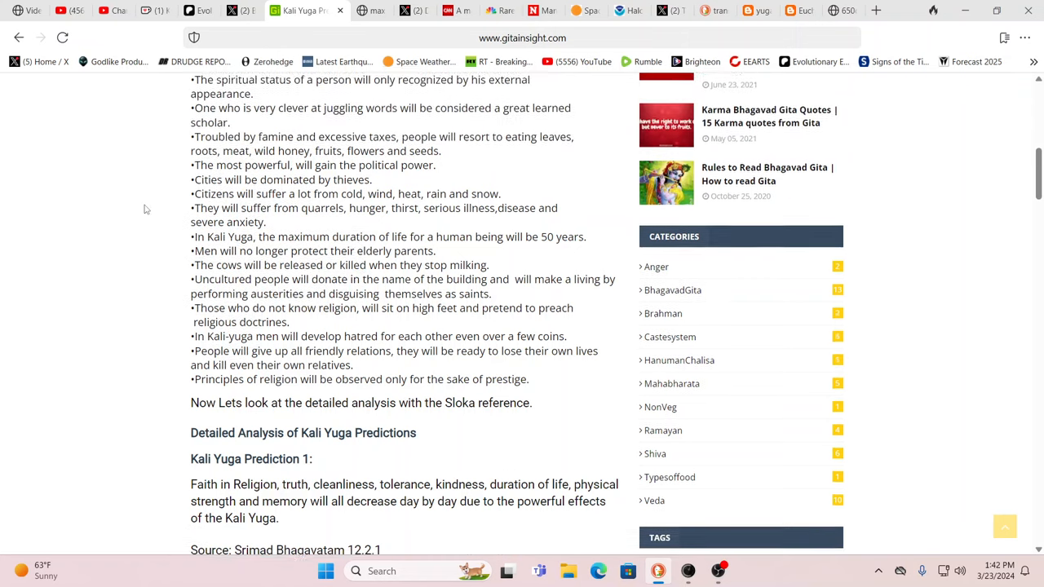
{"action": "scroll", "scroll_direction": "up", "scroll_amount": 3}
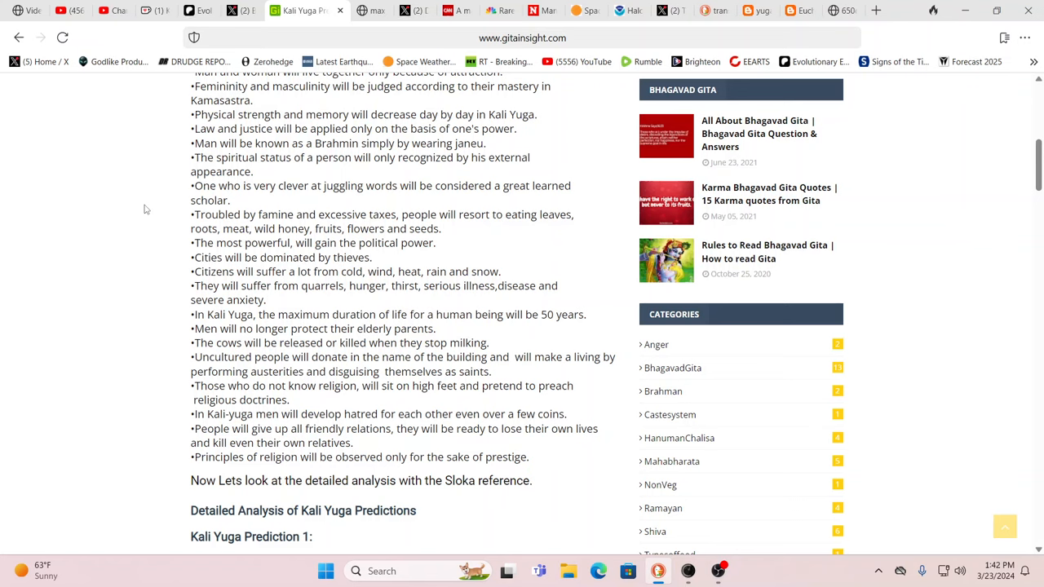
{"action": "mouse_move", "coordinate": [147, 210]}
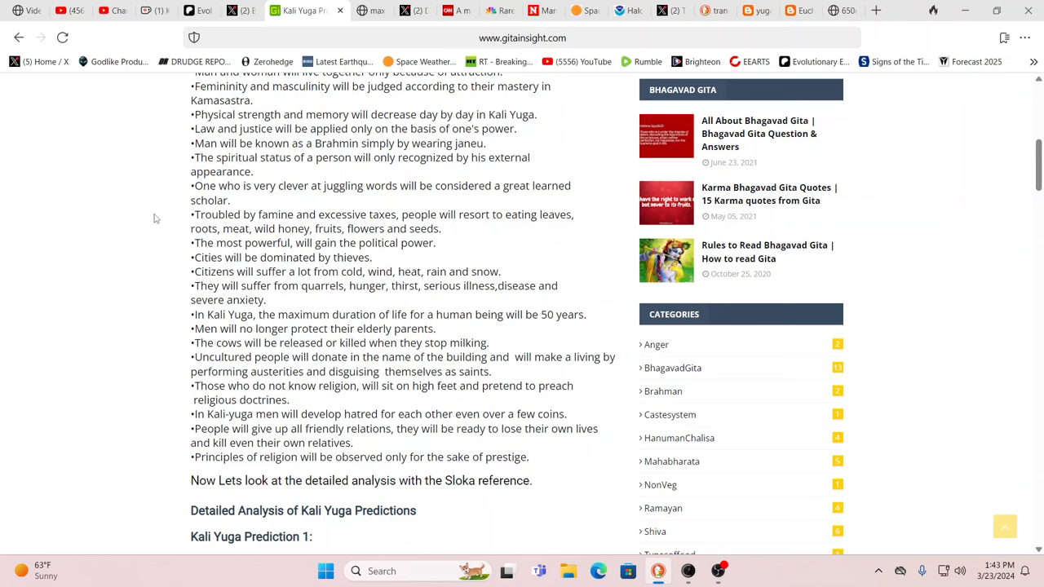
{"action": "mouse_move", "coordinate": [480, 191]}
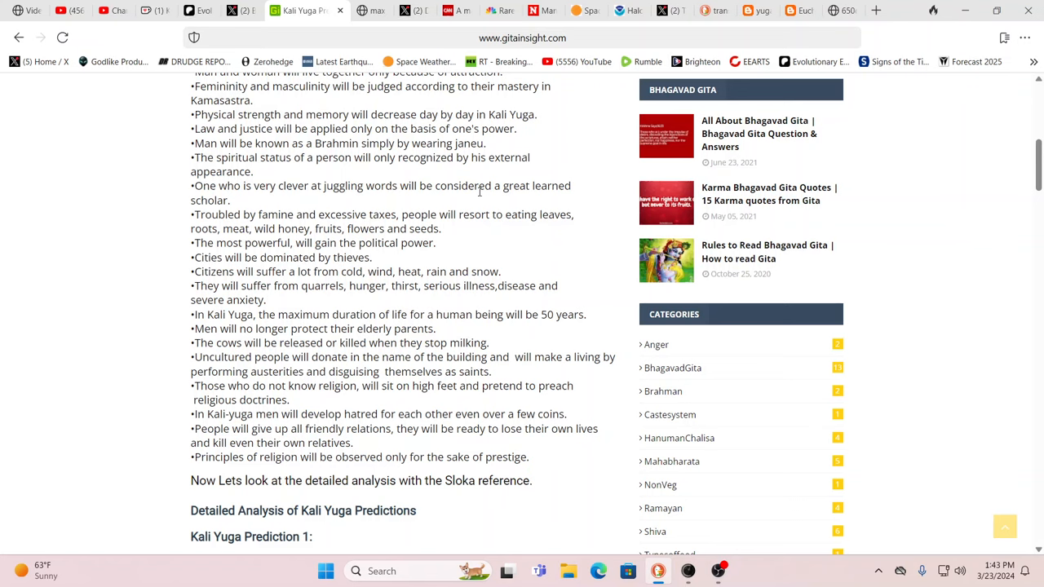
{"action": "mouse_move", "coordinate": [460, 199]}
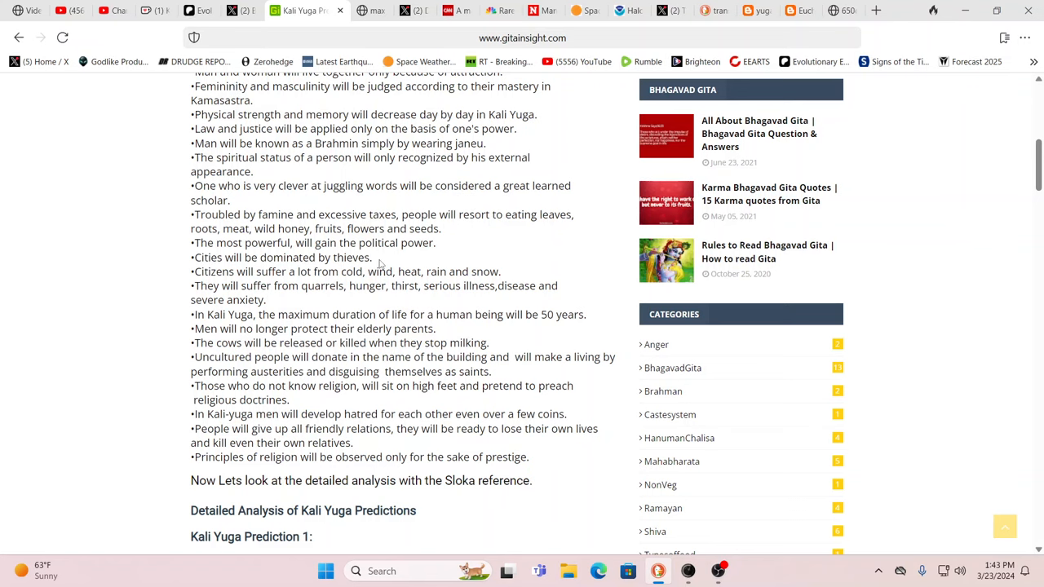
Scroll the predictions article back toward its top, then return to the pinned Buitengebieden X post
{"action": "scroll", "scroll_direction": "up", "scroll_amount": 3}
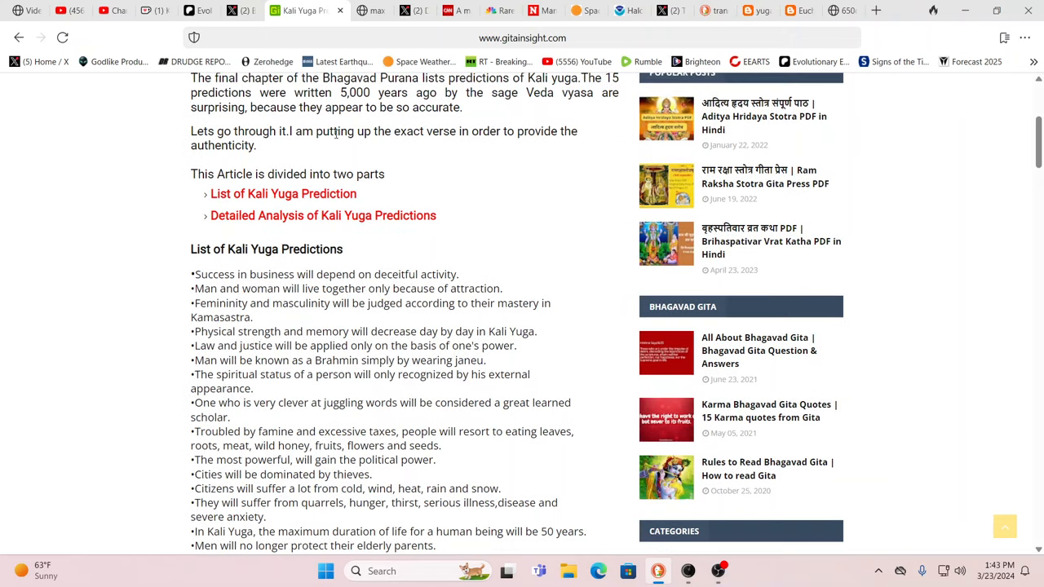
{"action": "mouse_move", "coordinate": [453, 246]}
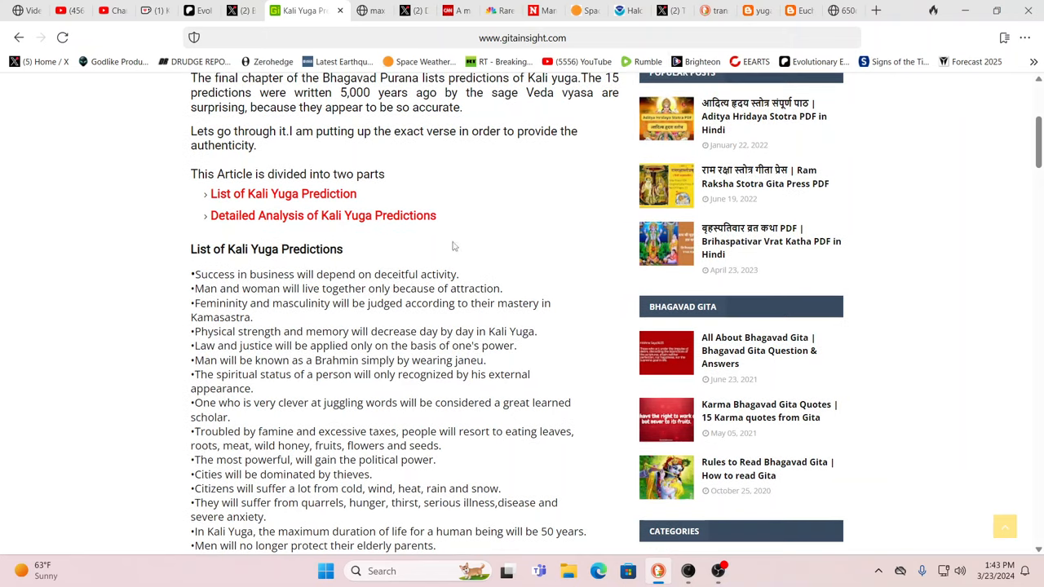
{"action": "scroll", "scroll_direction": "down", "scroll_amount": 3}
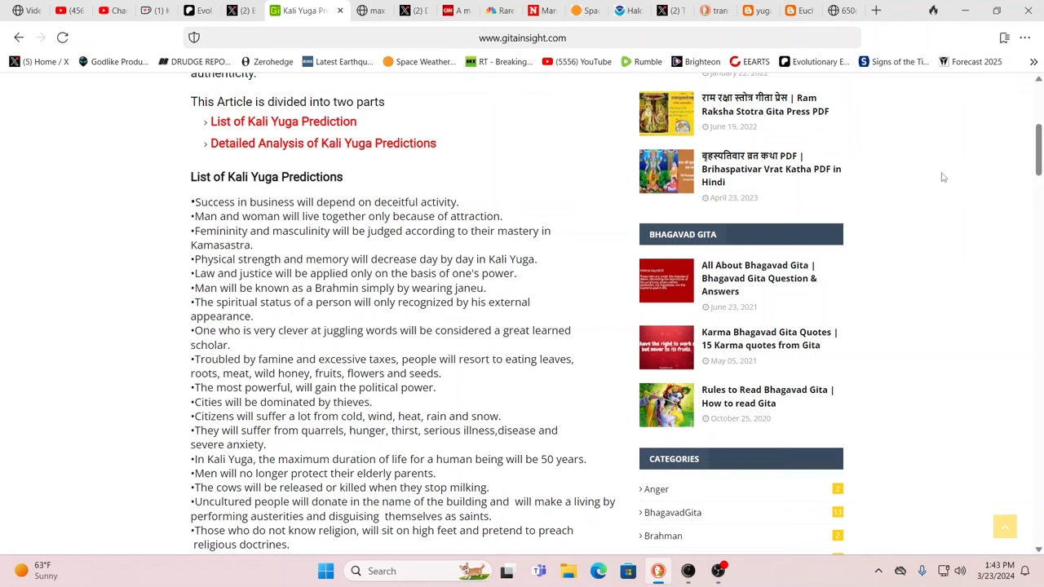
{"action": "mouse_move", "coordinate": [946, 196]}
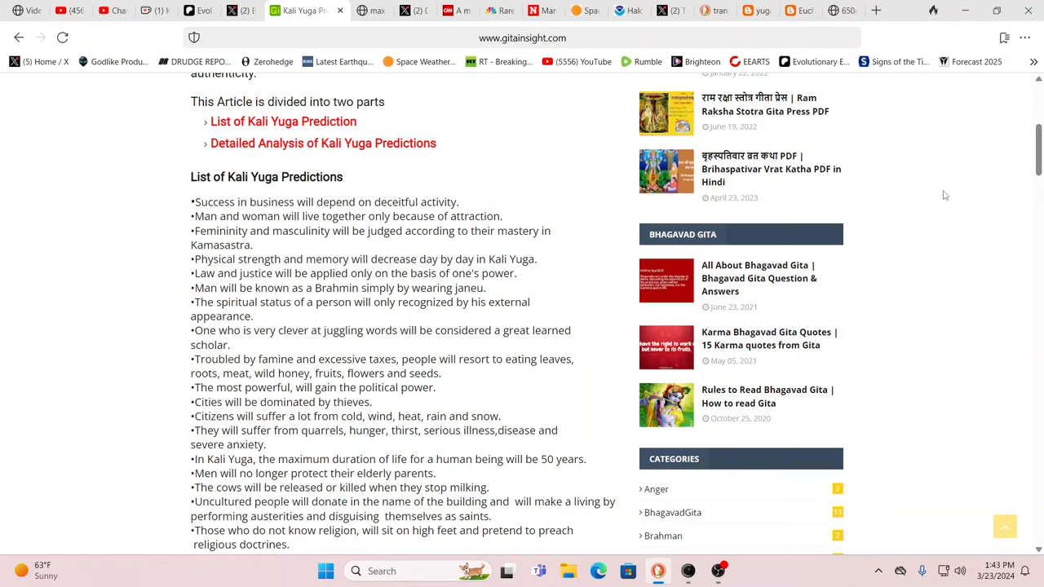
{"action": "mouse_move", "coordinate": [936, 199]}
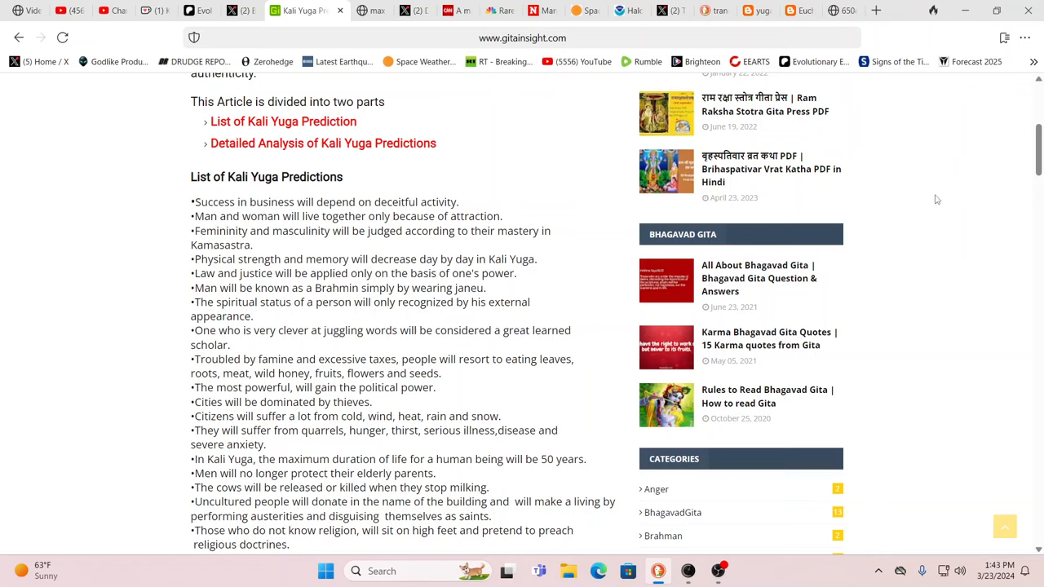
{"action": "scroll", "scroll_direction": "up", "scroll_amount": 3}
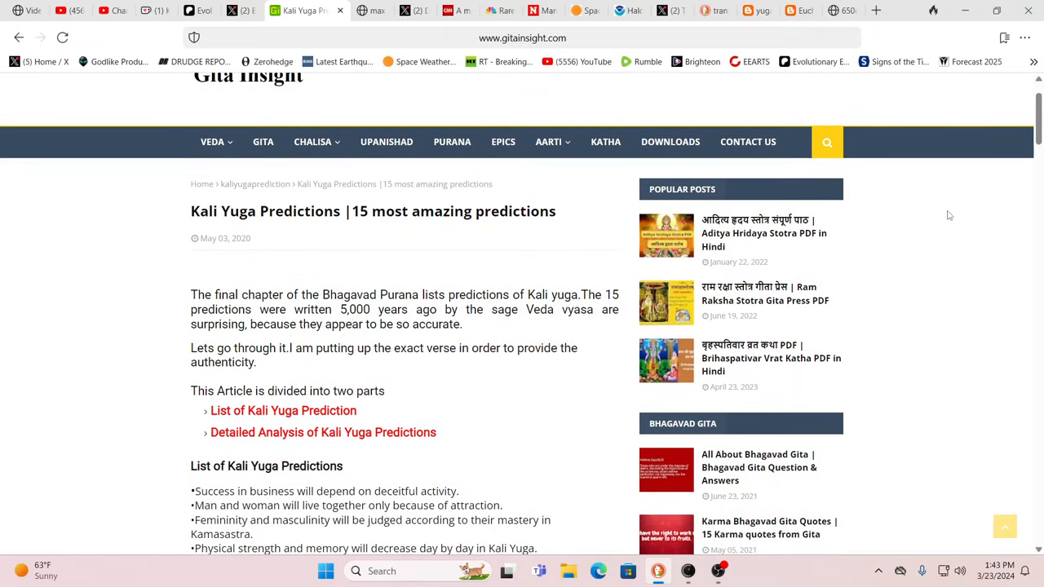
{"action": "mouse_move", "coordinate": [182, 292]}
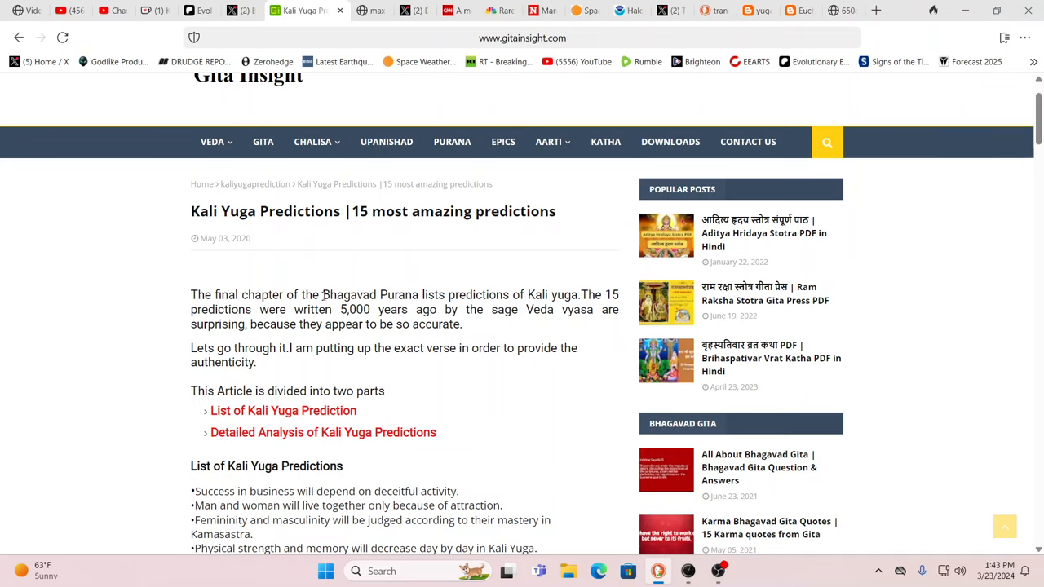
{"action": "mouse_move", "coordinate": [257, 290]}
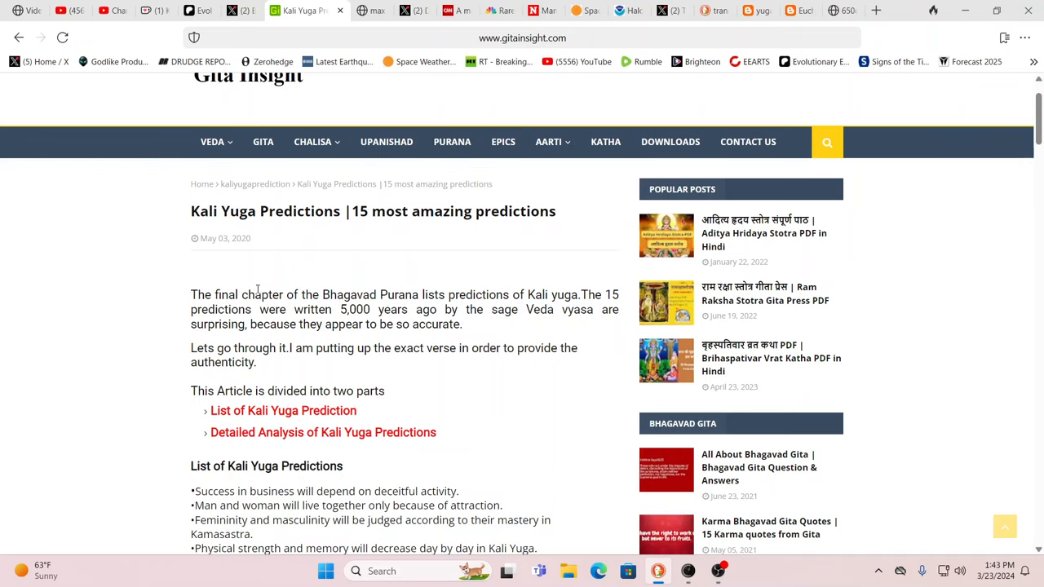
{"action": "mouse_move", "coordinate": [348, 227]}
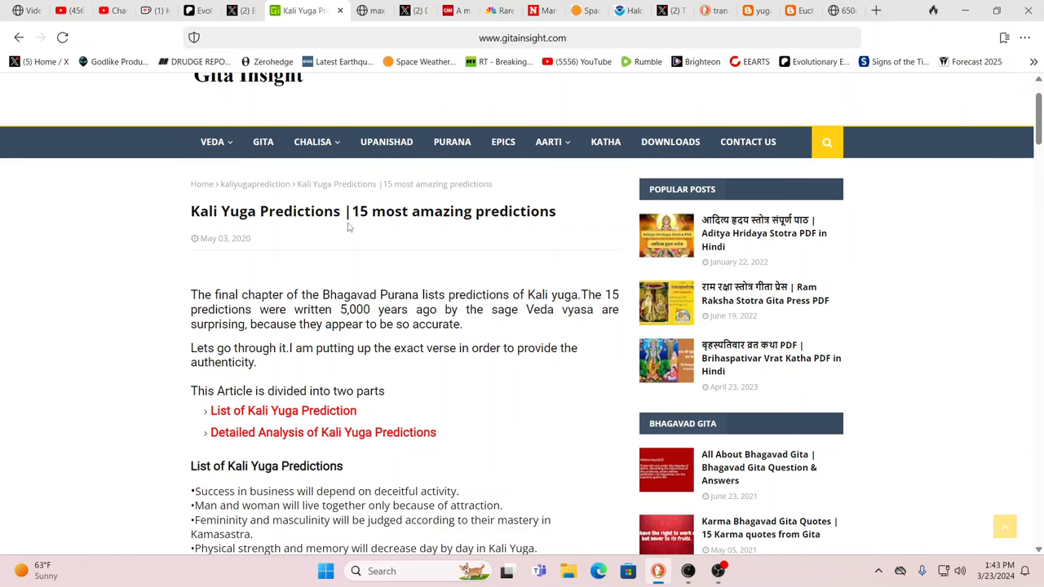
{"action": "mouse_move", "coordinate": [242, 26]}
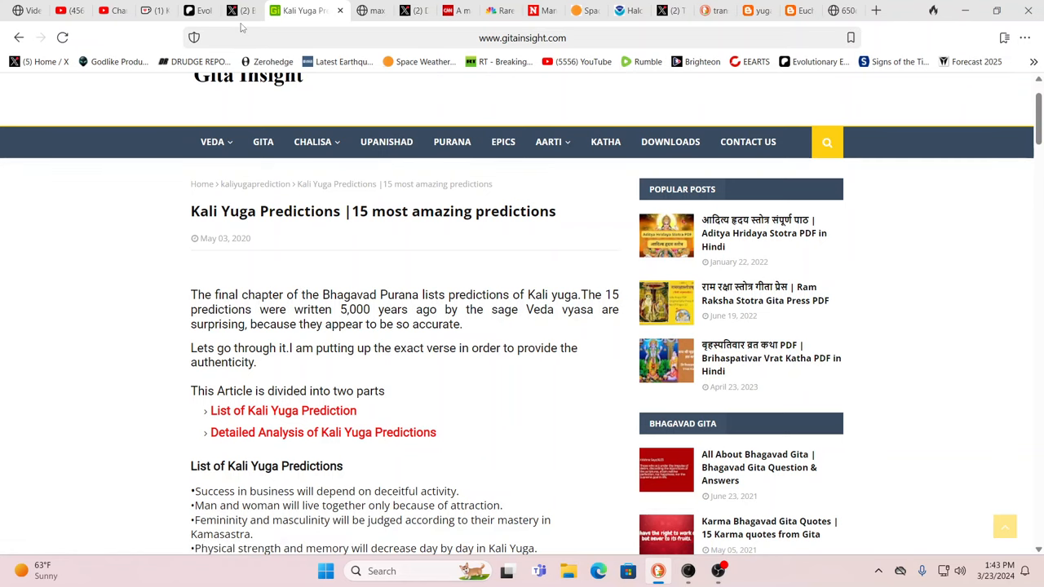
{"action": "left_click", "coordinate": [253, 9]}
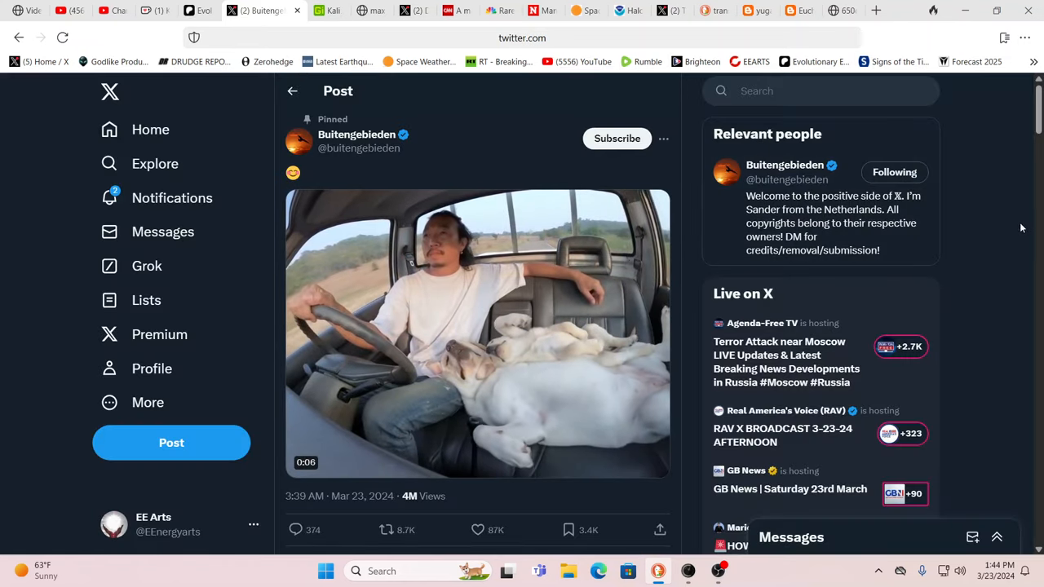